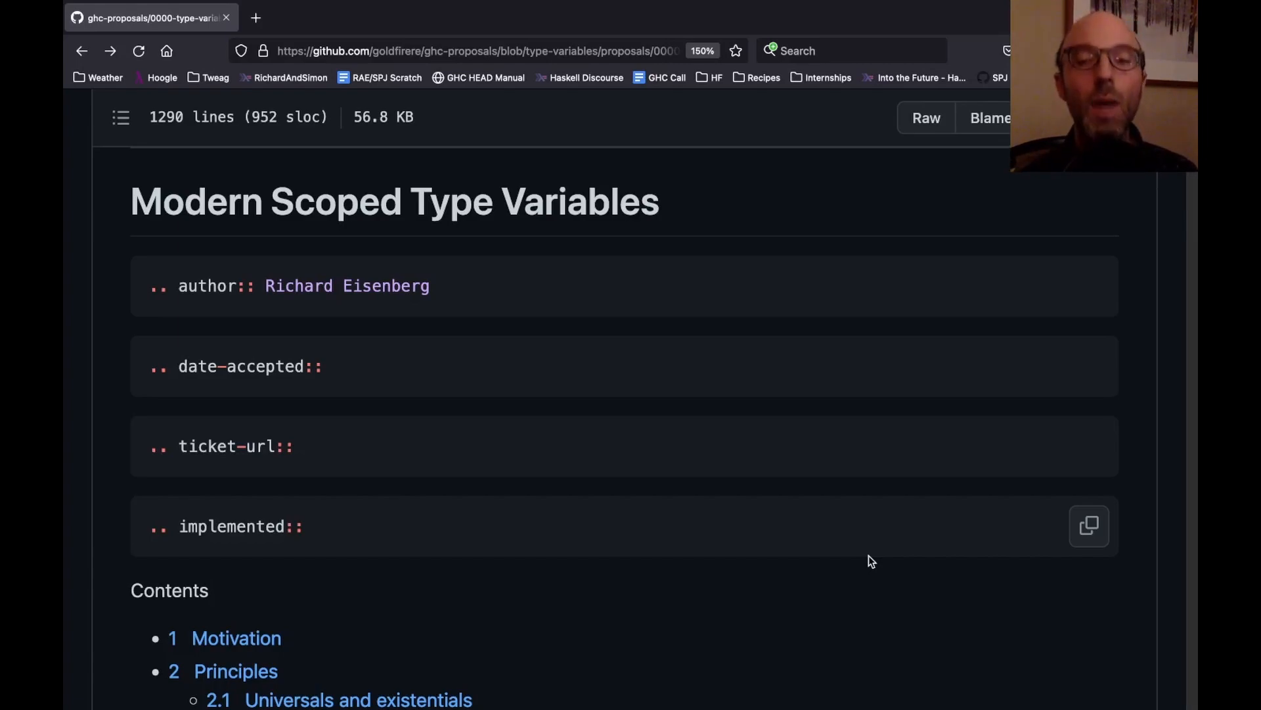
Step: Scroll past the Contents to the motivation's list of related proposals #126–#420
scroll("down", 3)
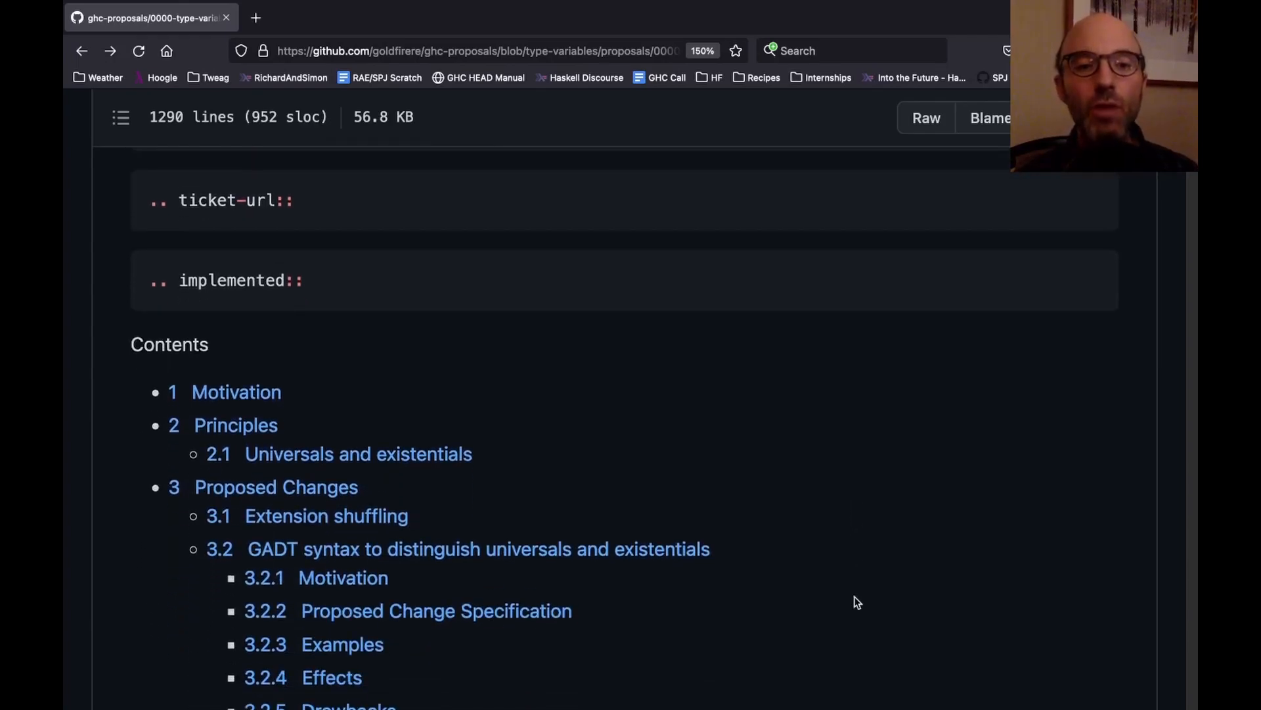
scroll("down", 3)
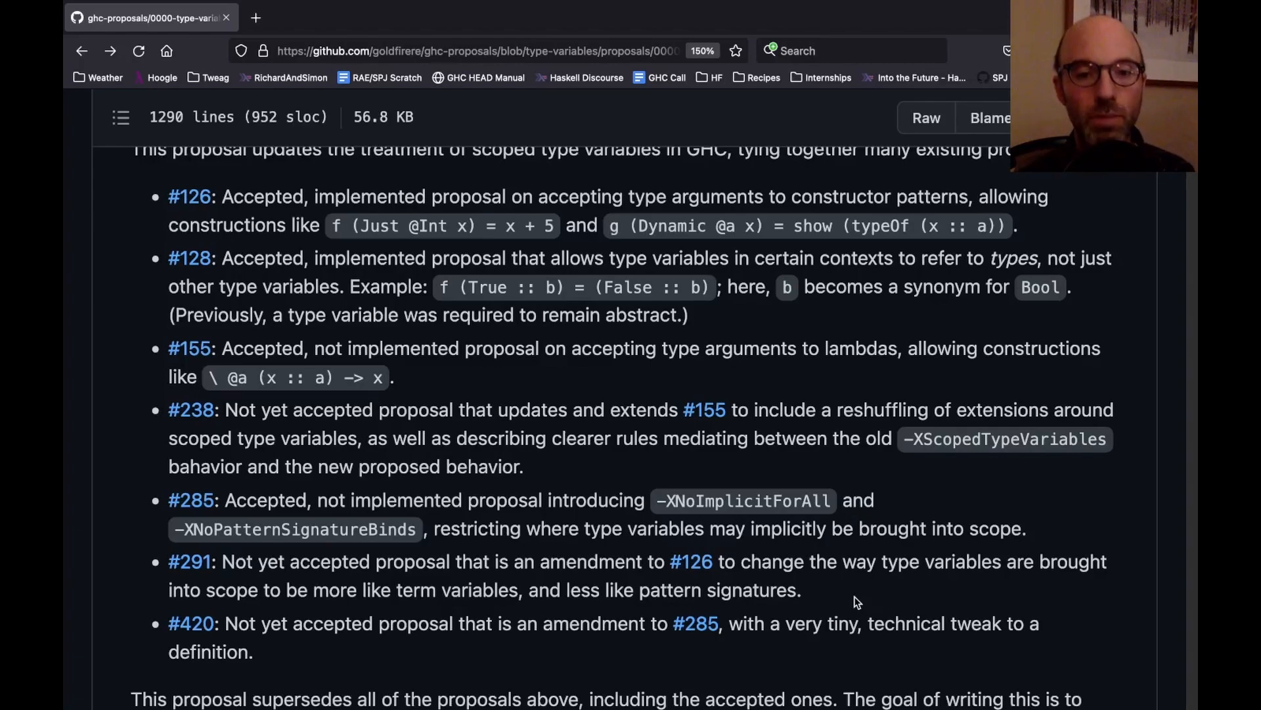
Step: Scroll to section 2 Principles and highlight the Lexical Scoping Principle definition sentence
scroll("down", 3)
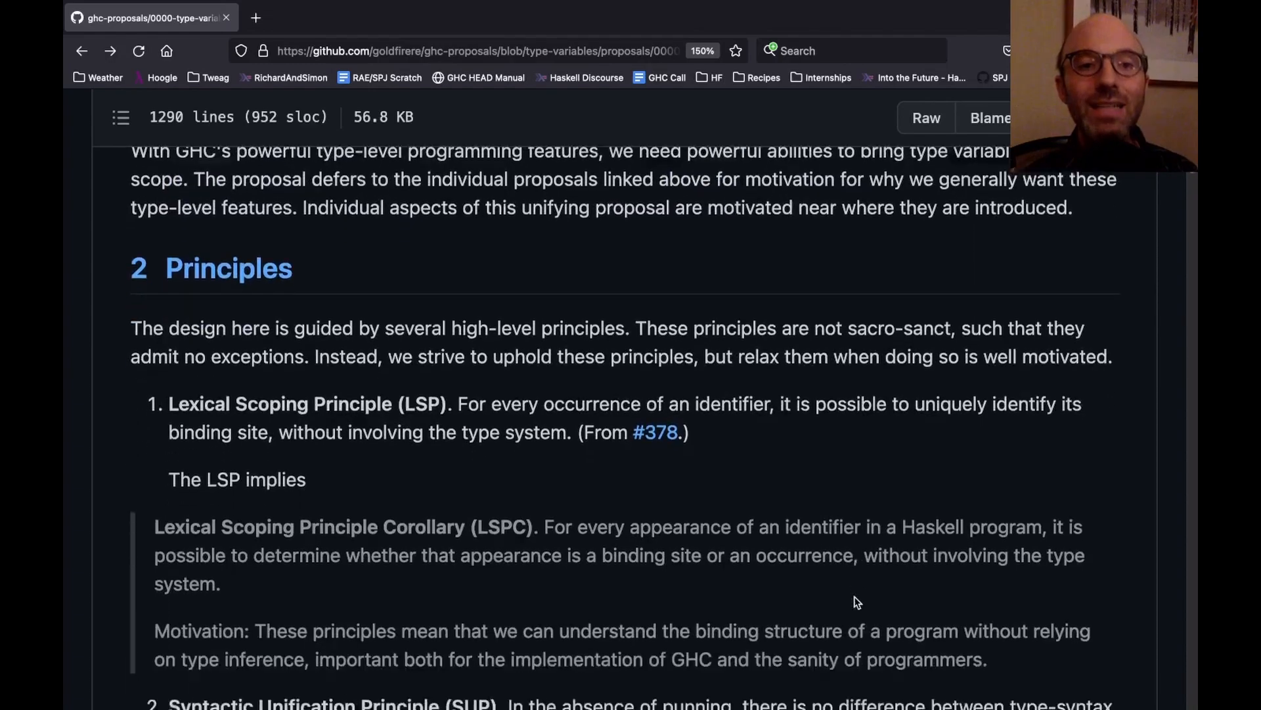
scroll("down", 3)
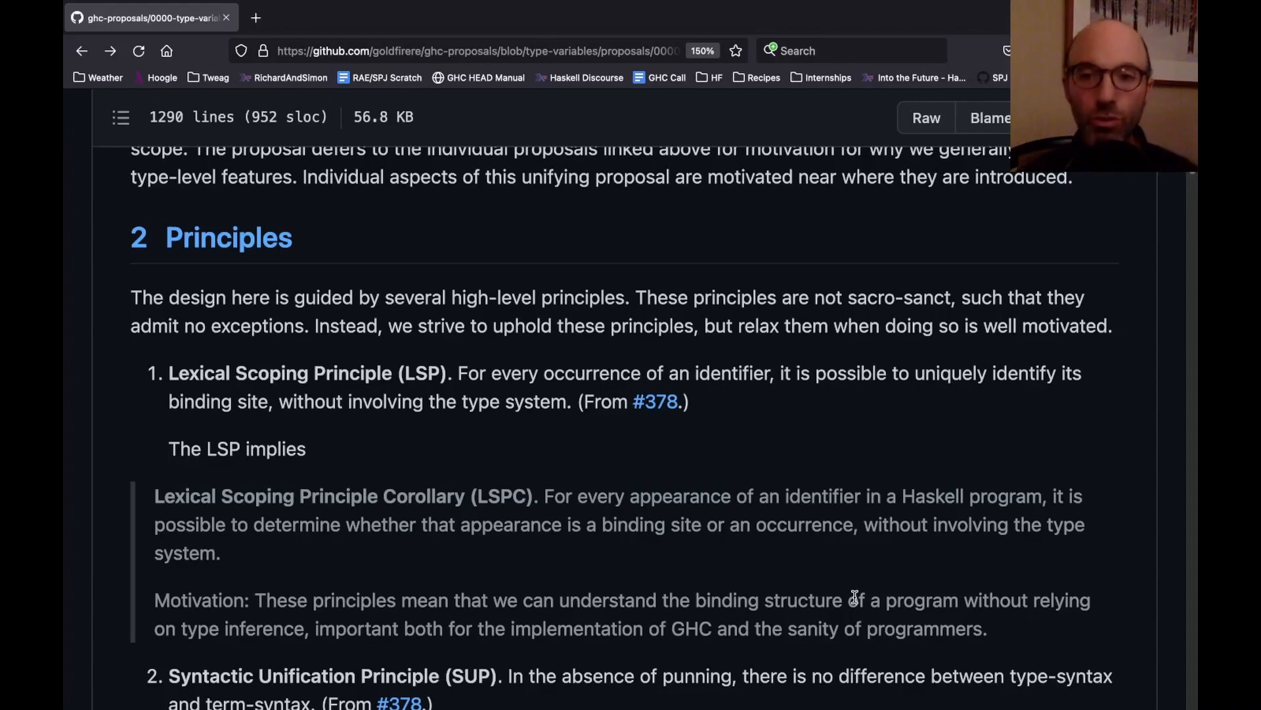
scroll("down", 3)
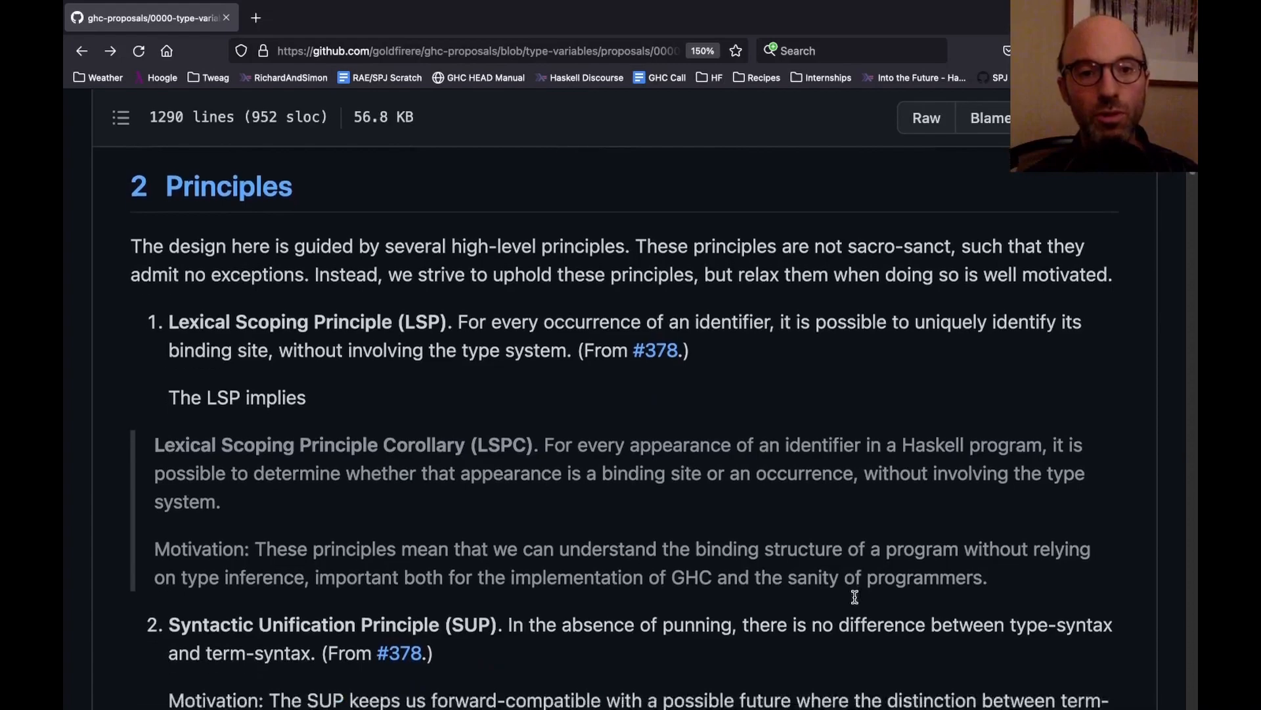
scroll("down", 3)
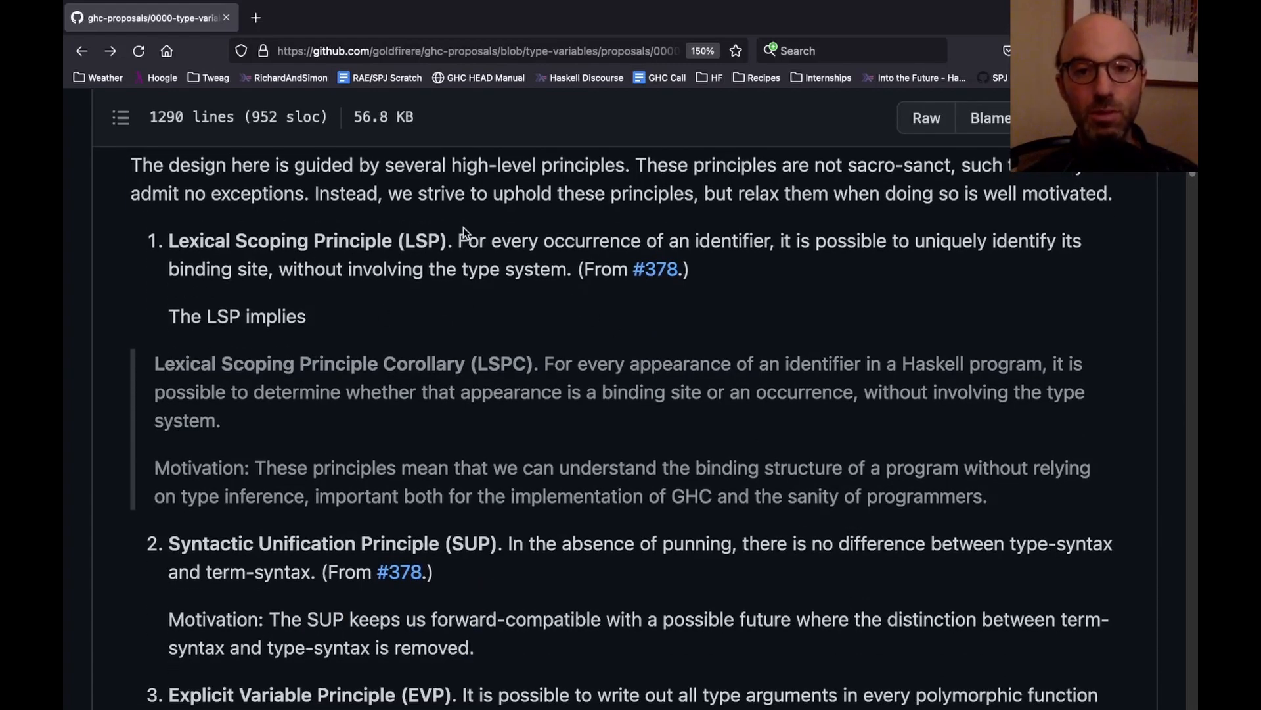
left_click_drag(458, 241, 567, 269)
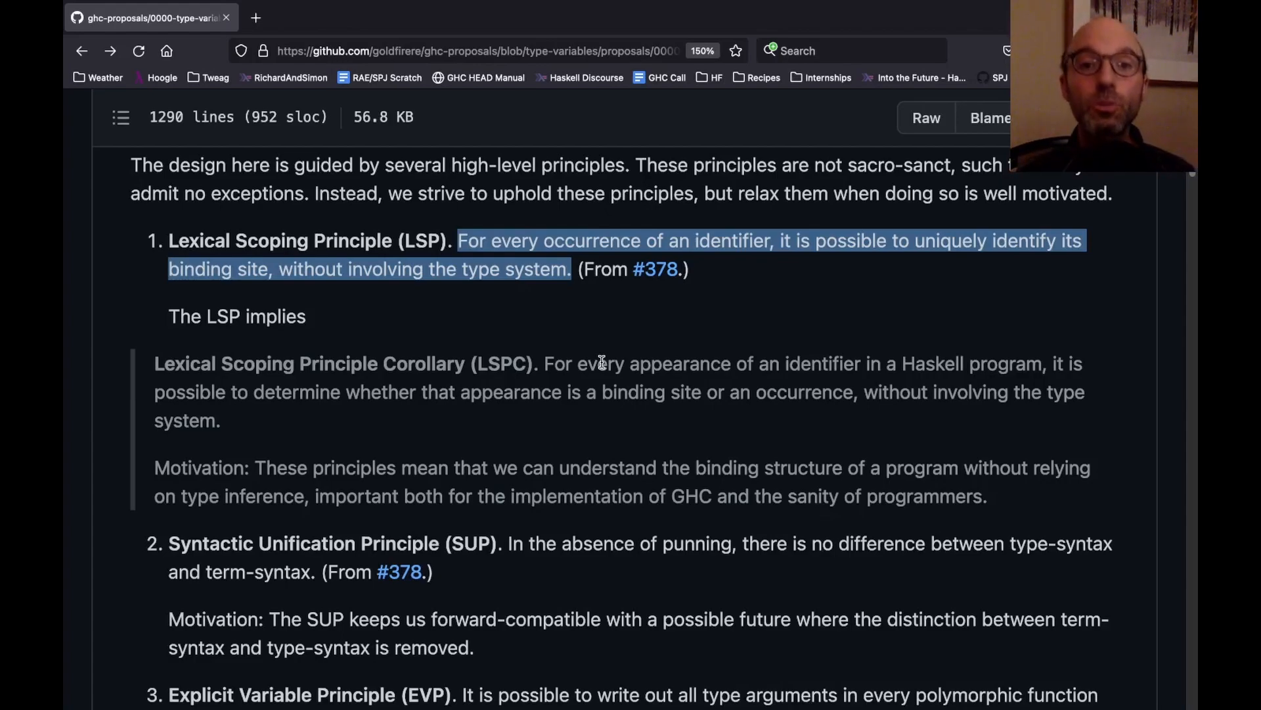
mouse_move(662, 308)
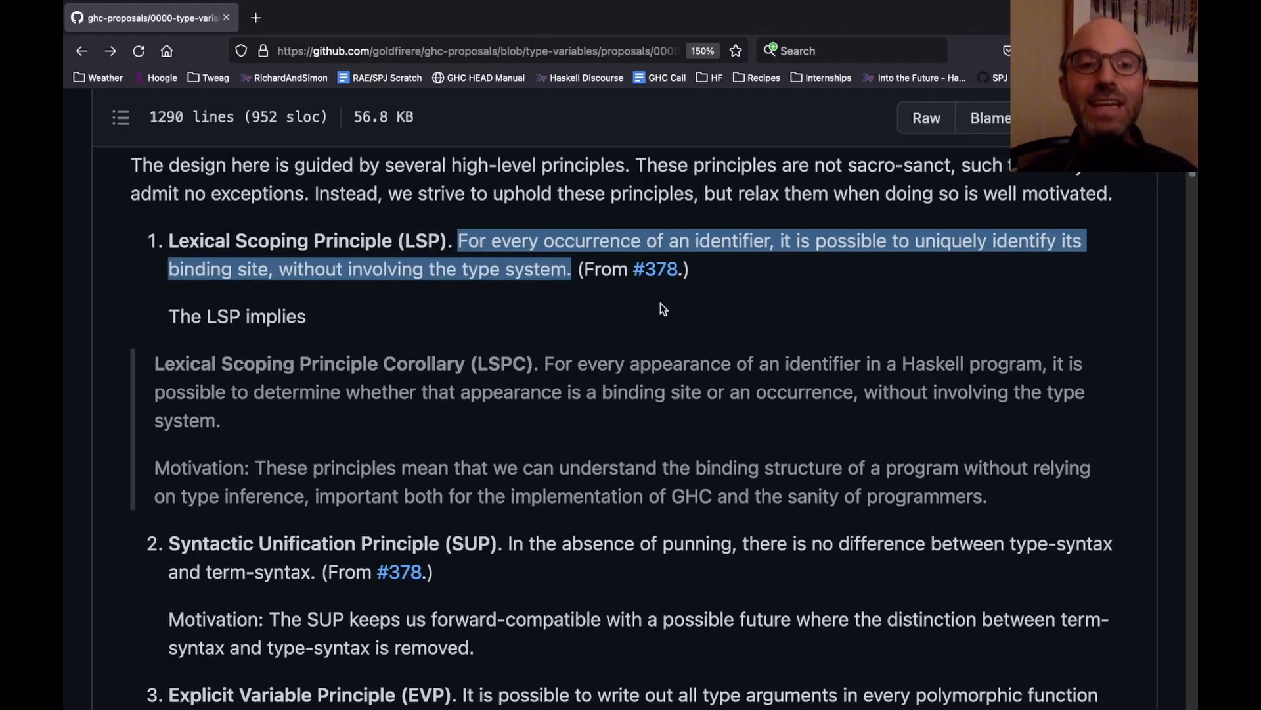
mouse_move(417, 269)
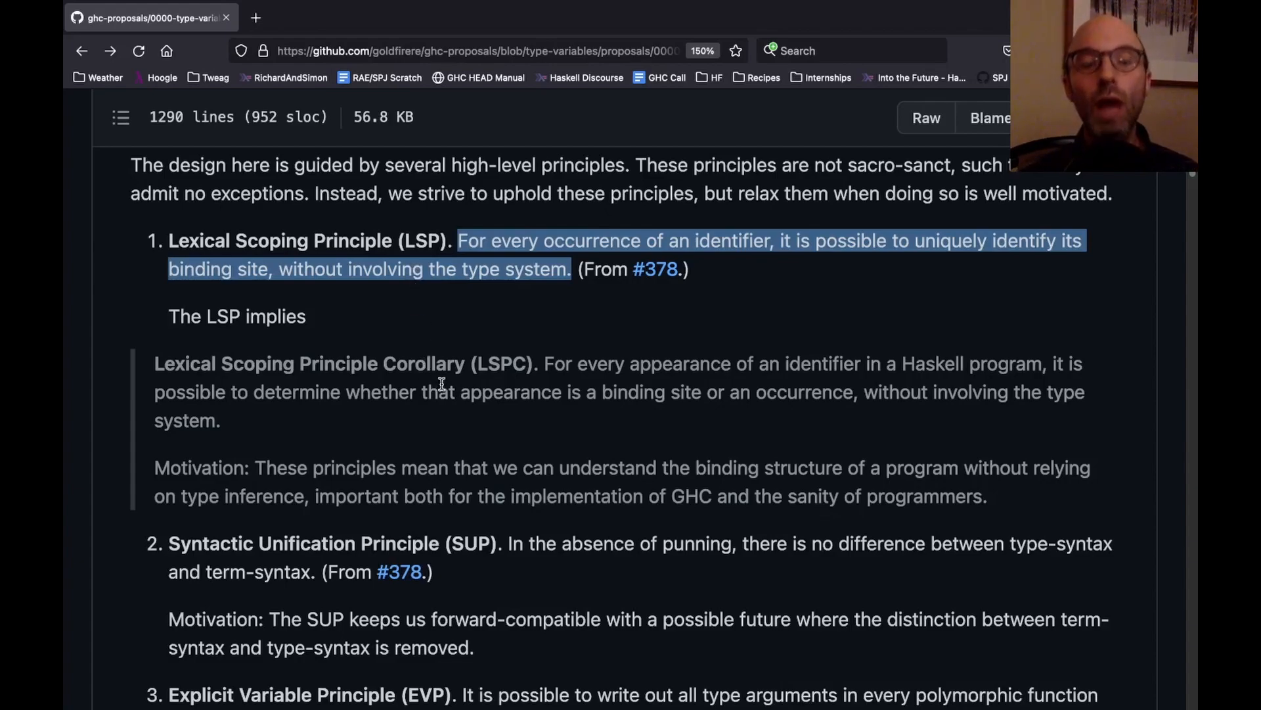
mouse_move(533, 381)
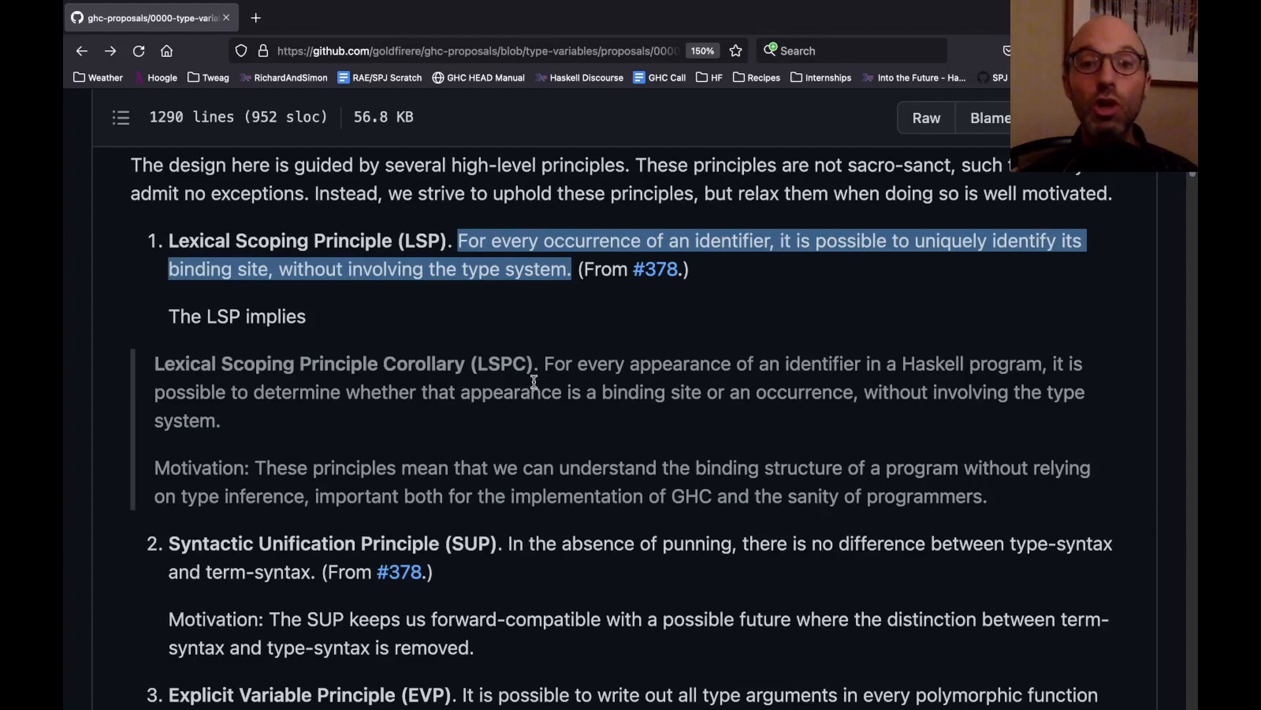
Step: Highlight the Lexical Scoping Principle Corollary sentence in the quoted block below the LSP
left_click_drag(543, 363, 218, 419)
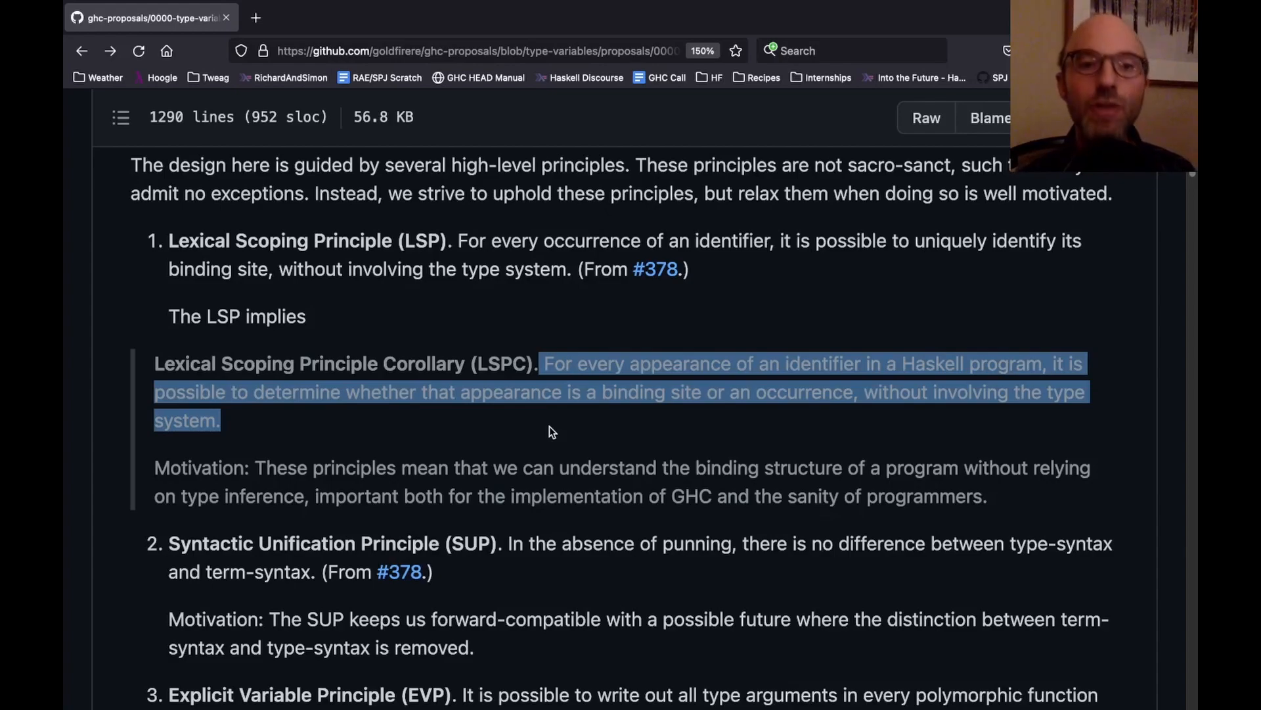
scroll("down", 3)
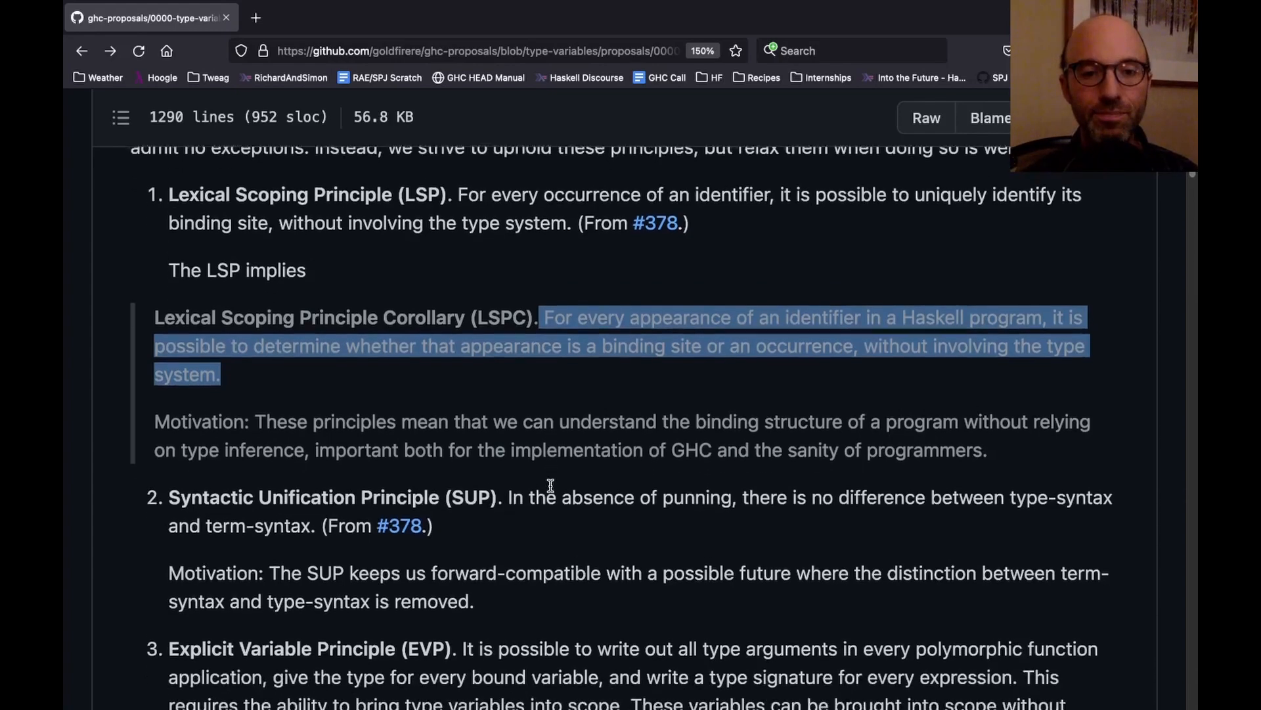
Step: Scroll down through the Syntactic Unification and Explicit Variable Principle definitions
scroll("down", 3)
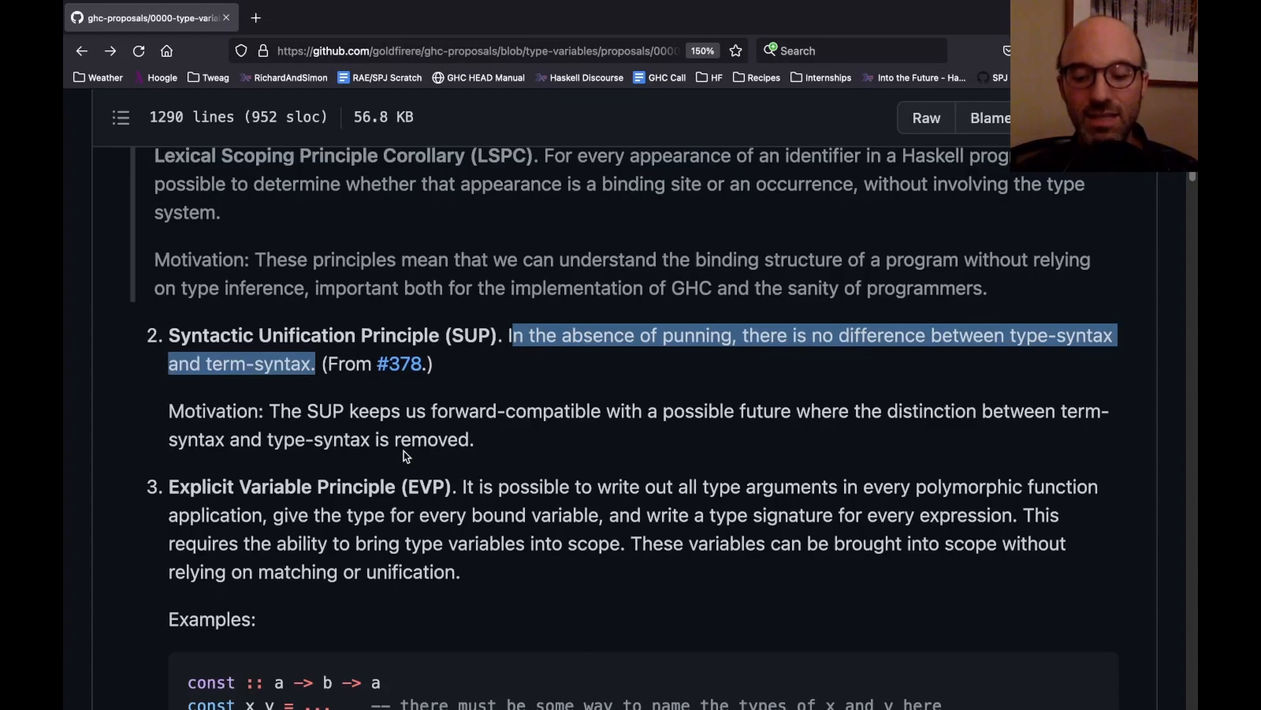
mouse_move(412, 427)
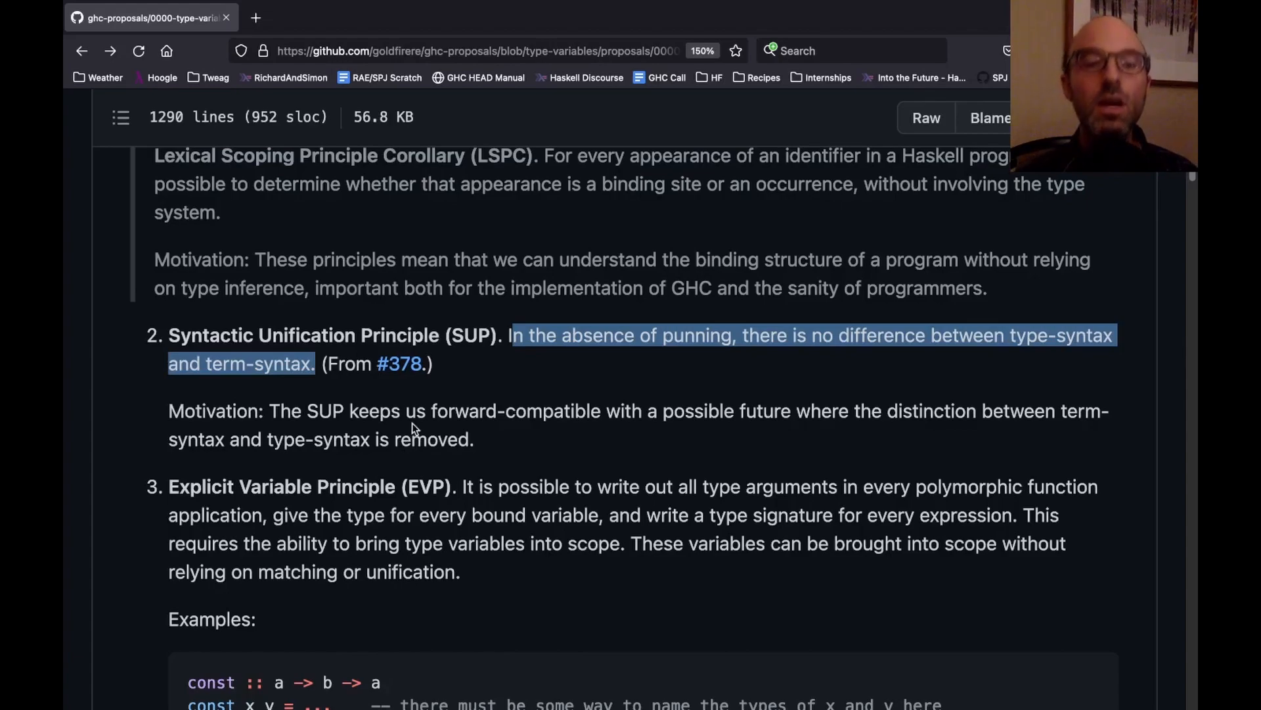
scroll("down", 3)
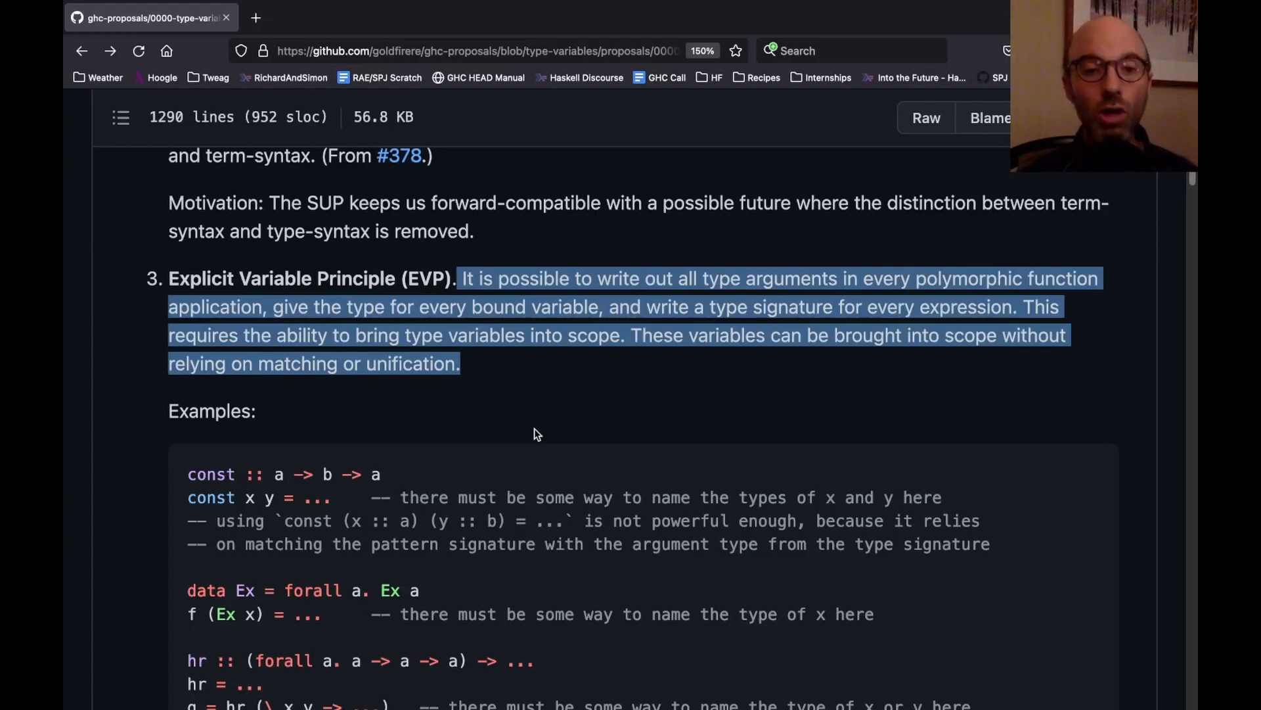
Step: Scroll to the EVP Examples code block, its Proxy note and motivation
scroll("down", 3)
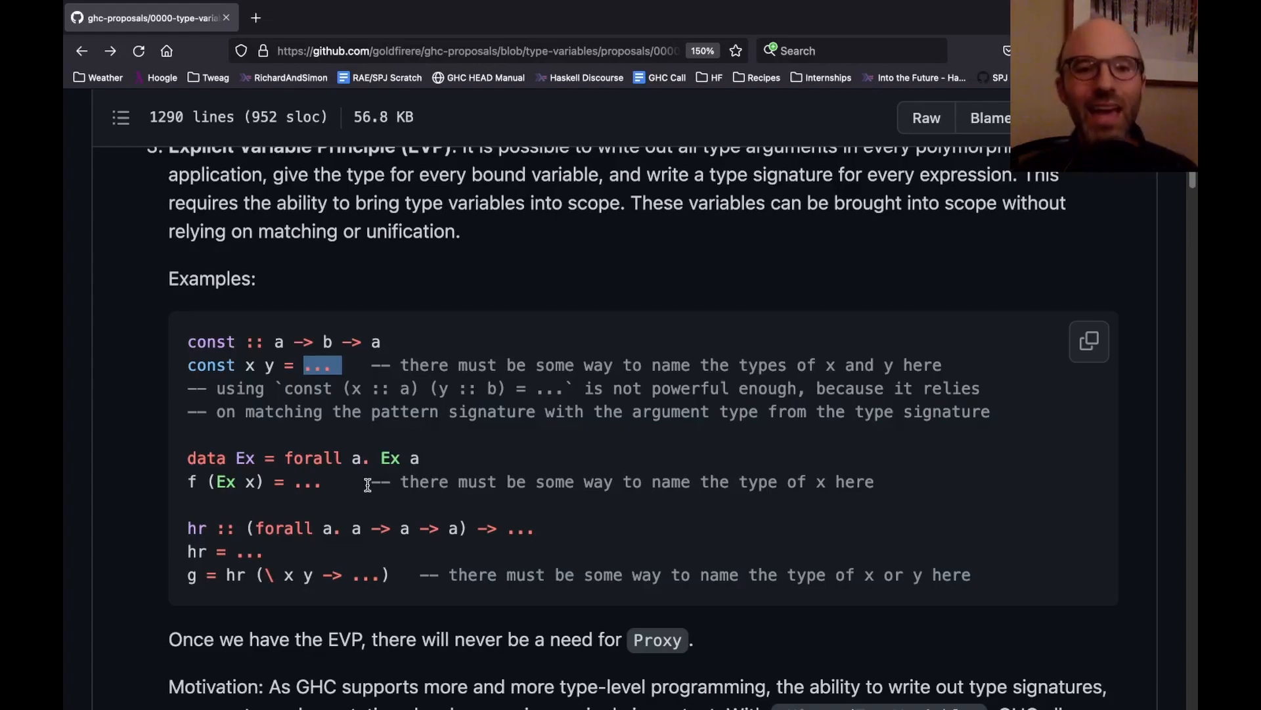
mouse_move(365, 417)
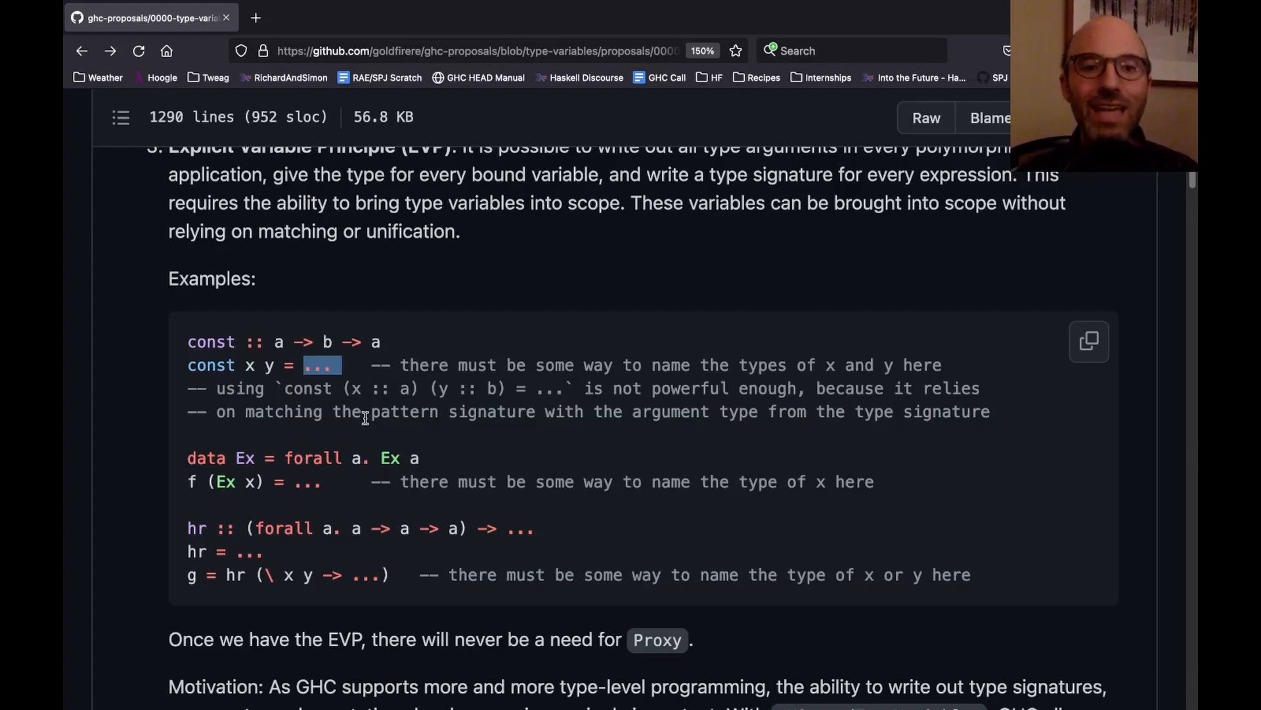
mouse_move(276, 348)
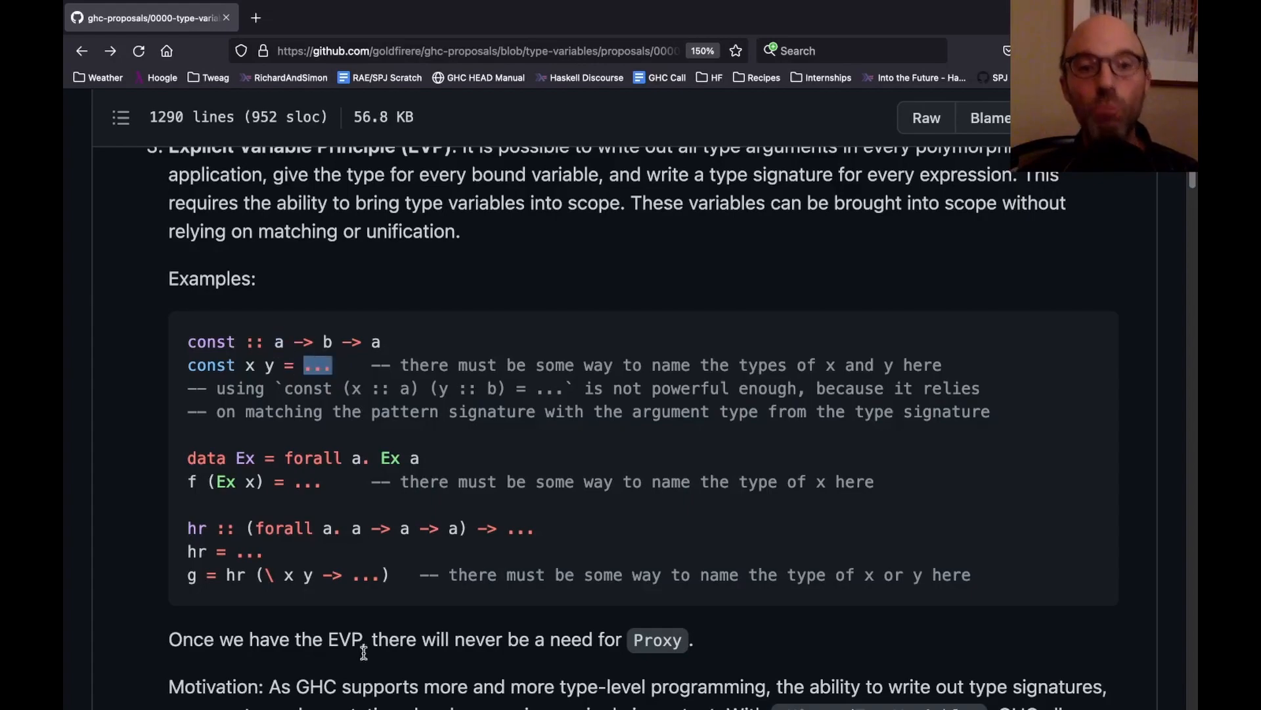
mouse_move(256, 372)
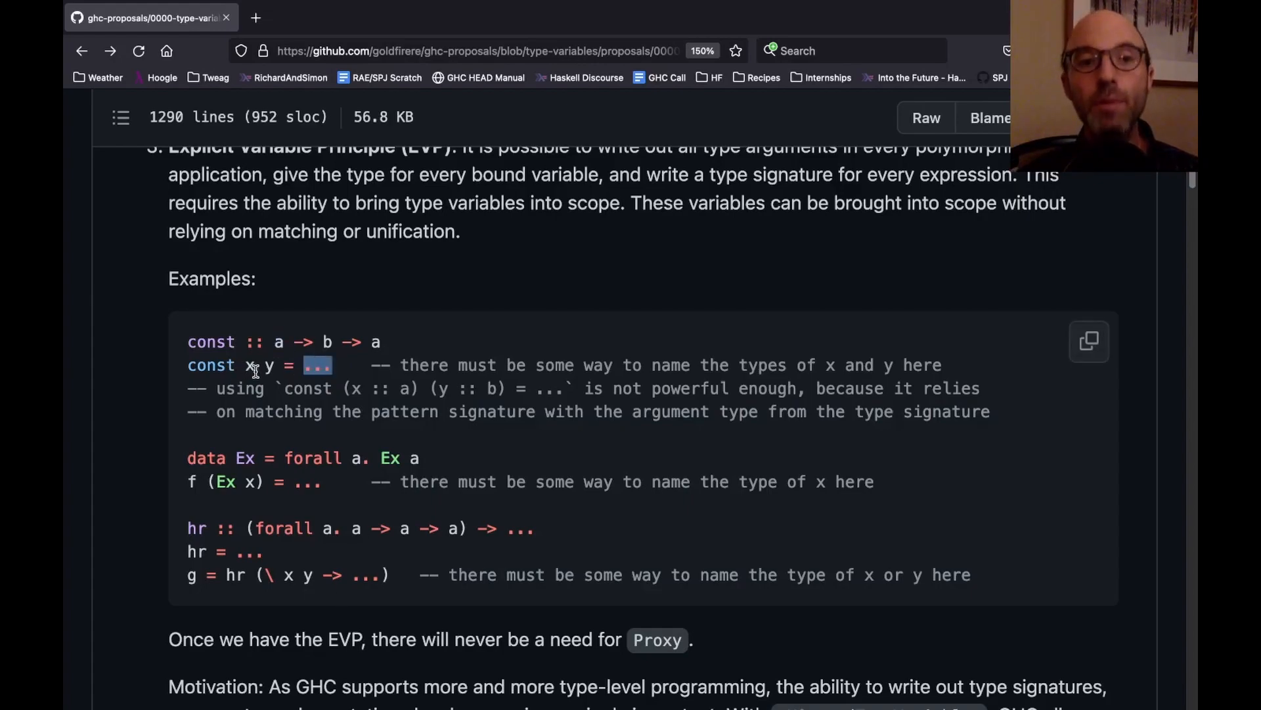
mouse_move(258, 380)
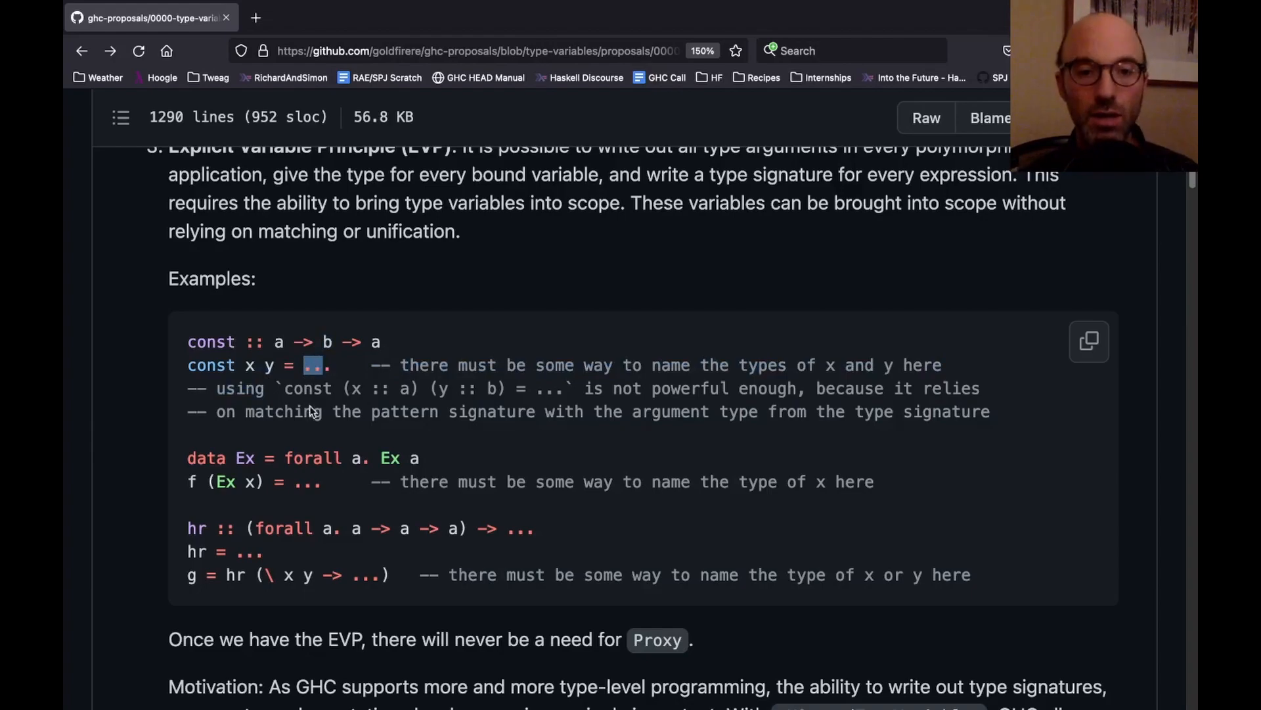
scroll("down", 3)
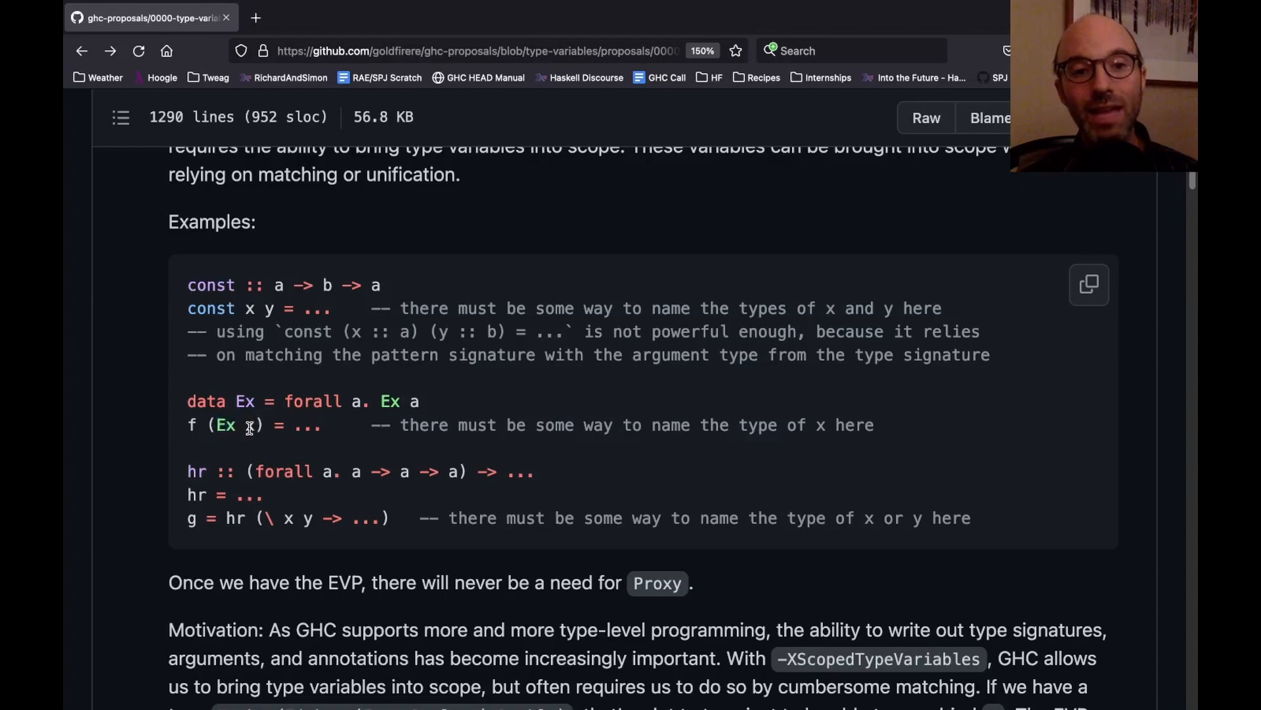
Step: Highlight EVP example snippets: forall a, the f (Ex x) body, hr's lambda, const
double_click(357, 401)
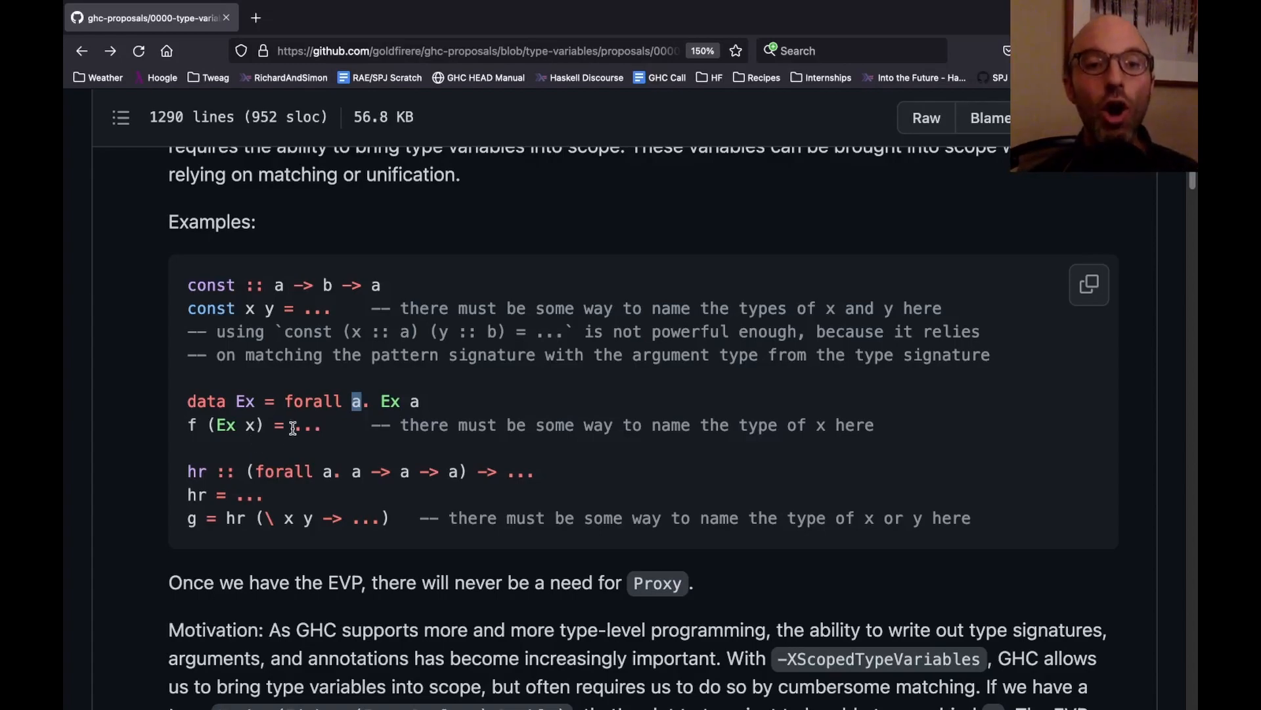
double_click(304, 425)
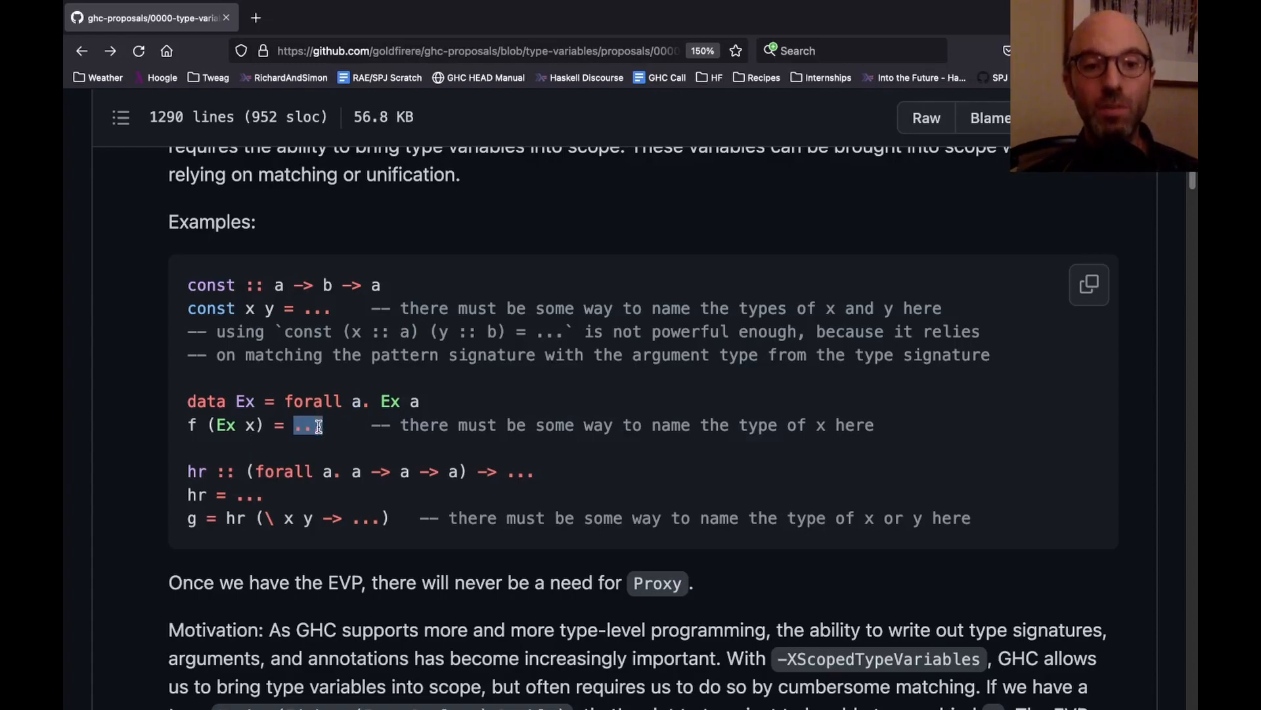
scroll("down", 3)
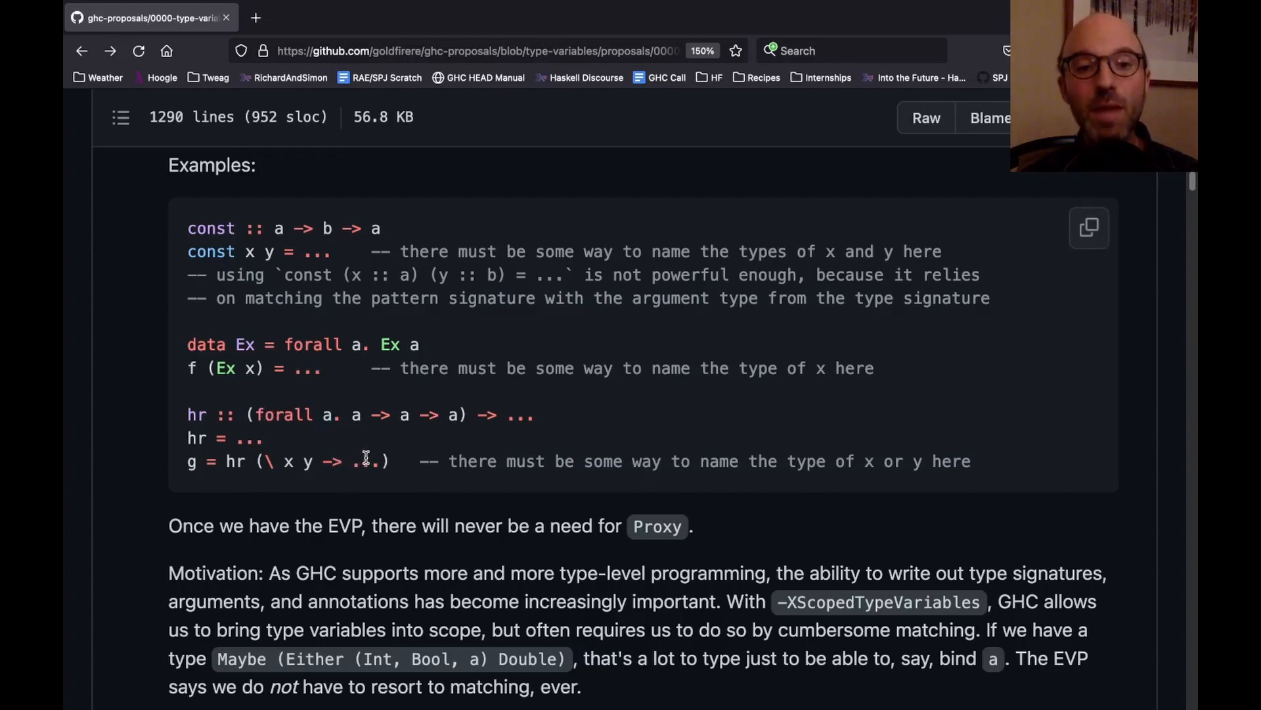
double_click(290, 461)
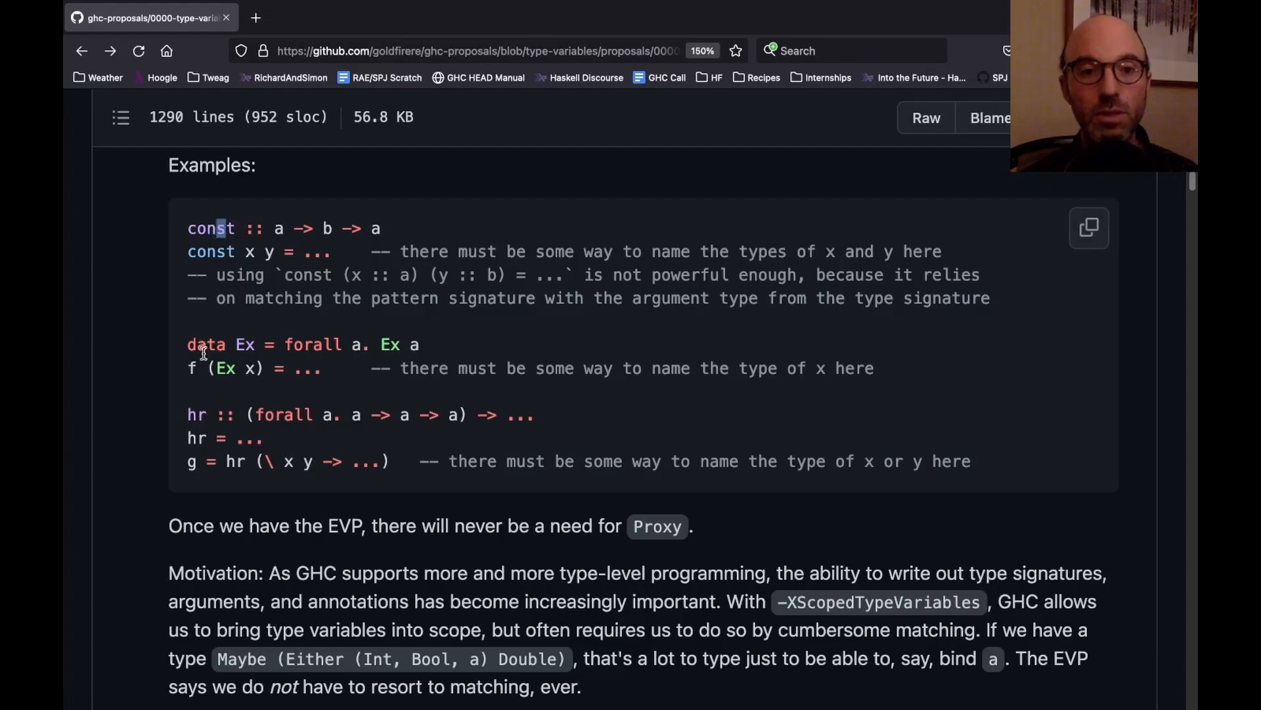
double_click(225, 368)
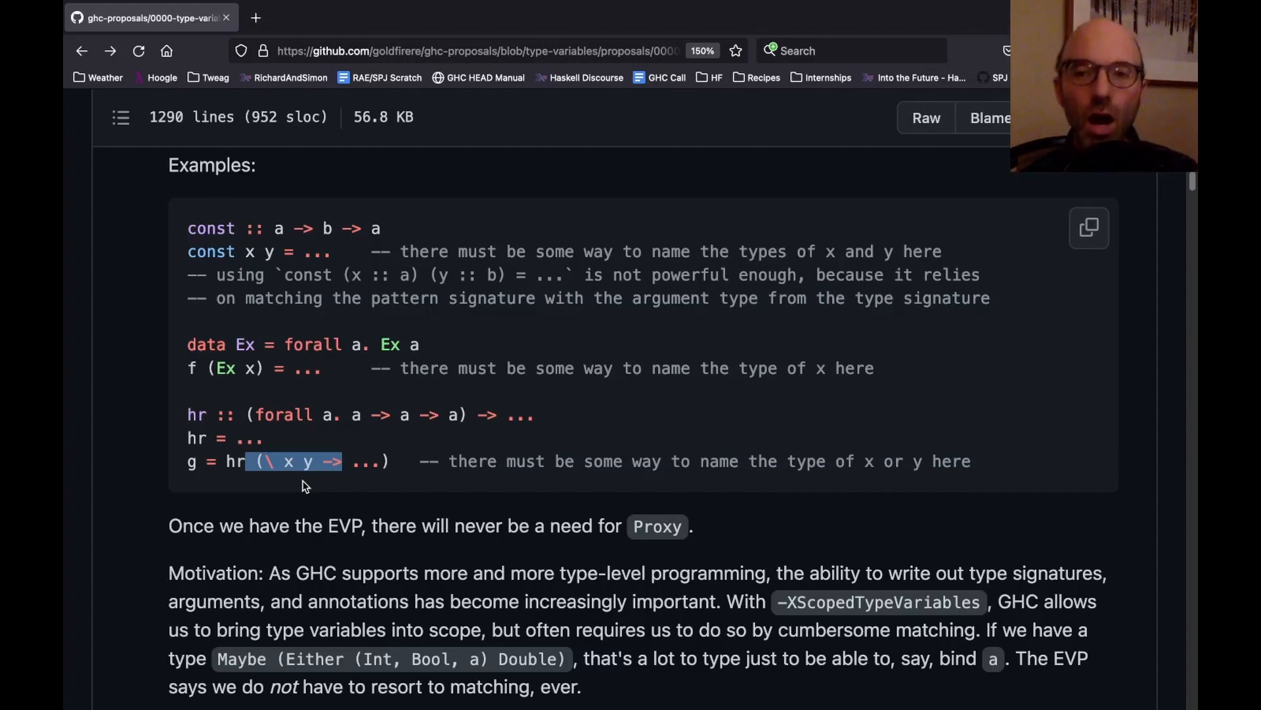
mouse_move(312, 497)
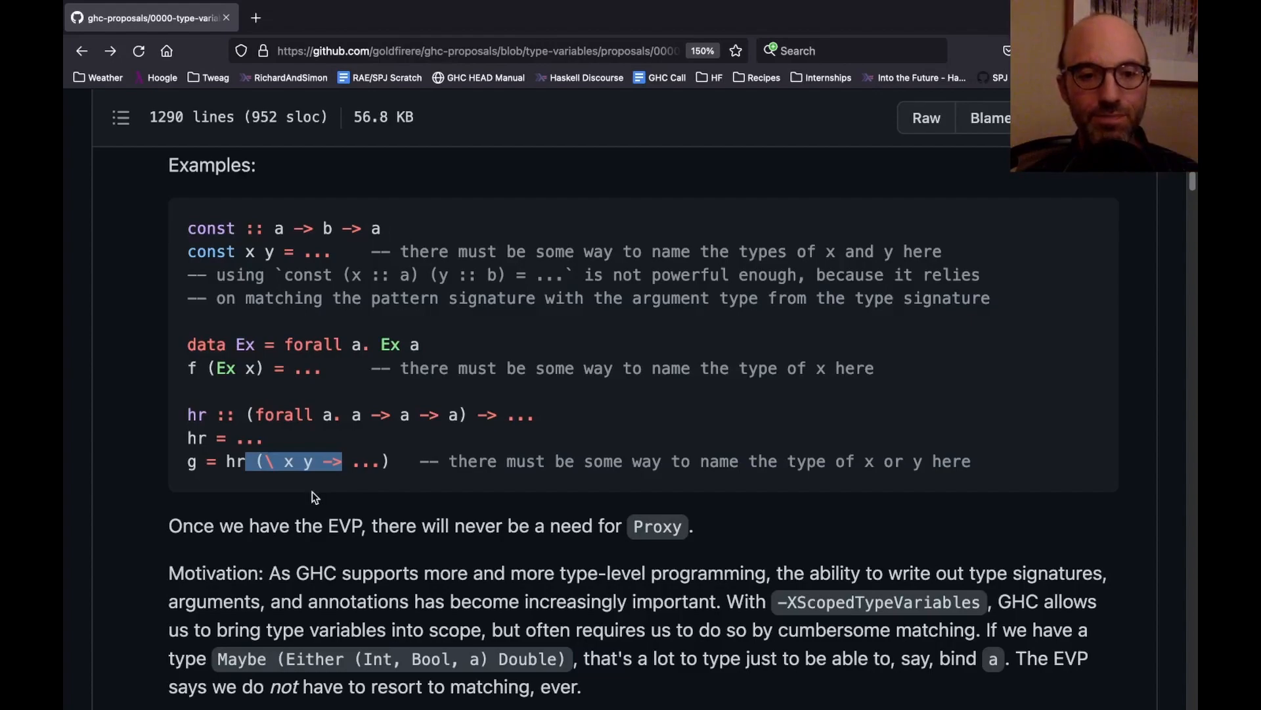
scroll("down", 3)
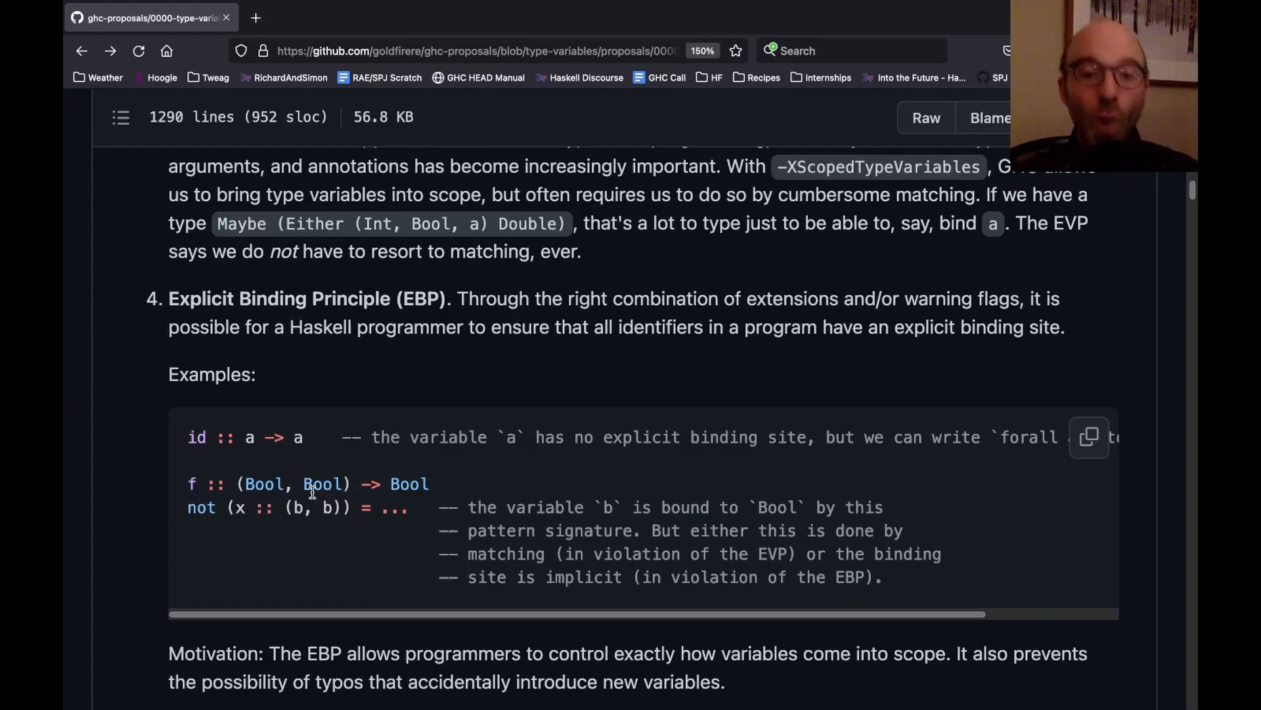
mouse_move(237, 438)
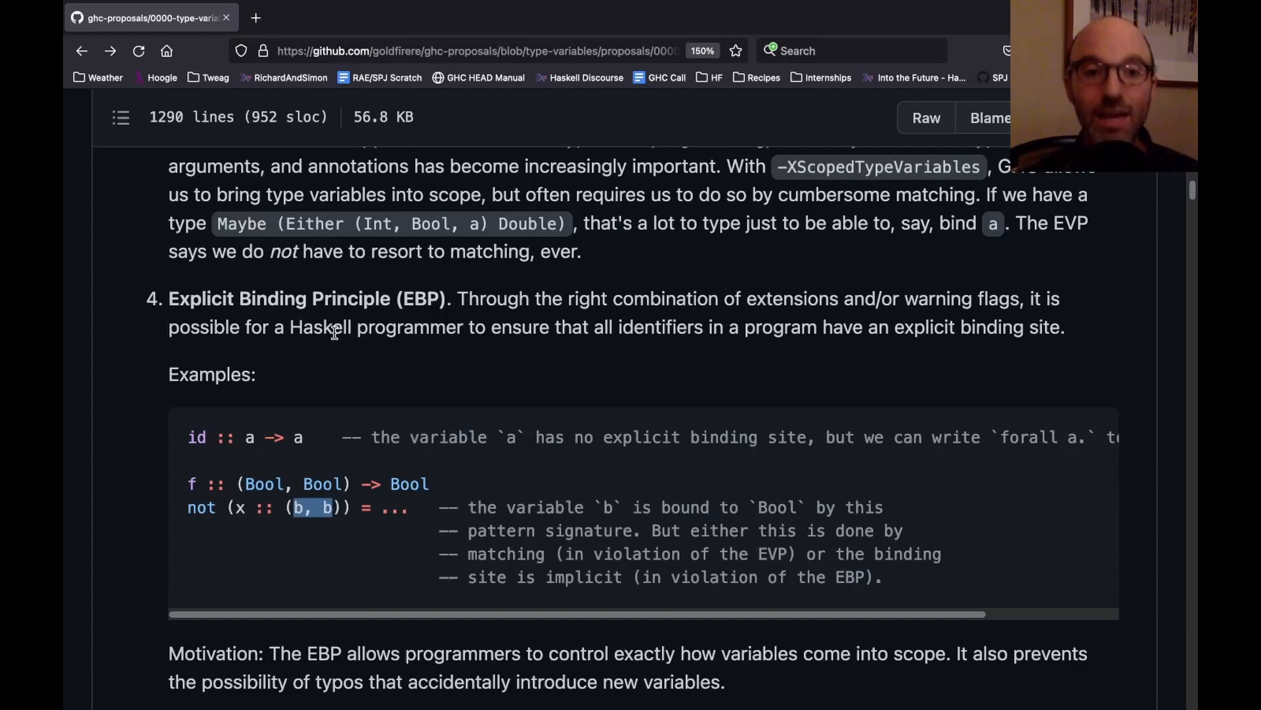
Step: Highlight 'combination of extensions and', then 'ensure that all identifiers in a' in the EBP
left_click_drag(186, 437, 314, 436)
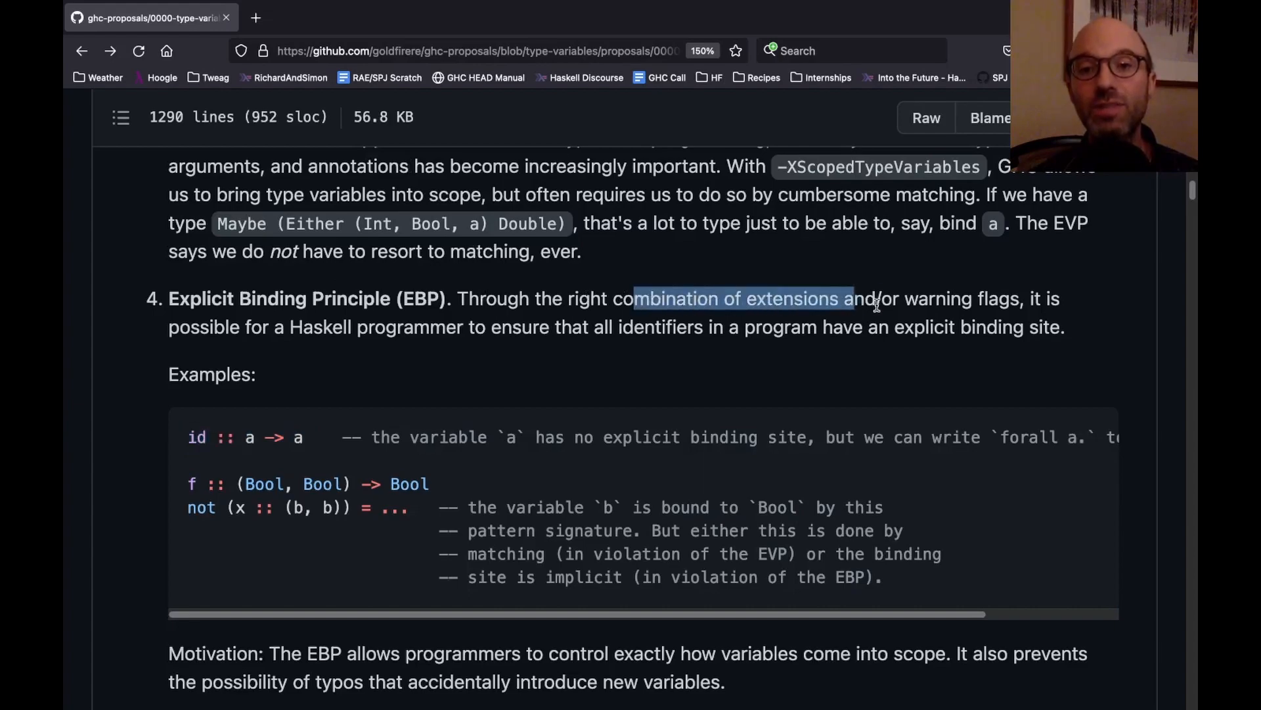
left_click_drag(853, 298, 961, 299)
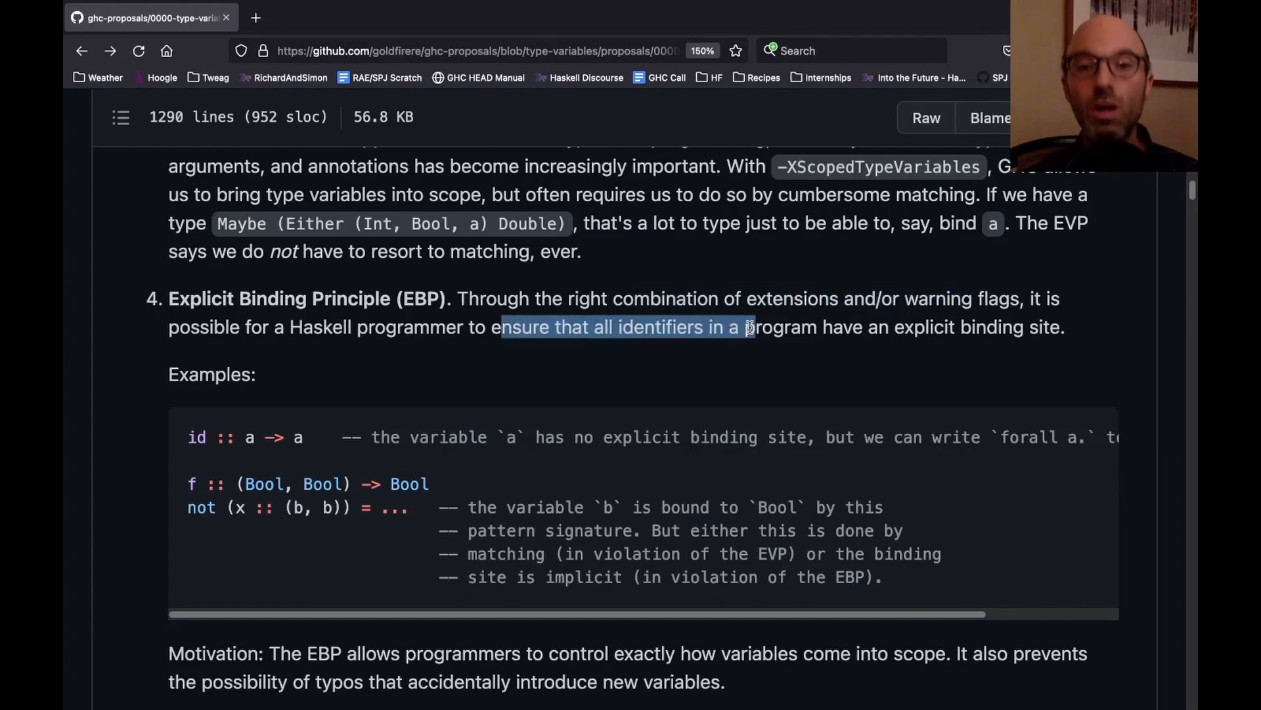
mouse_move(757, 400)
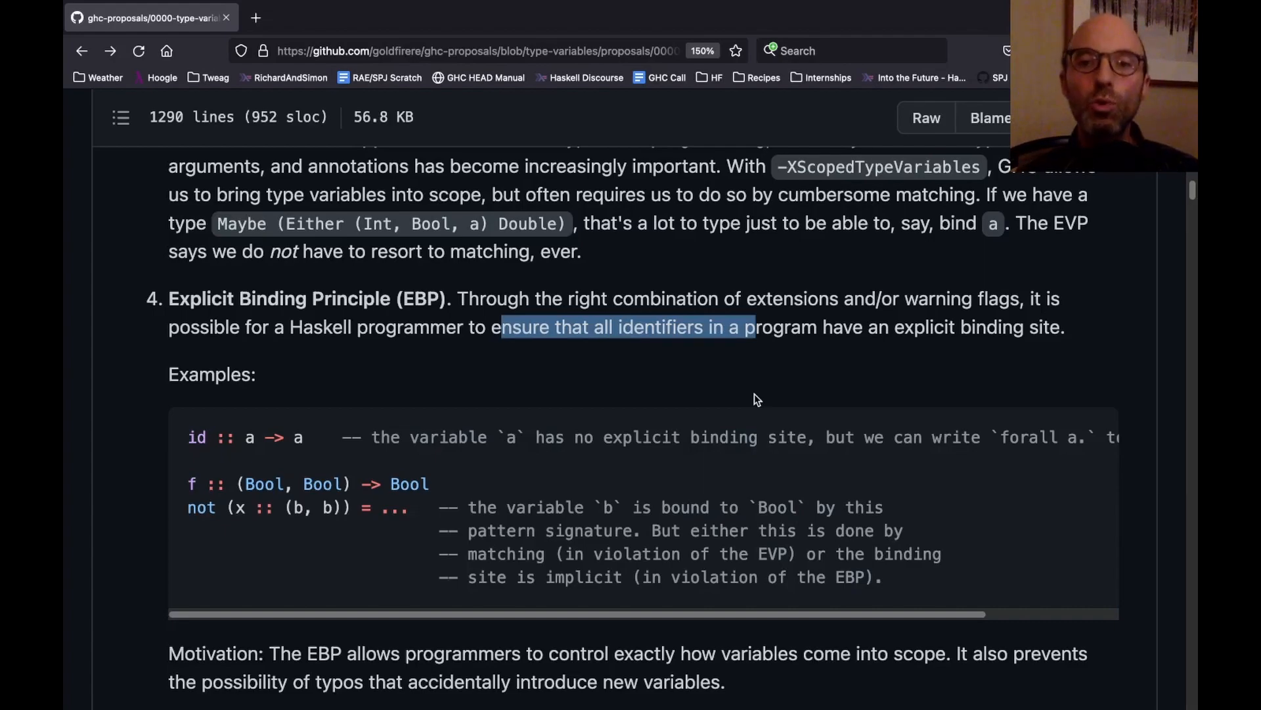
Step: Scroll to principle 5 (VOP) and highlight 'forall a -> ...' in f1's signature
scroll("down", 3)
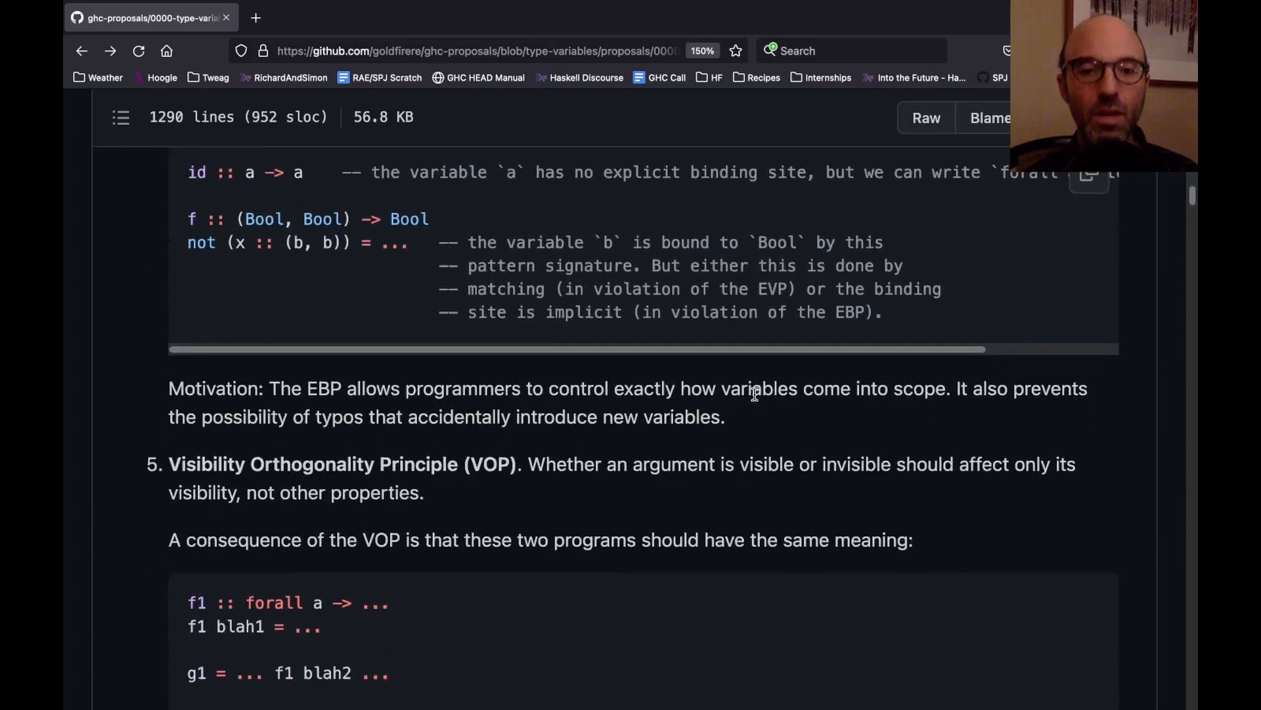
scroll("down", 3)
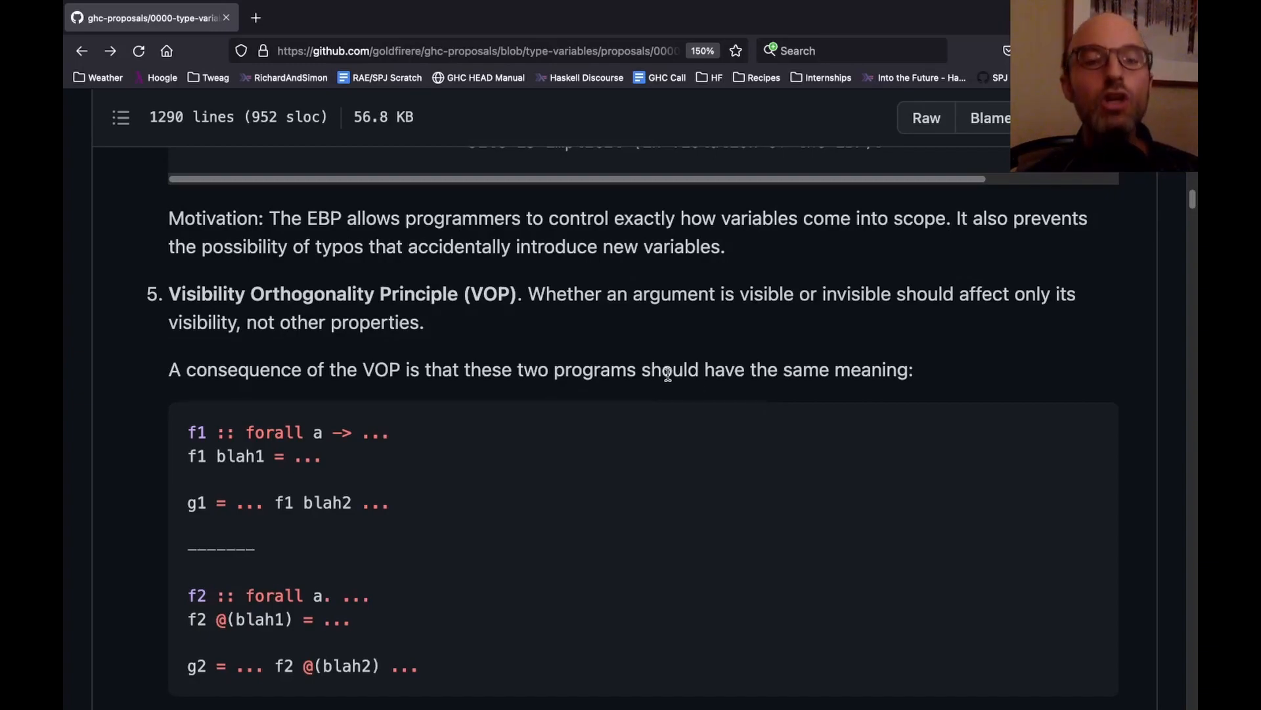
scroll("down", 3)
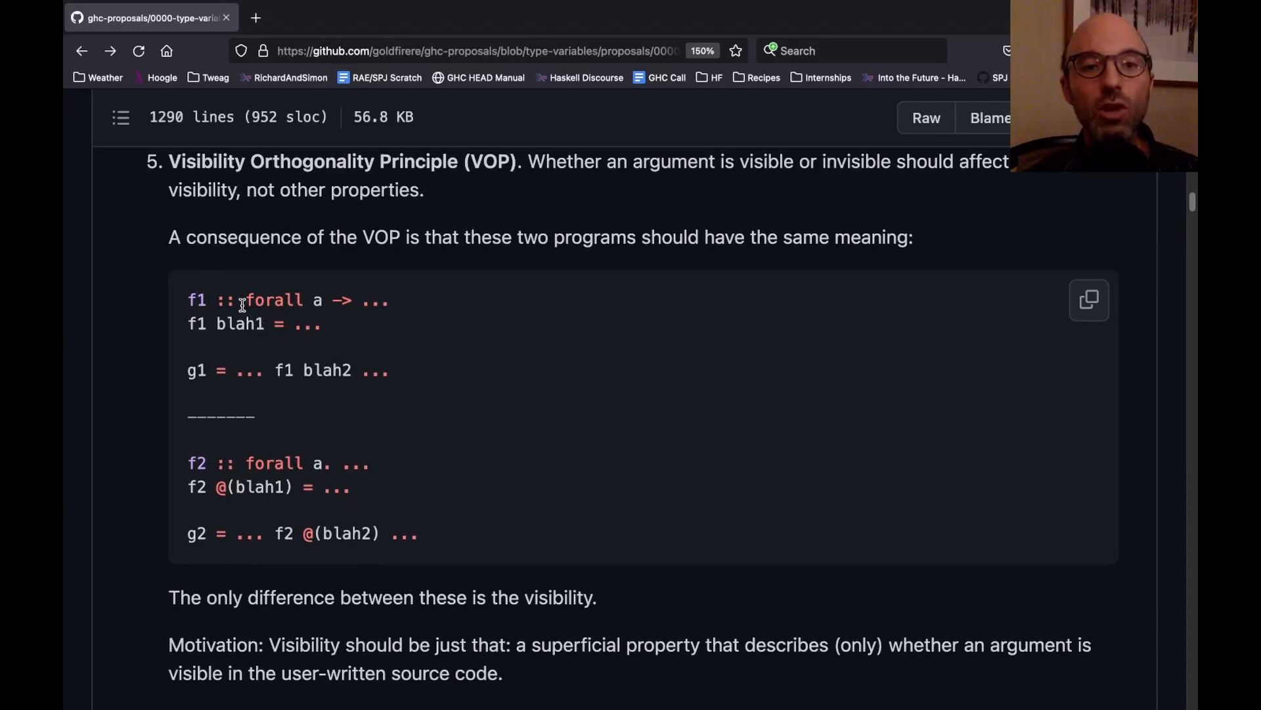
left_click_drag(245, 300, 386, 300)
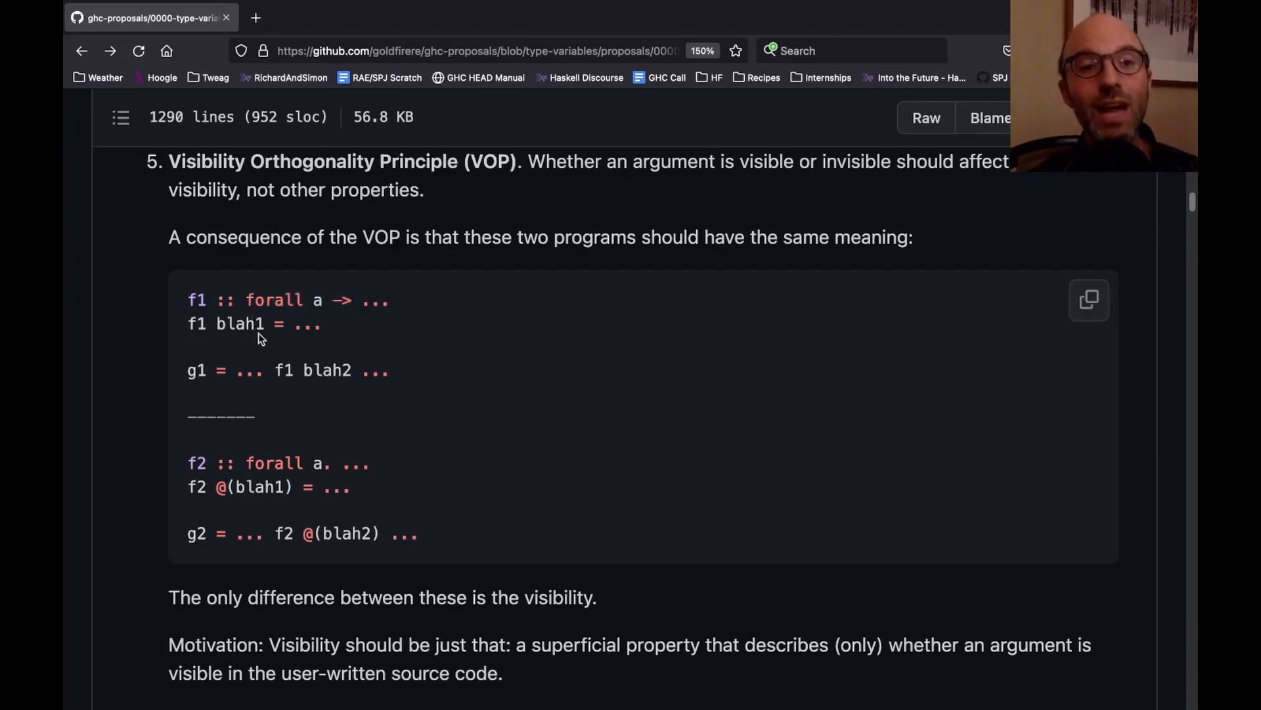
mouse_move(218, 326)
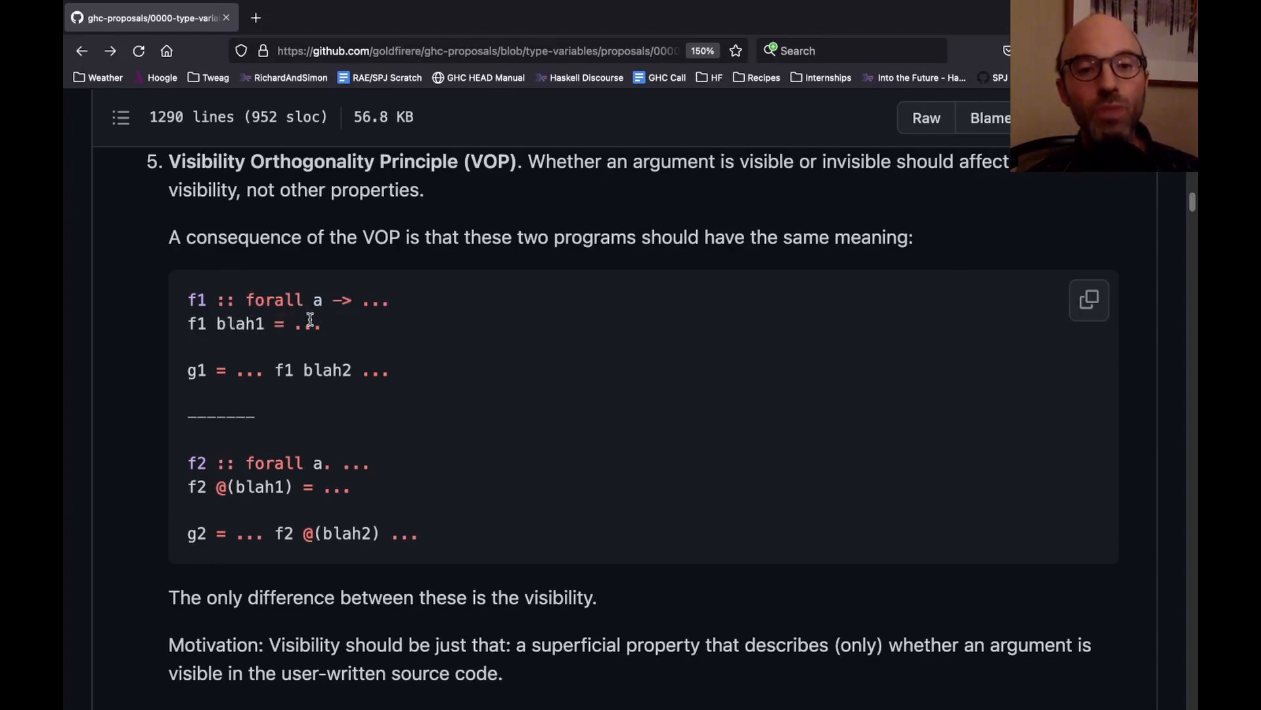
double_click(239, 323)
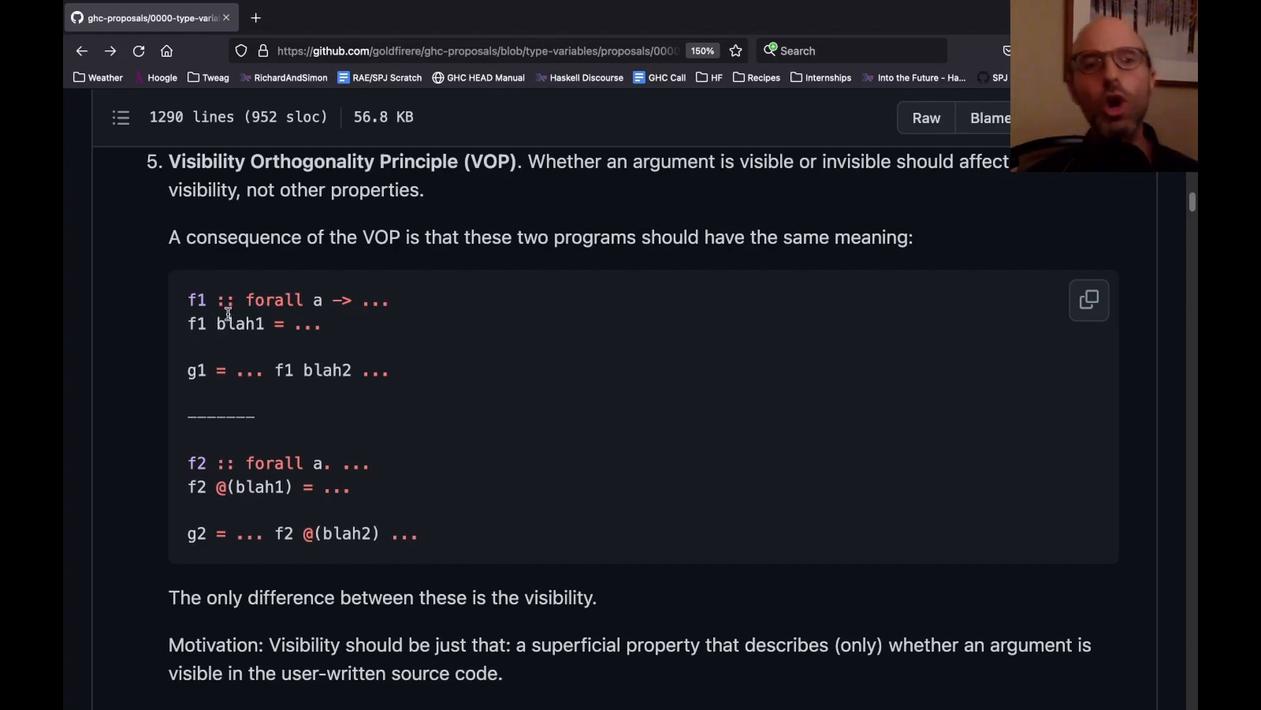
left_click_drag(247, 300, 390, 299)
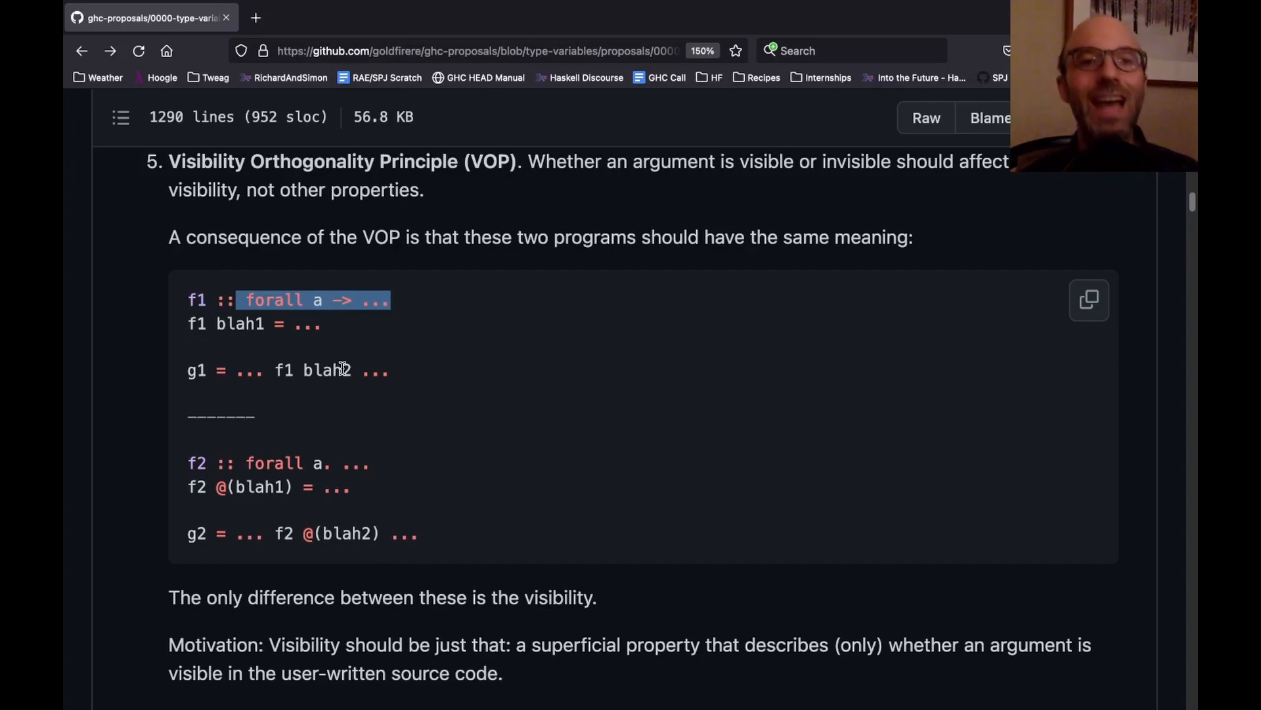
Step: Scroll through section 2.1 Universals and existentials to the 3 Proposed Changes heading
scroll("down", 3)
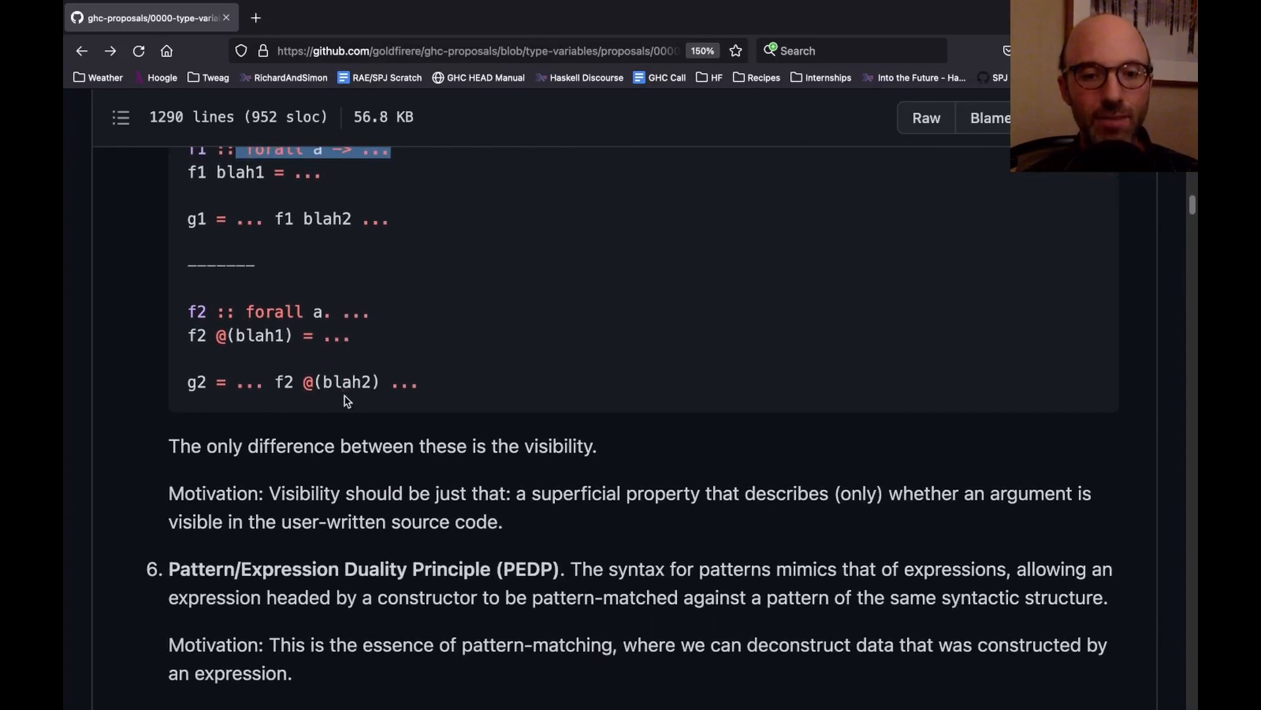
scroll("down", 3)
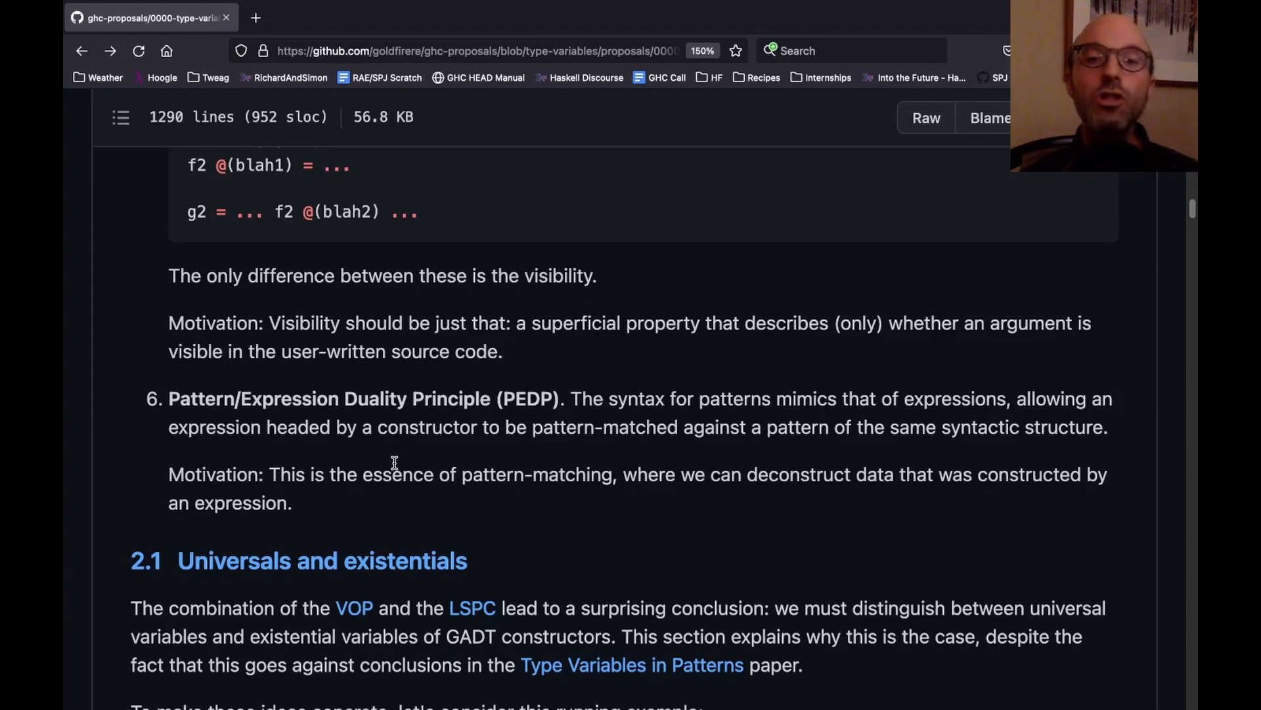
scroll("down", 3)
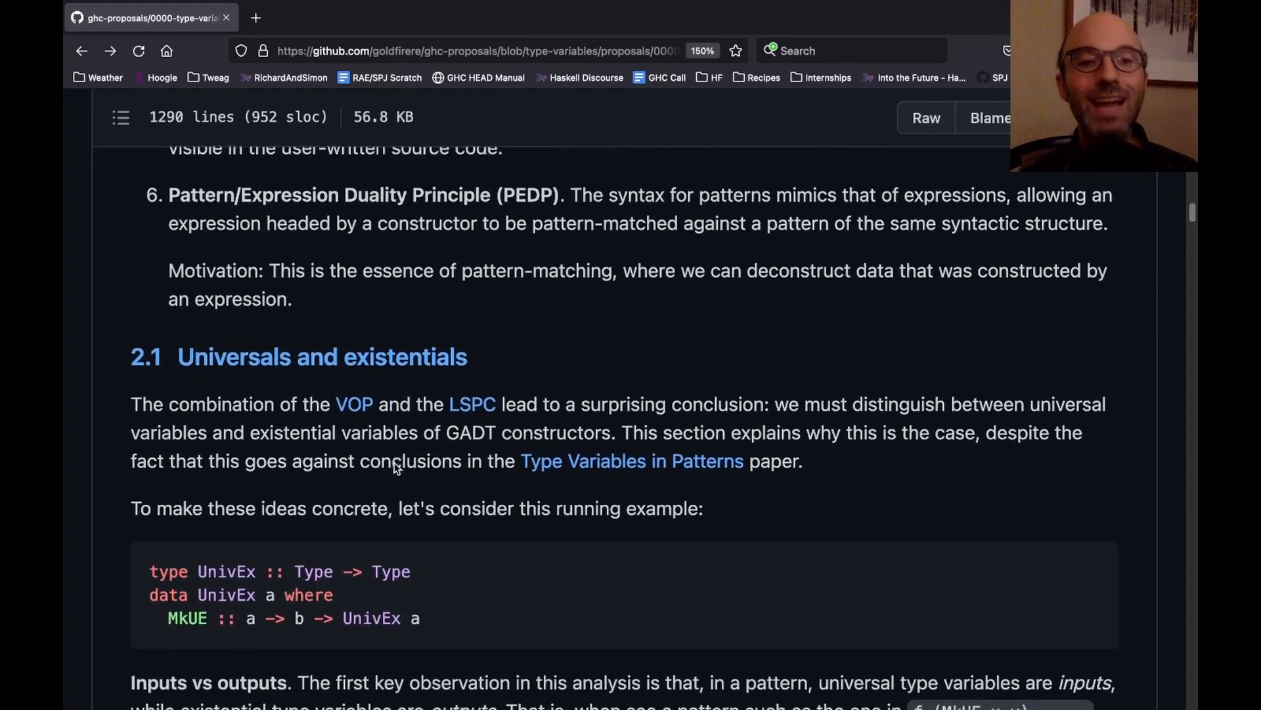
scroll("down", 3)
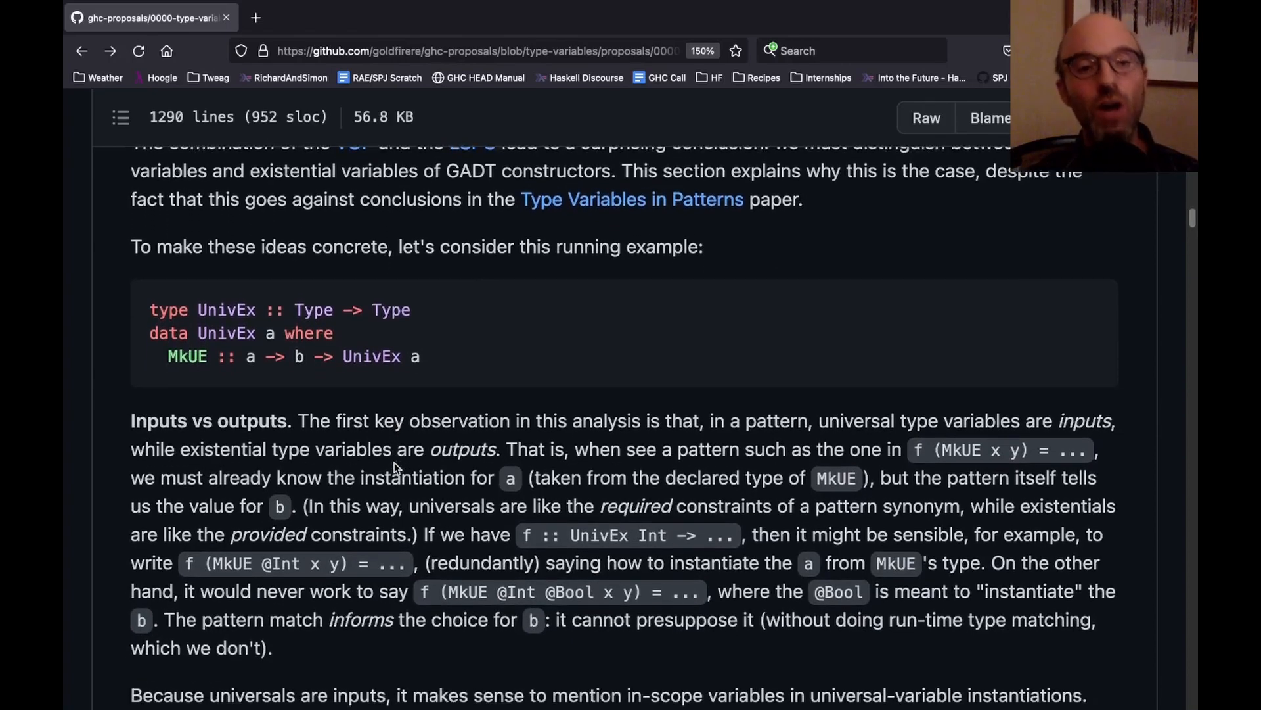
scroll("down", 3)
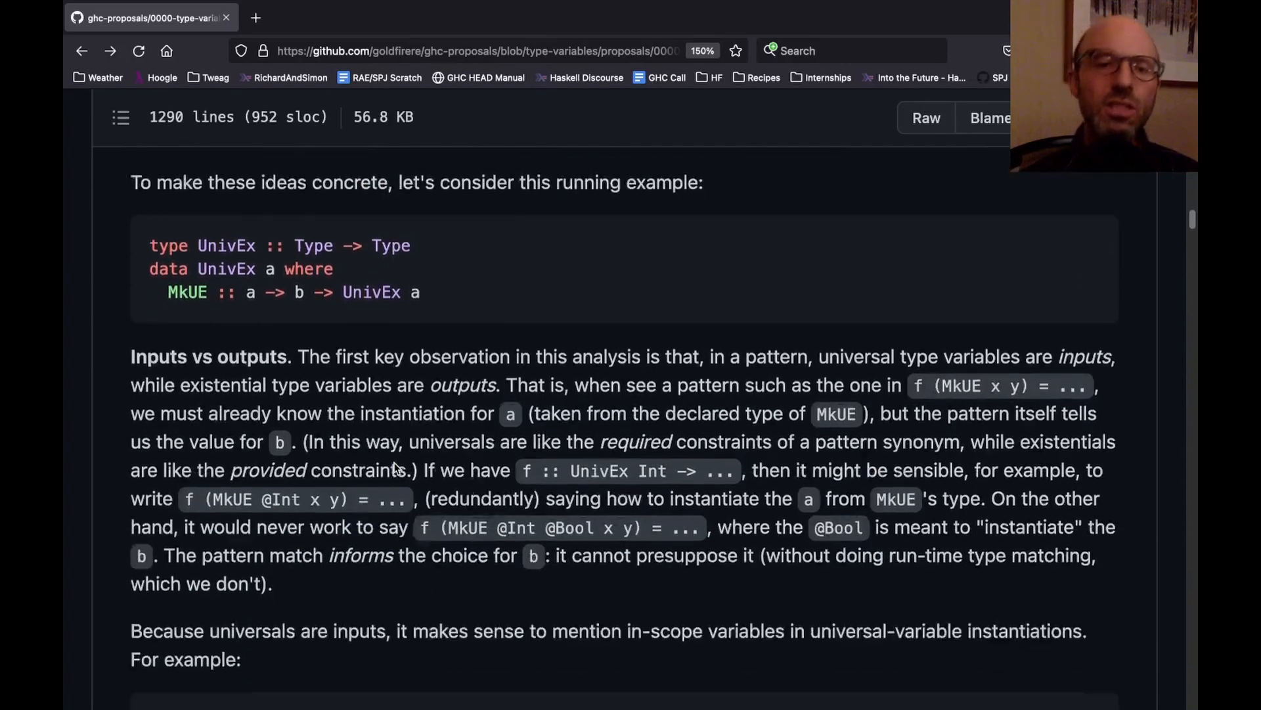
scroll("down", 3)
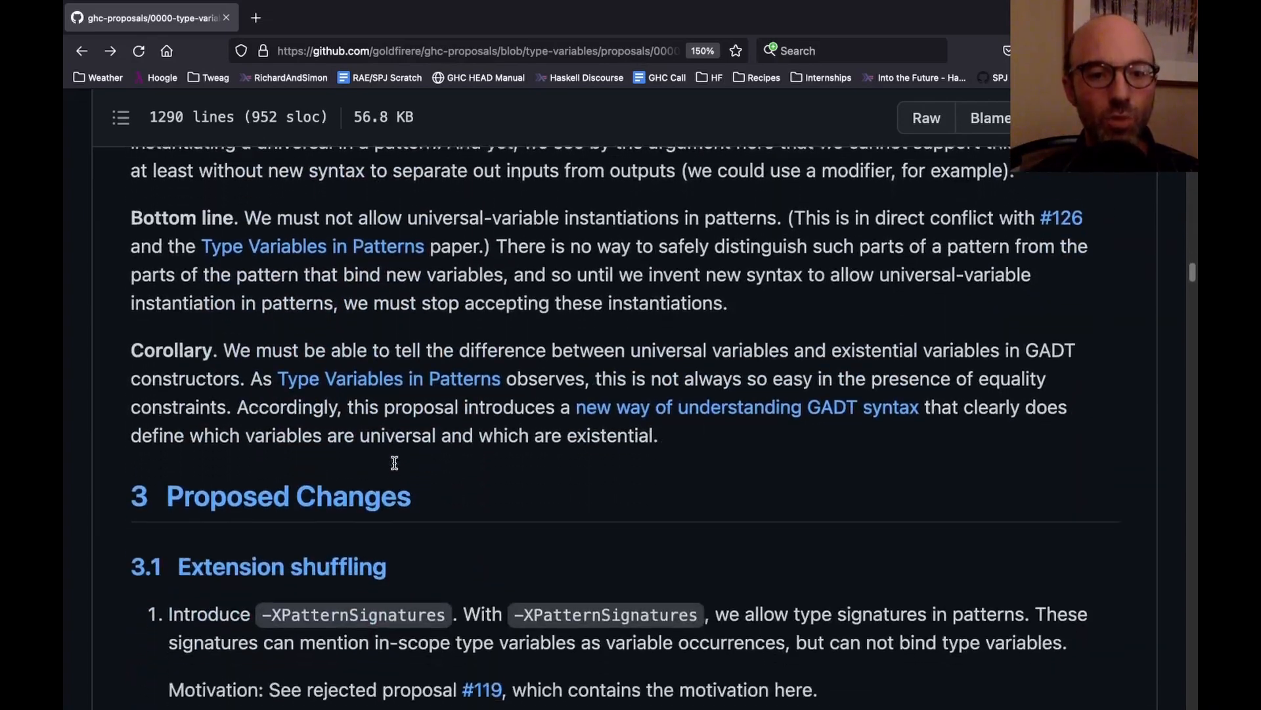
Step: Scroll past the -XImplicitForAll constructs list to section 3.2 on GADT syntax
scroll("down", 3)
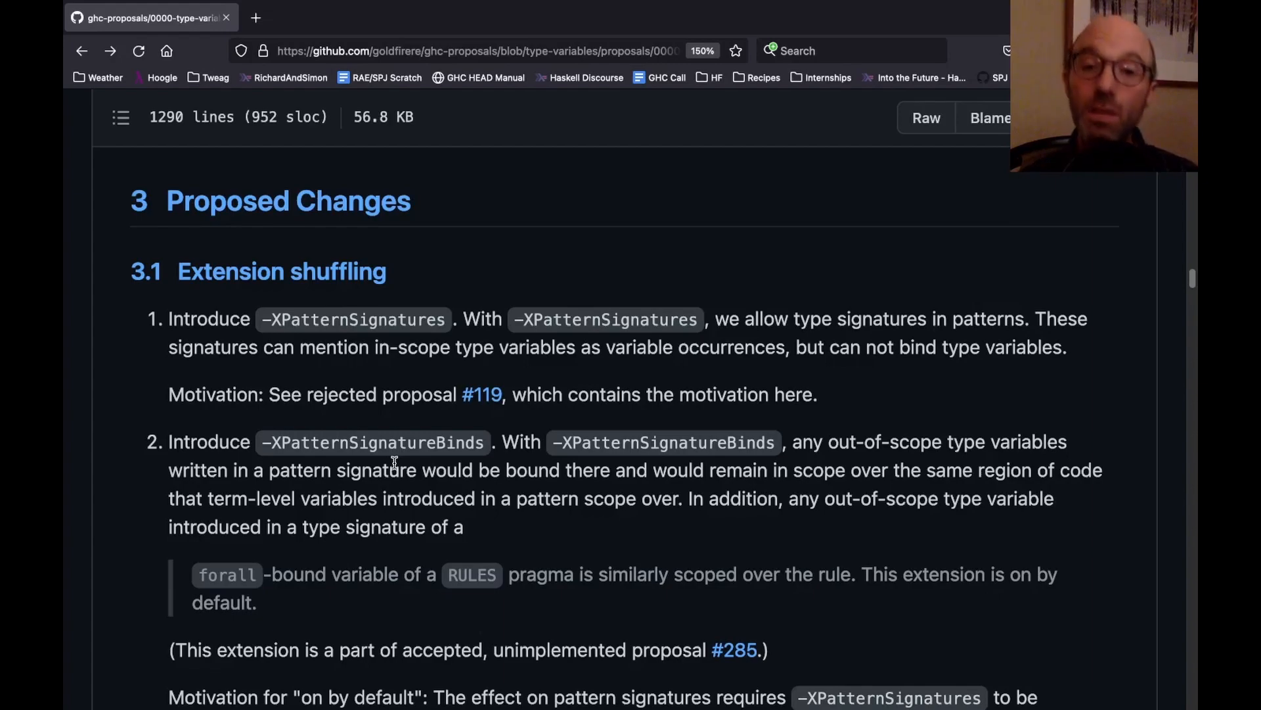
scroll("down", 3)
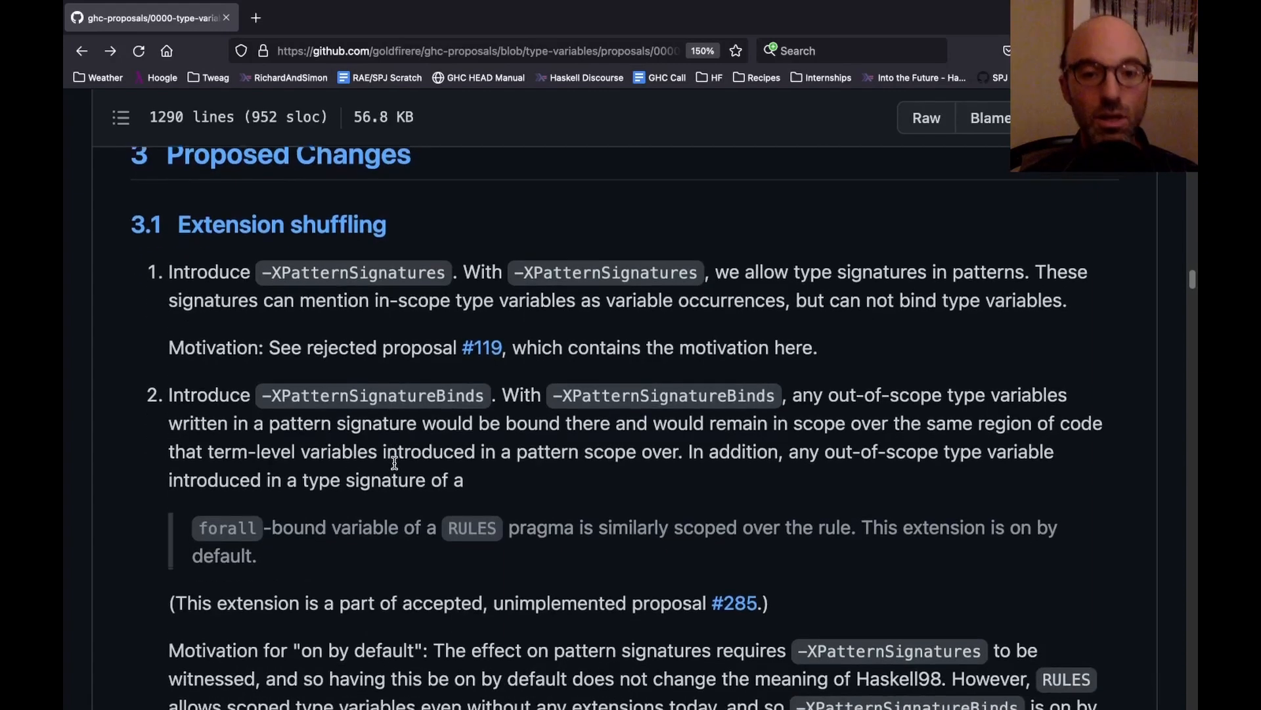
scroll("down", 3)
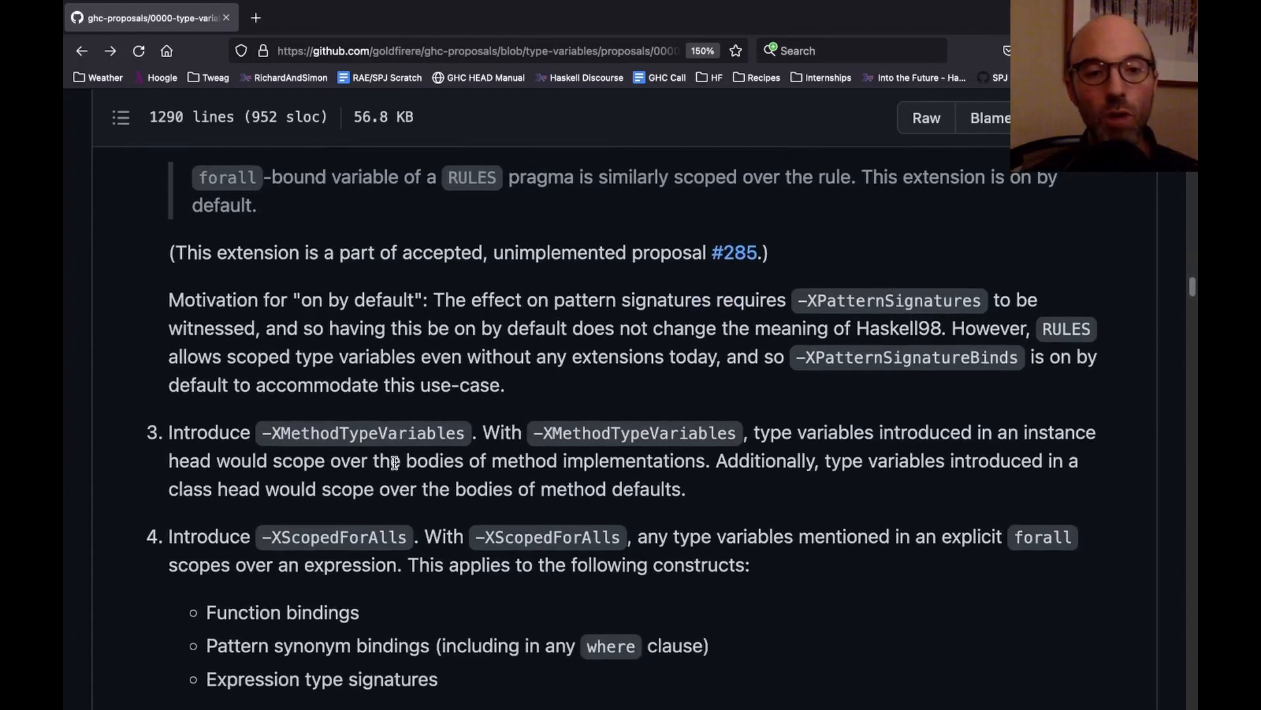
scroll("down", 3)
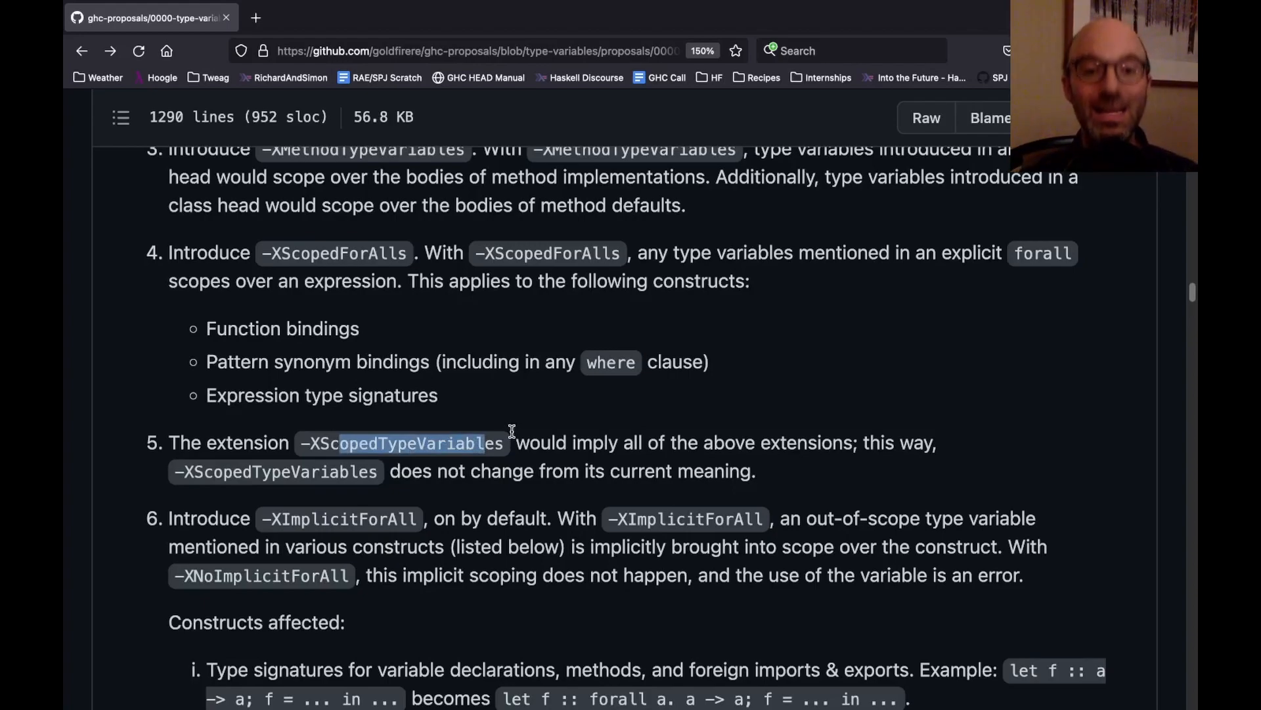
scroll("down", 3)
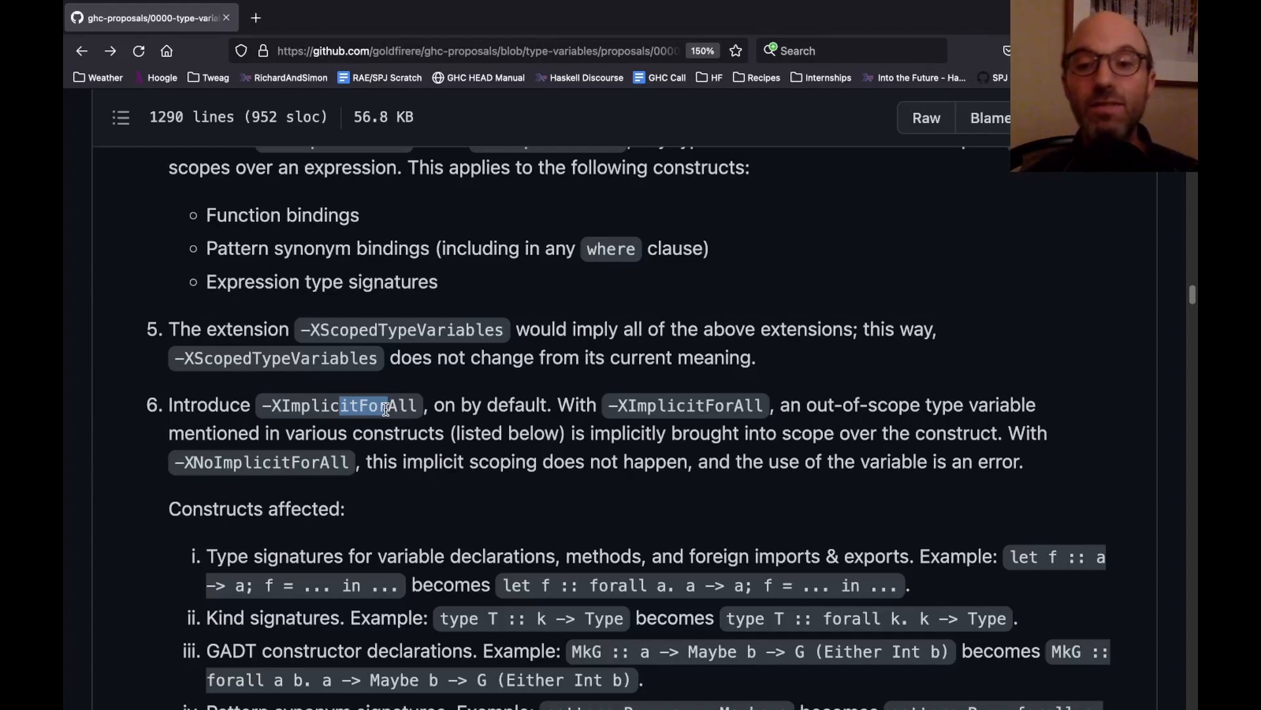
scroll("down", 3)
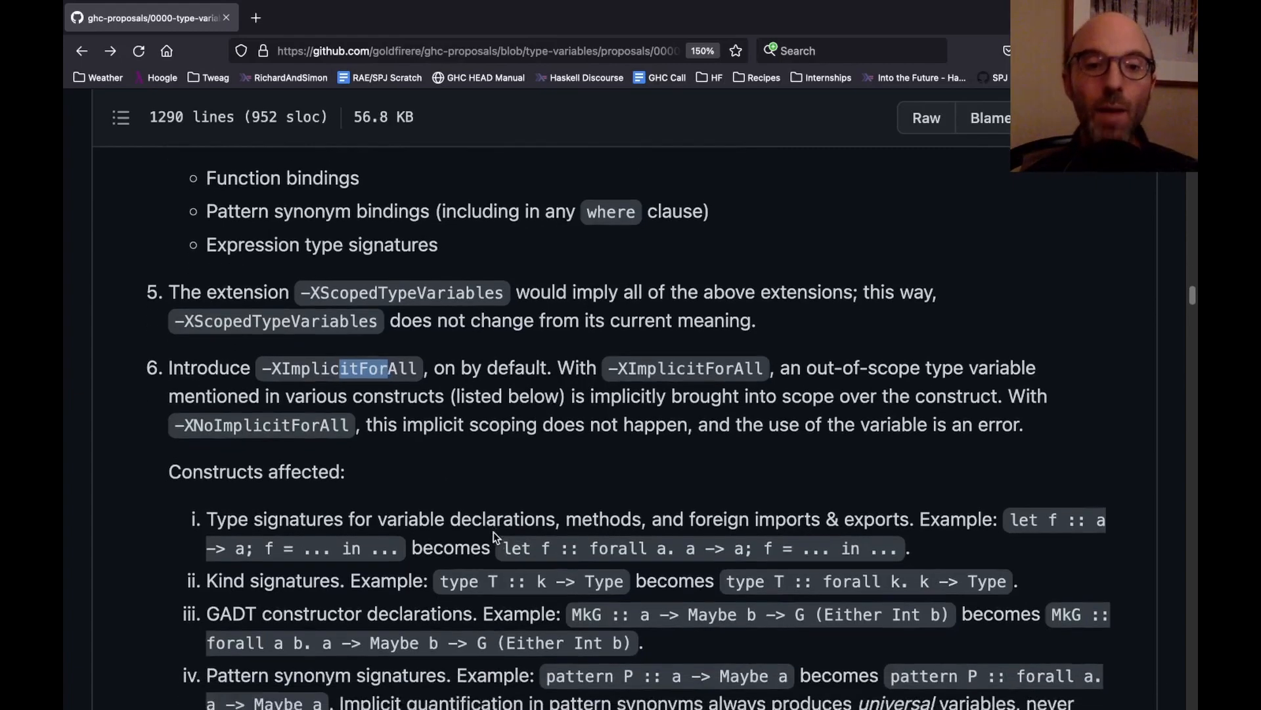
scroll("down", 3)
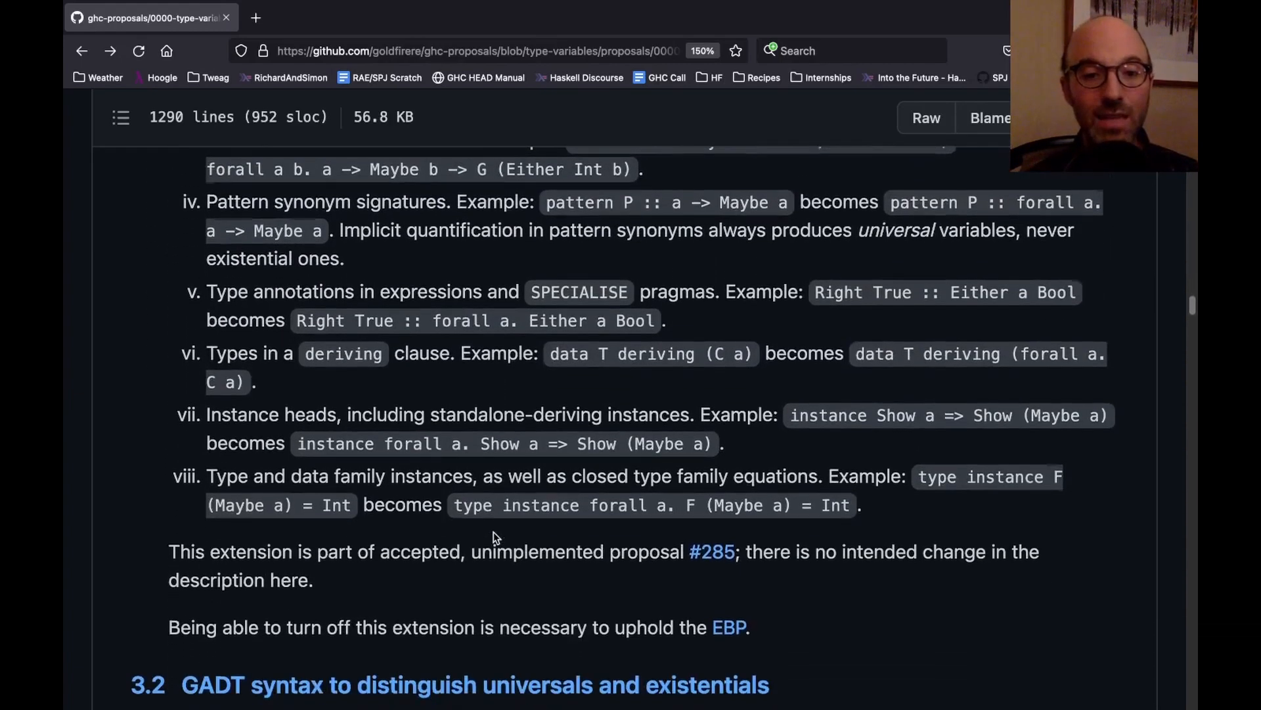
scroll("down", 3)
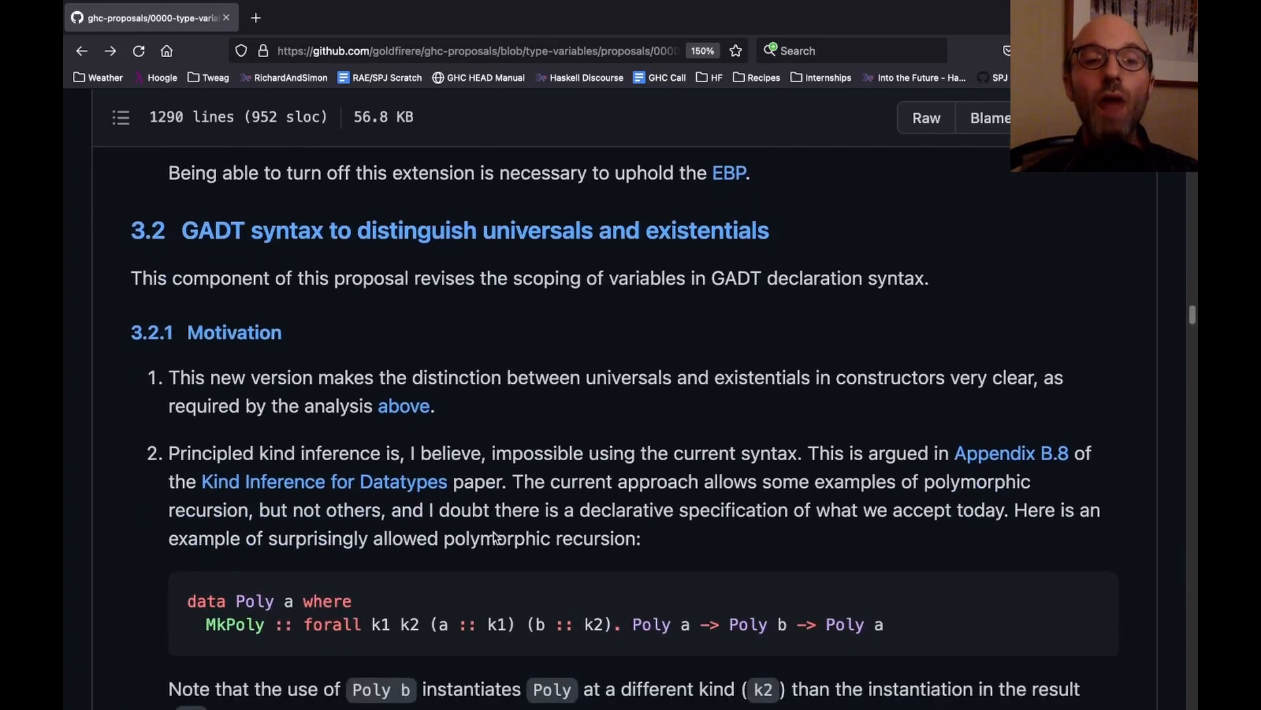
Step: Highlight the 'a' in 'data Poly a where' in the MkPoly polymorphic recursion example
scroll("down", 3)
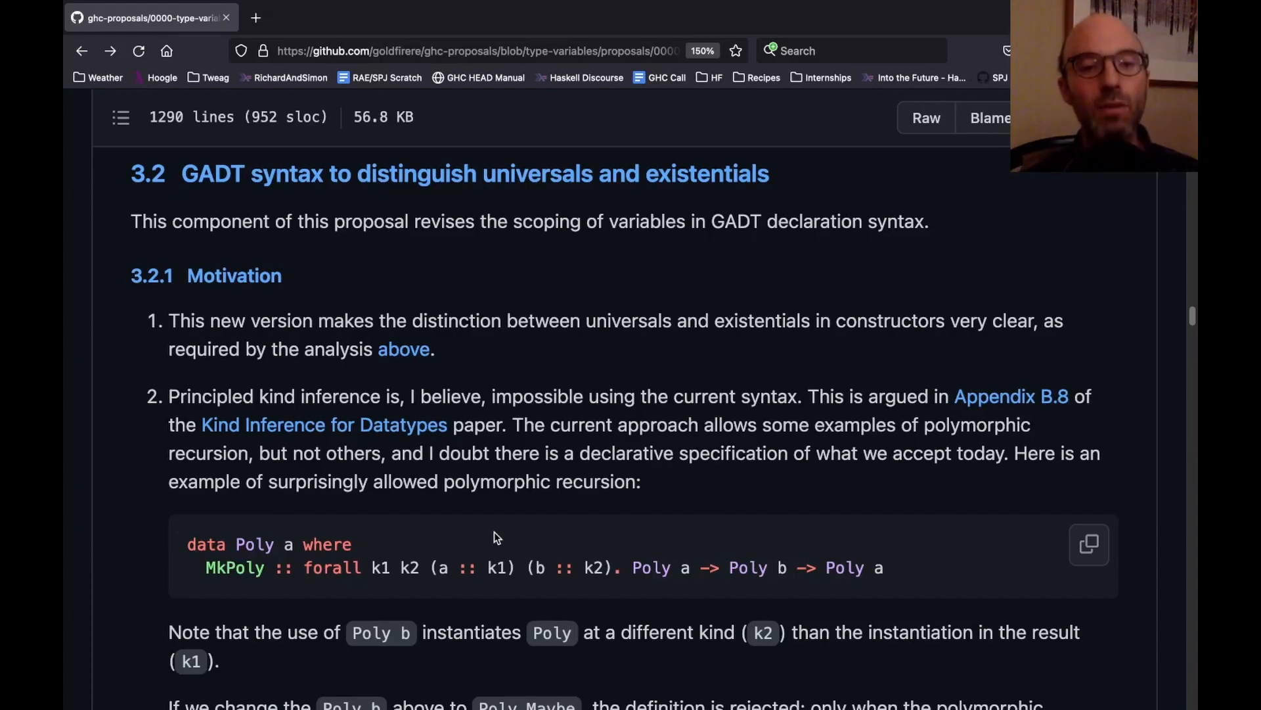
scroll("down", 3)
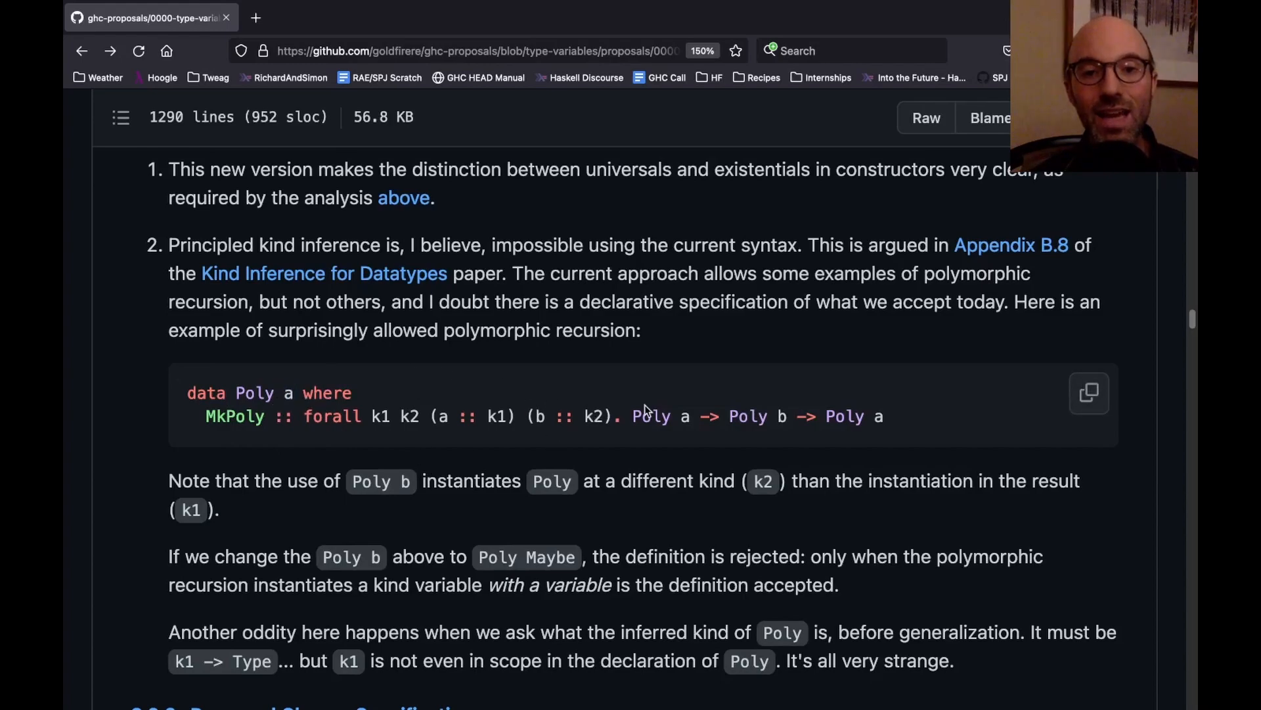
double_click(683, 416)
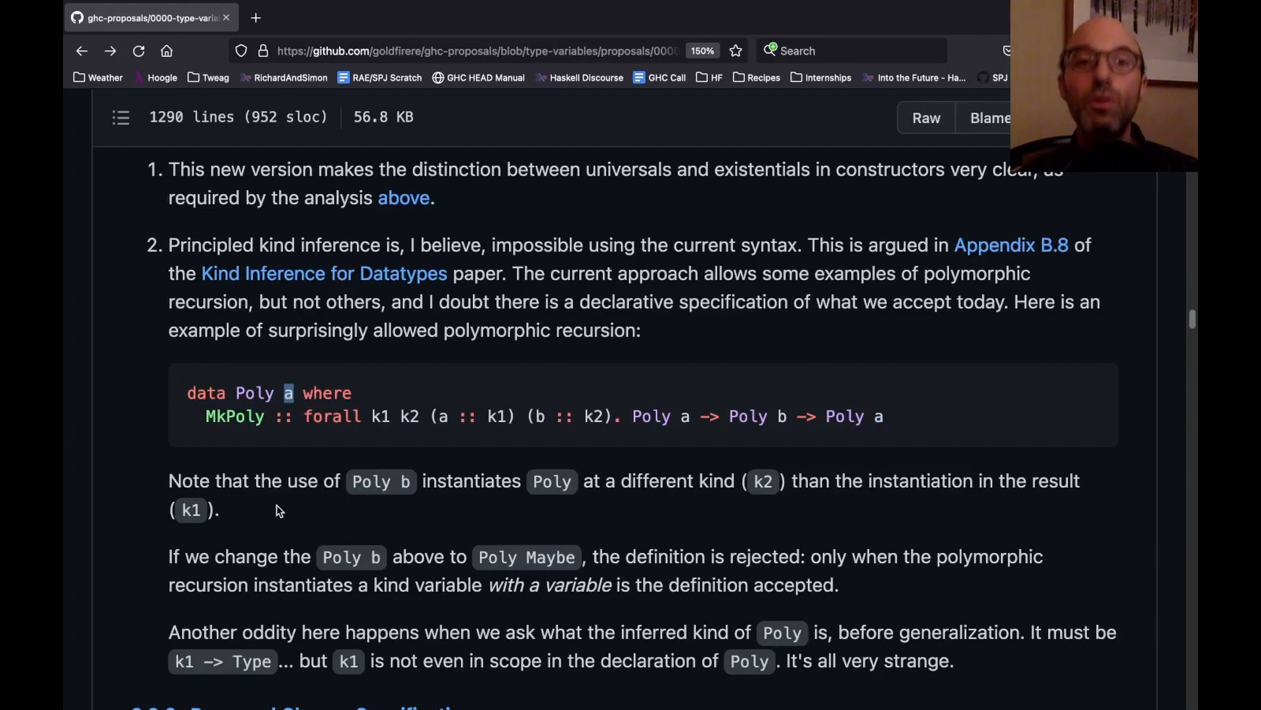
scroll("down", 3)
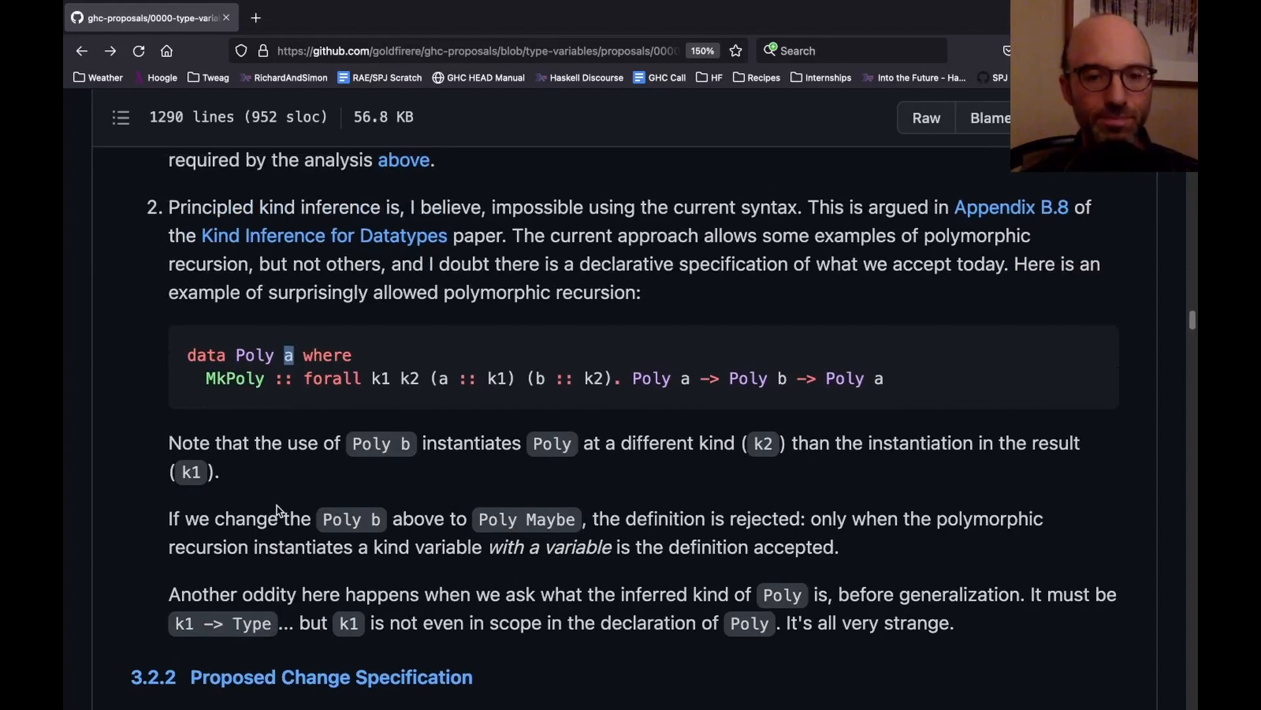
Step: Scroll past sections 3.2.3–3.2.6 to section 3.3 'Type arguments in constructor patterns'
scroll("down", 3)
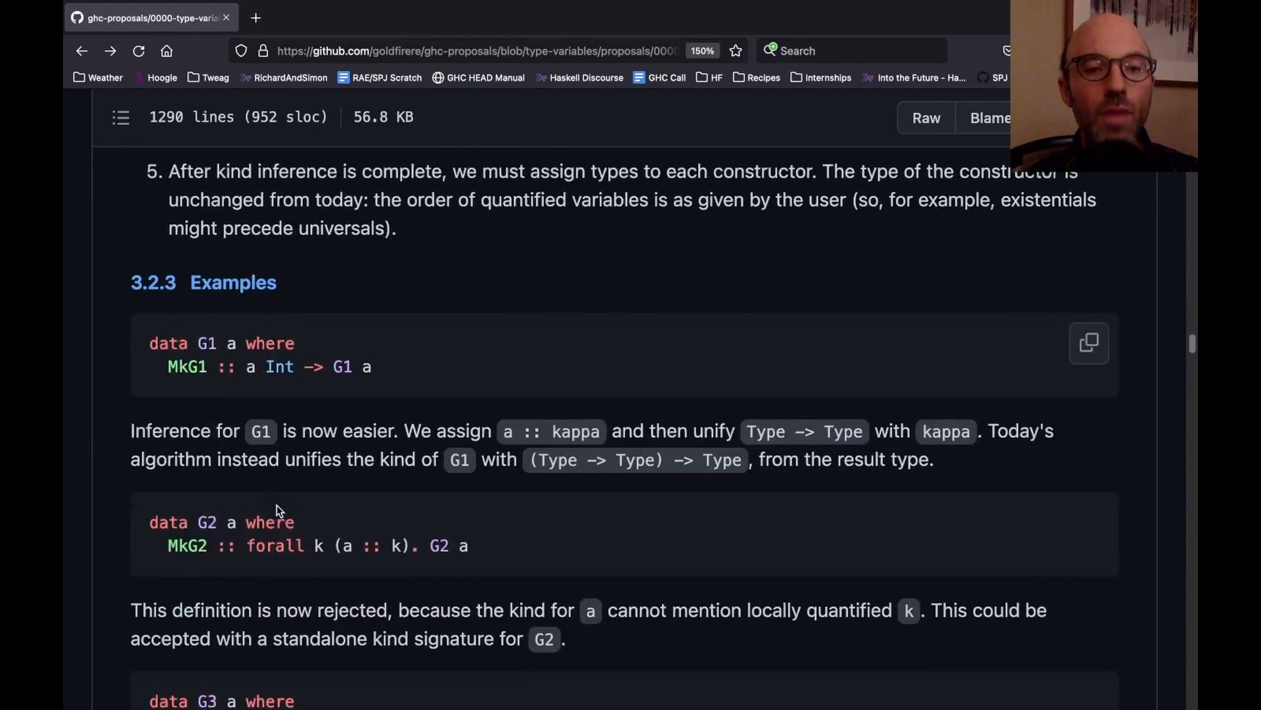
scroll("down", 3)
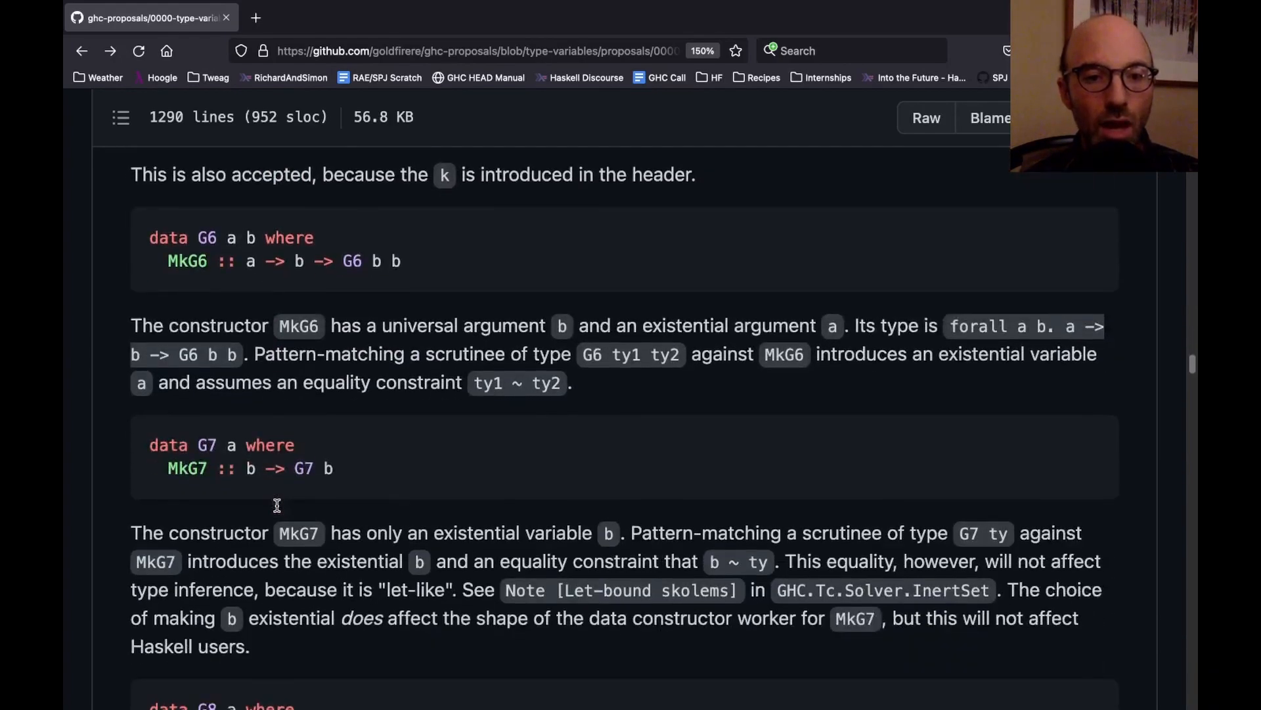
scroll("down", 3)
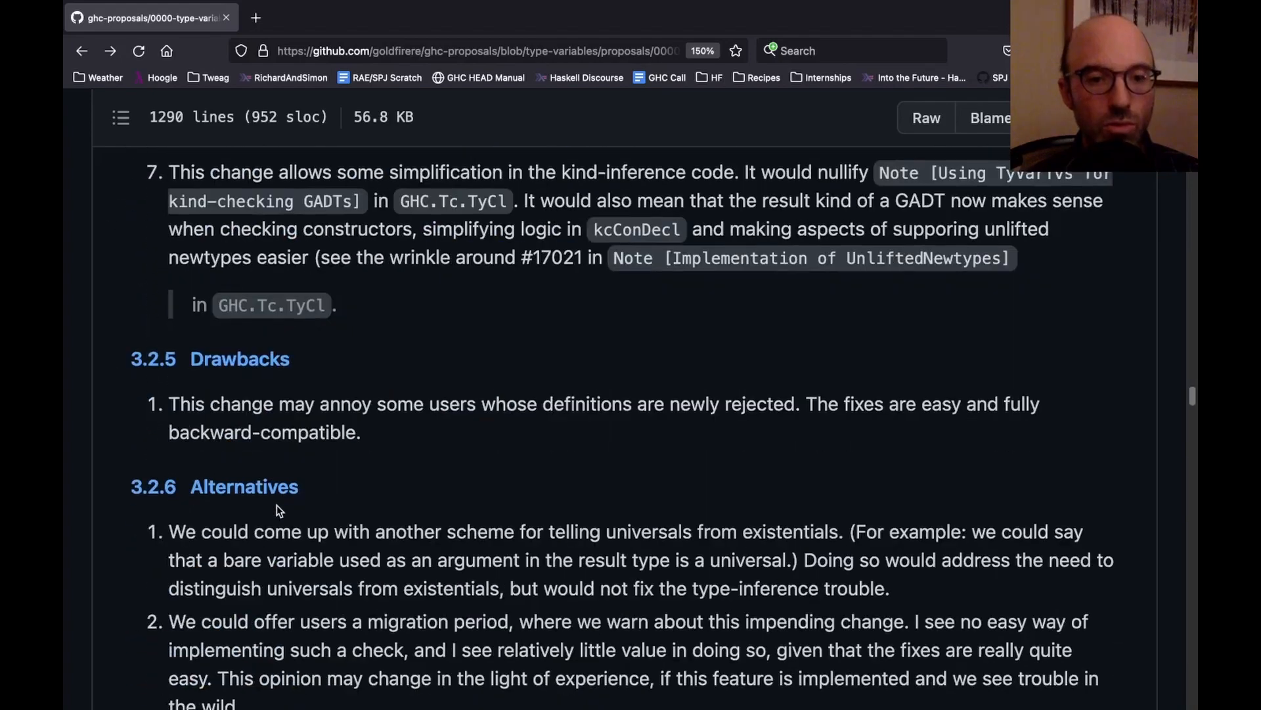
scroll("down", 3)
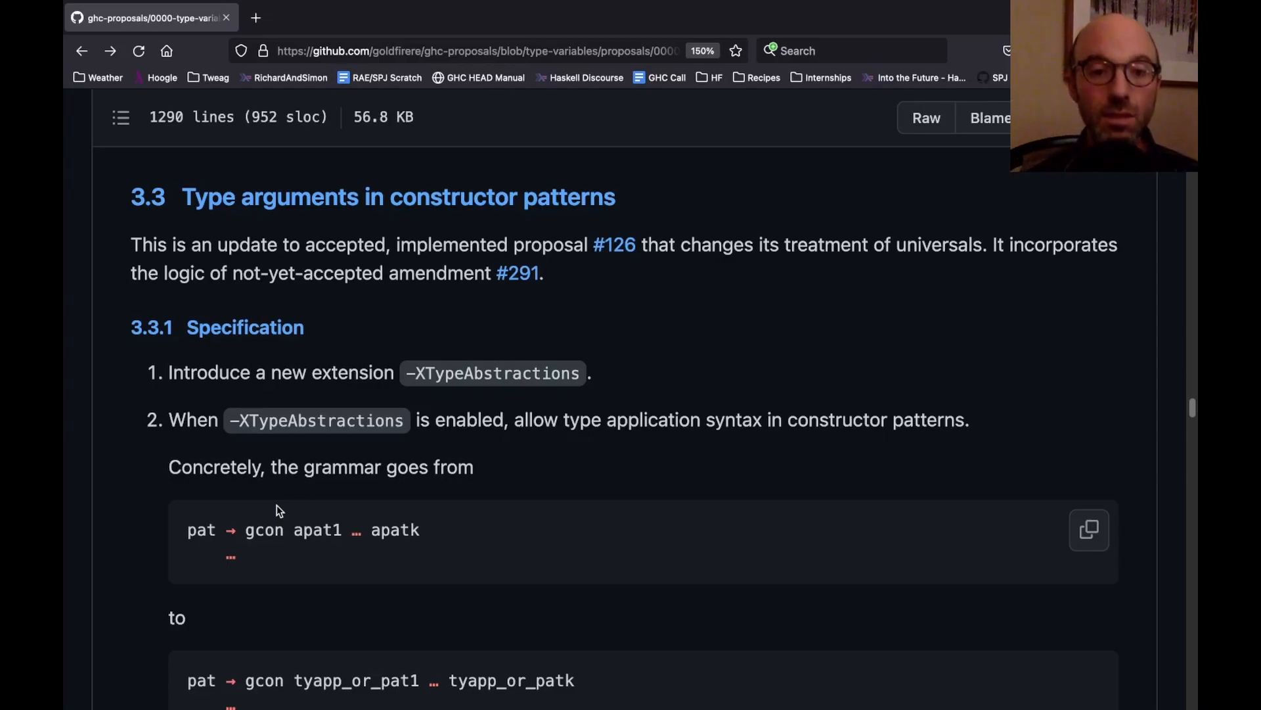
Step: Highlight -XTypeAbstractions, then move down to the f2 MkEx example in 3.3.2
scroll("down", 3)
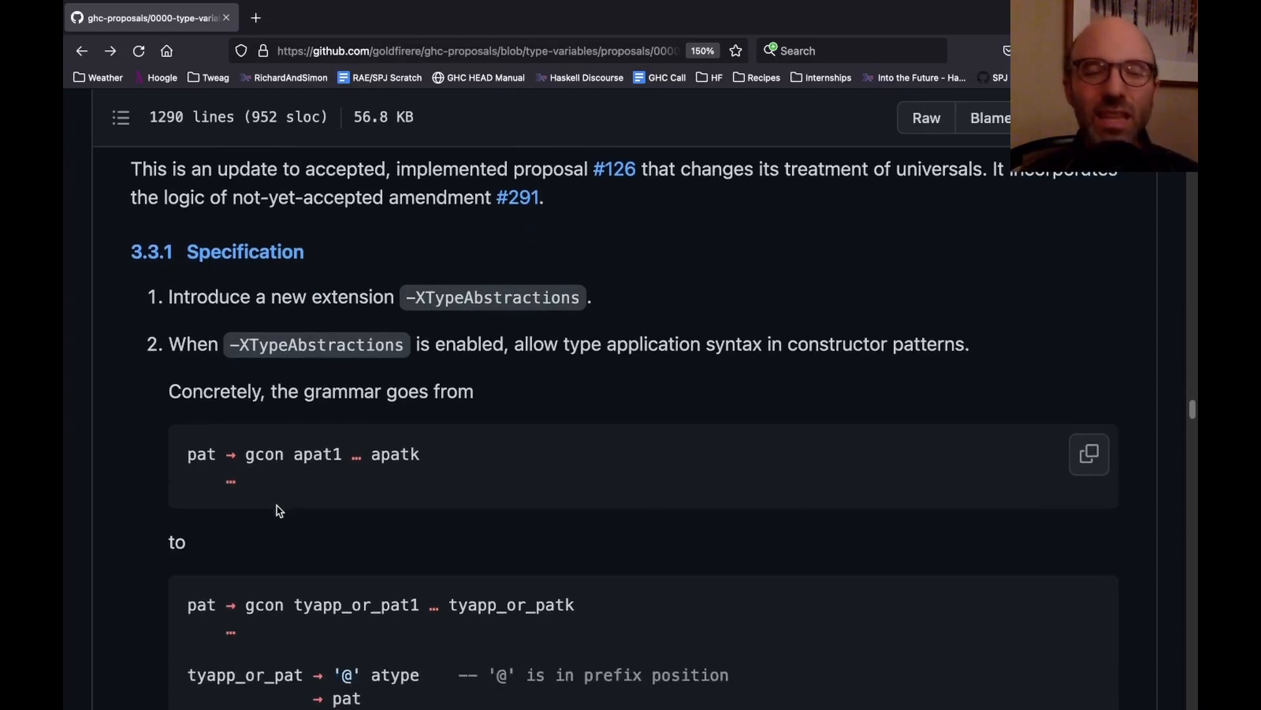
left_click_drag(409, 297, 559, 296)
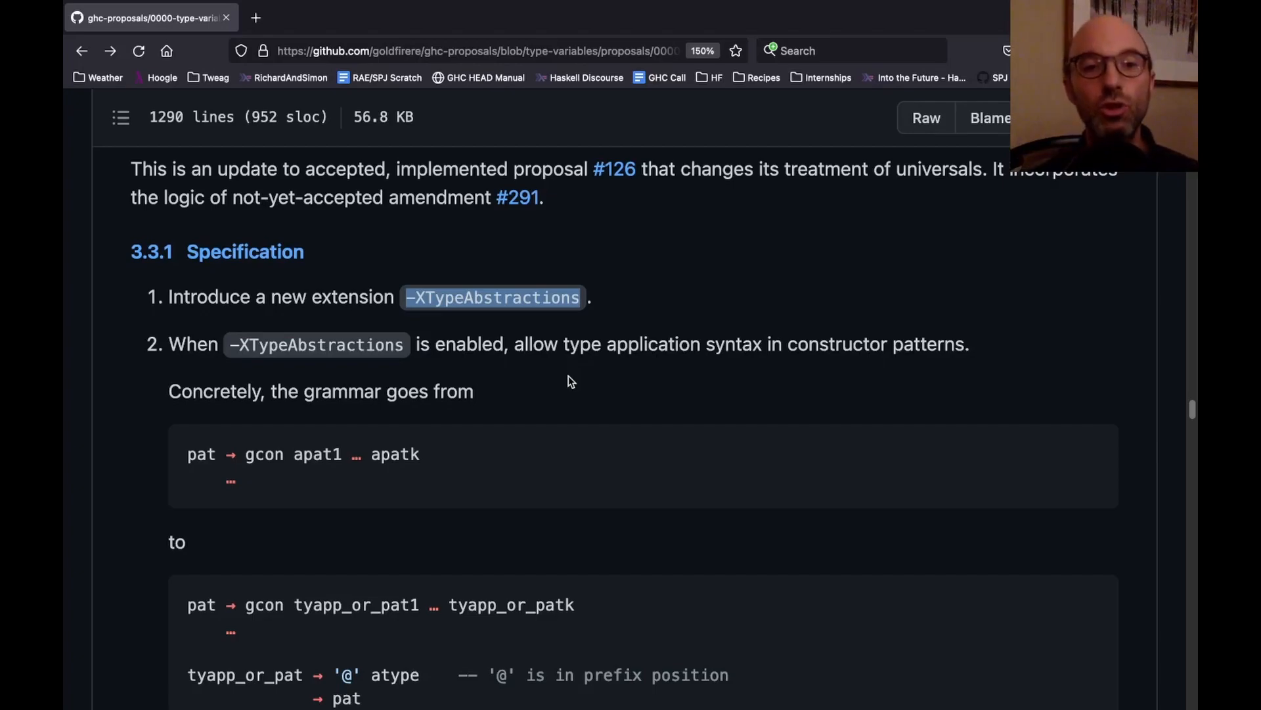
scroll("down", 3)
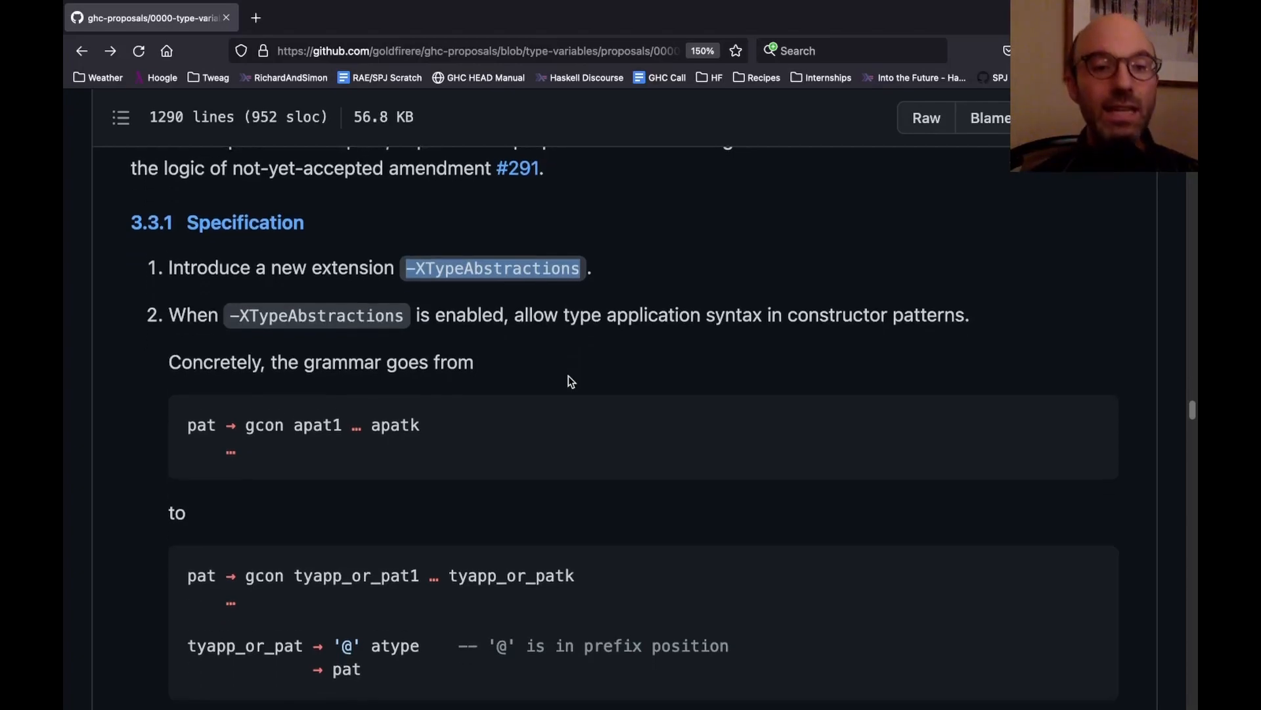
scroll("down", 3)
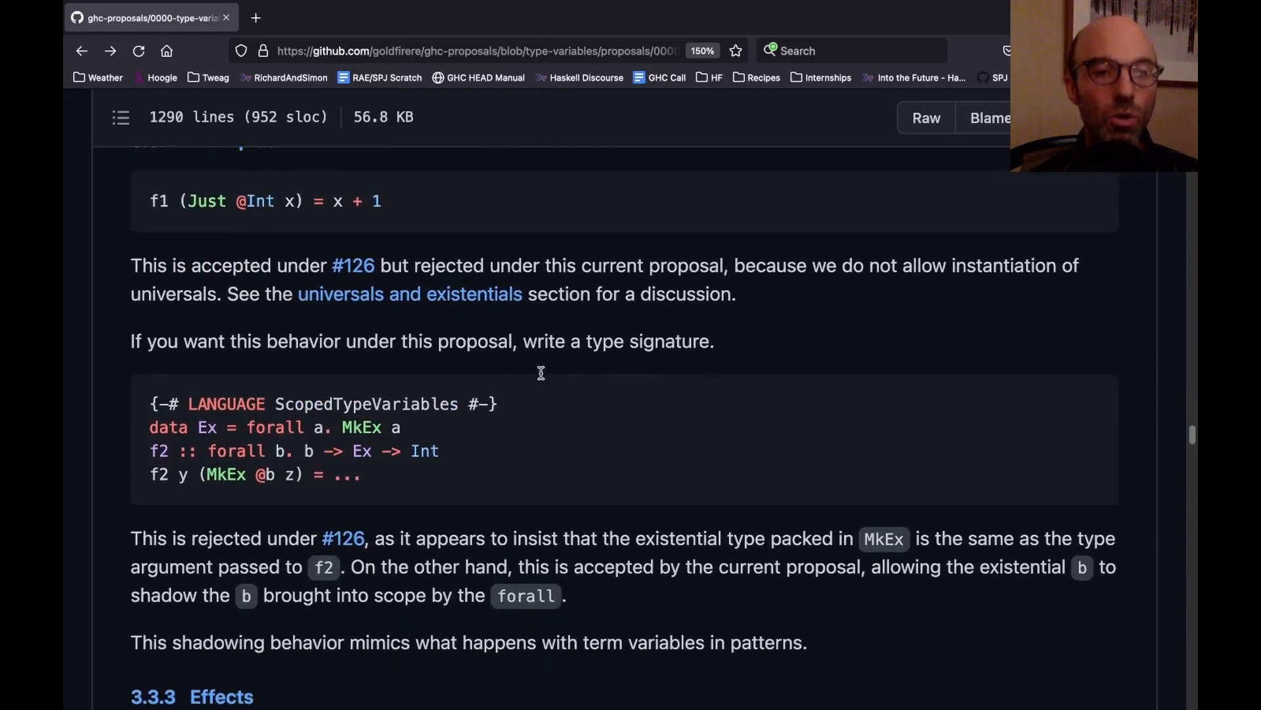
scroll("down", 3)
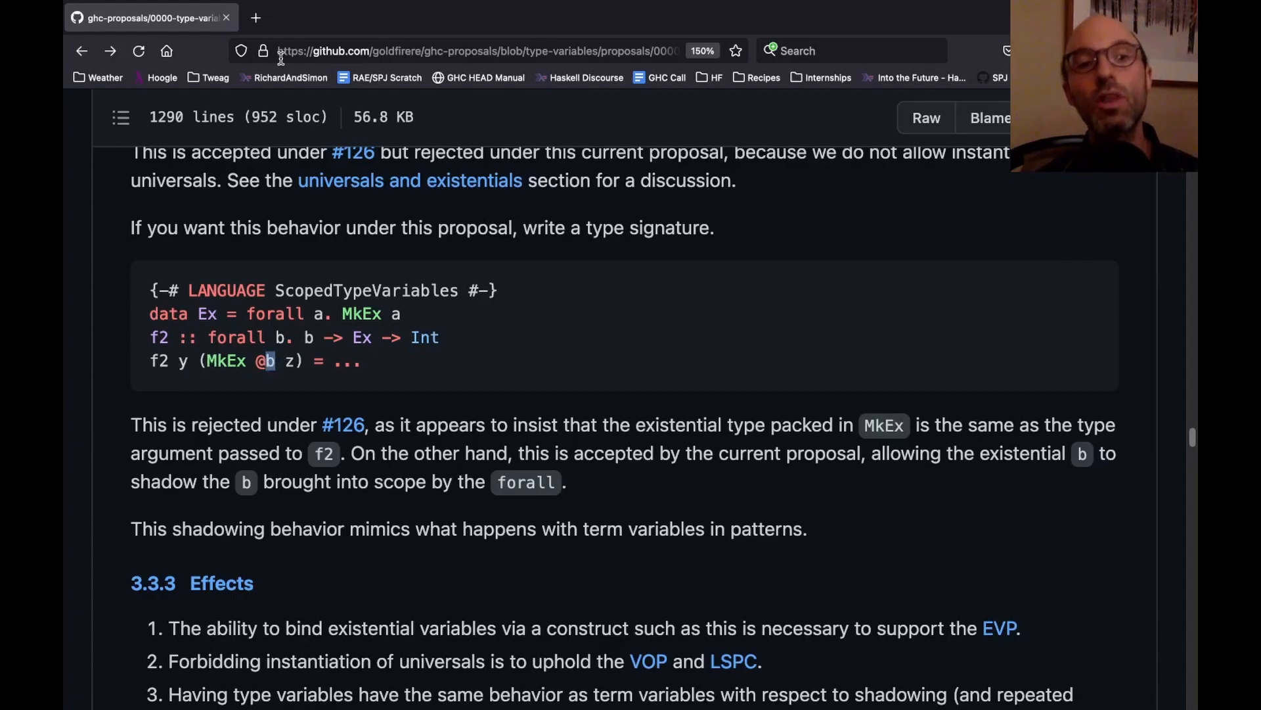
mouse_move(334, 412)
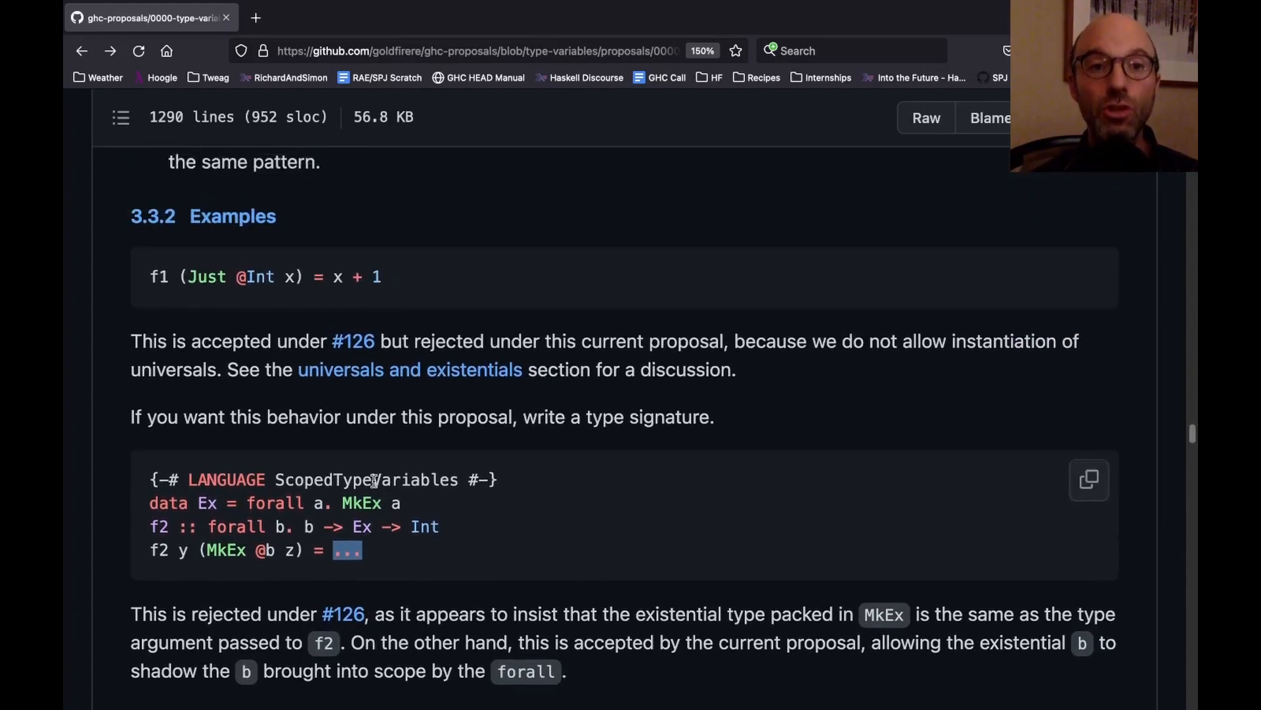
scroll("up", 3)
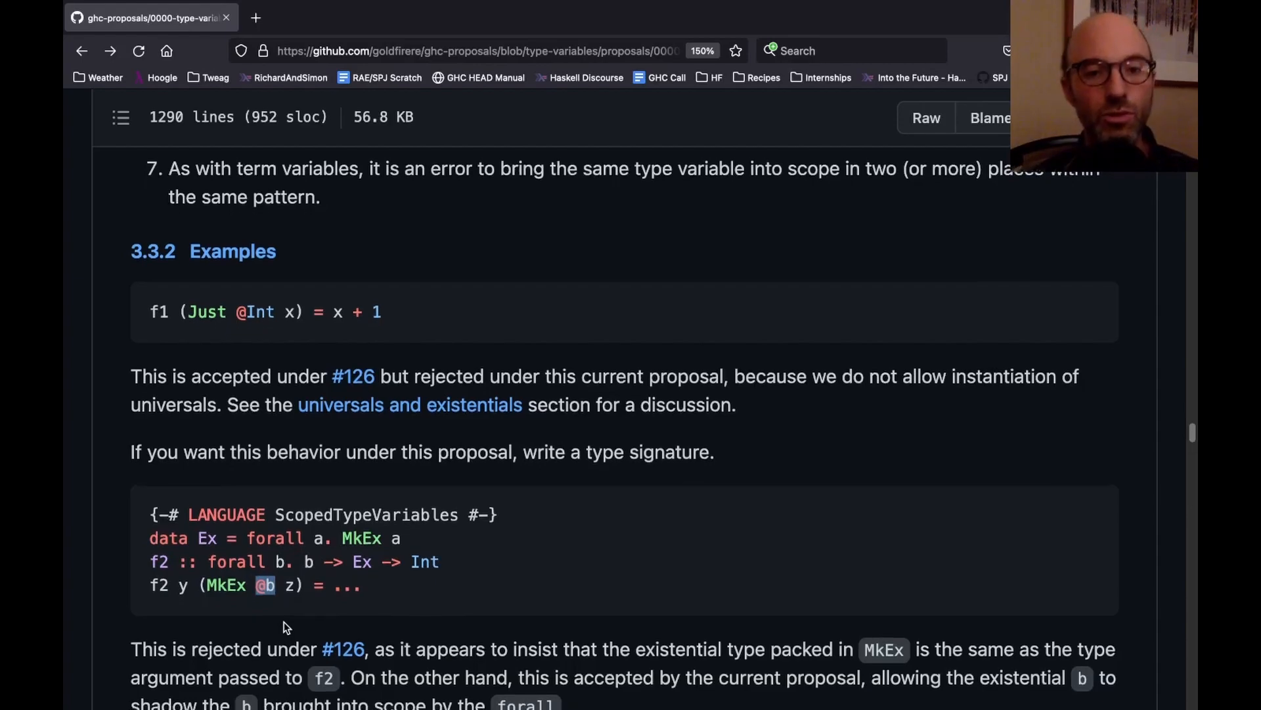
Step: Scroll past the typing rules, pattern synonym bindings and 3.4.3 Effects to 3.4.4
scroll("down", 3)
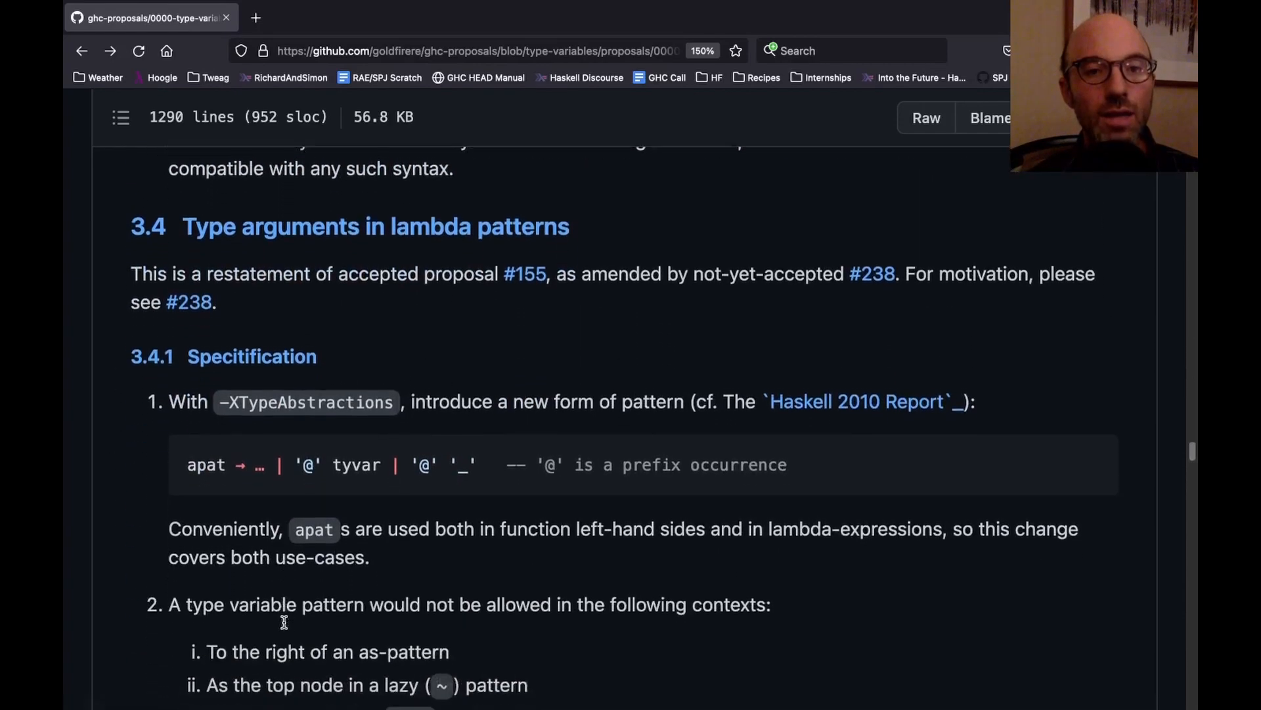
scroll("down", 3)
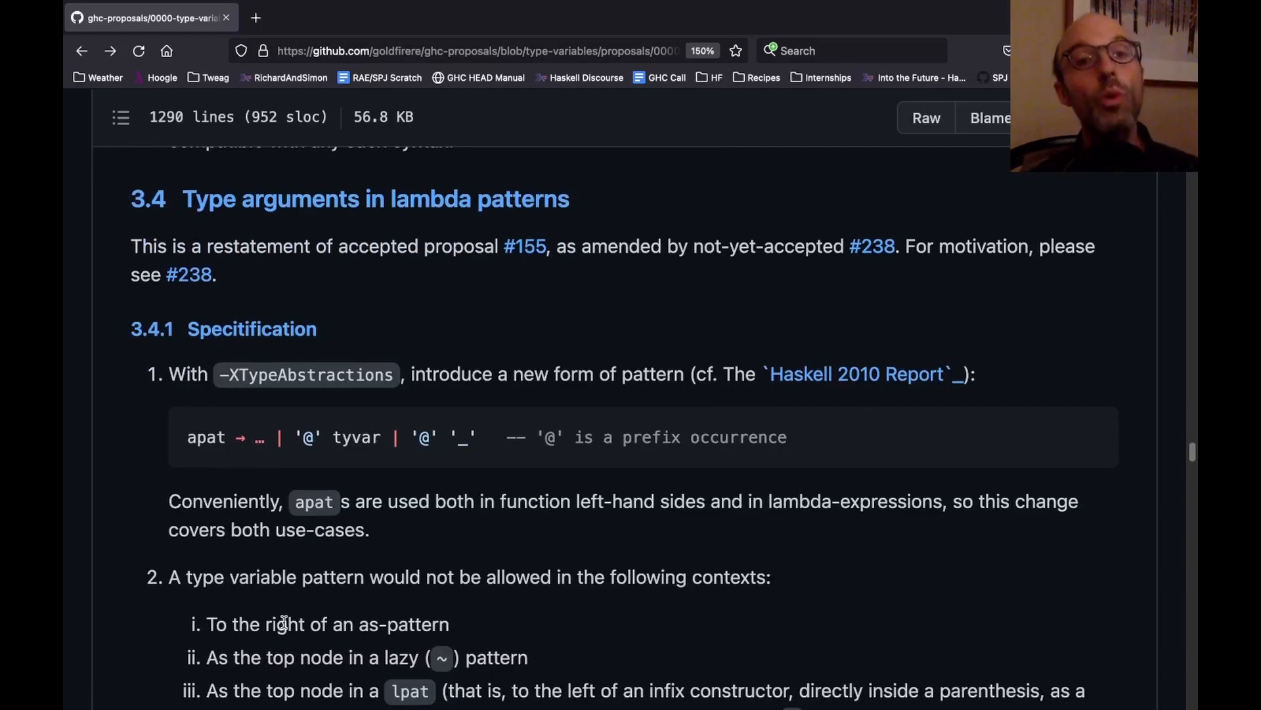
scroll("down", 3)
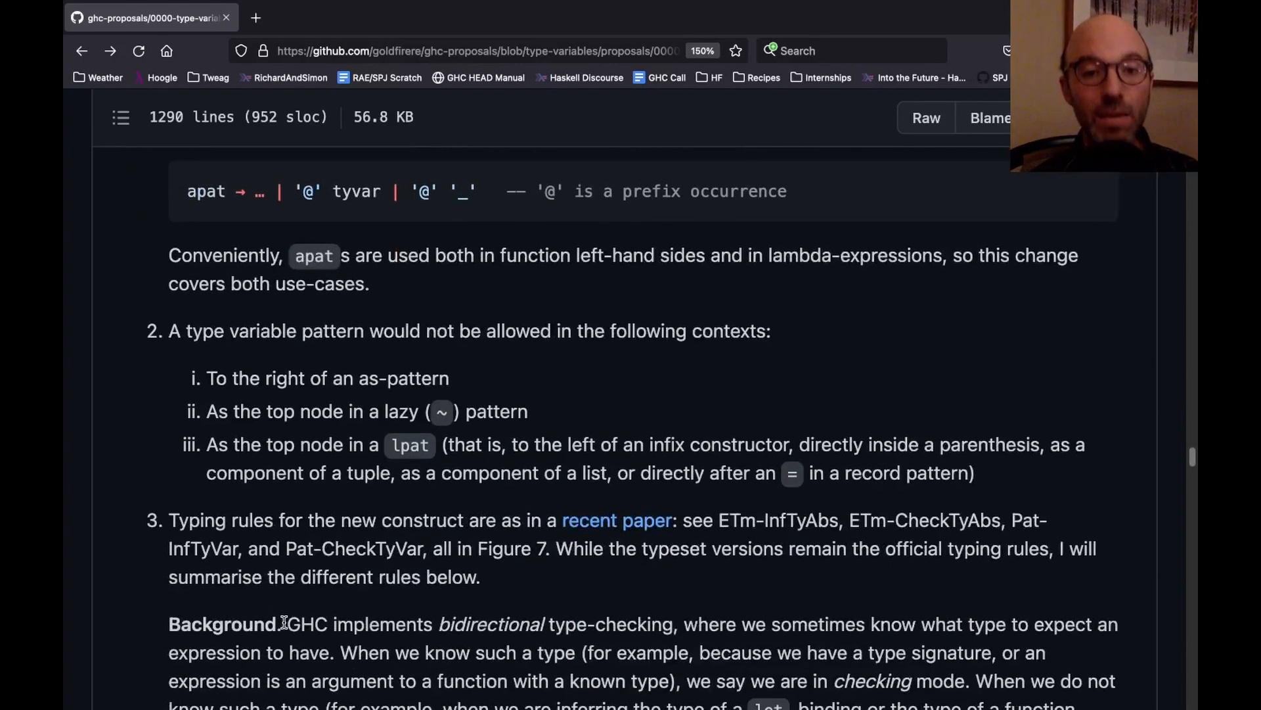
scroll("down", 3)
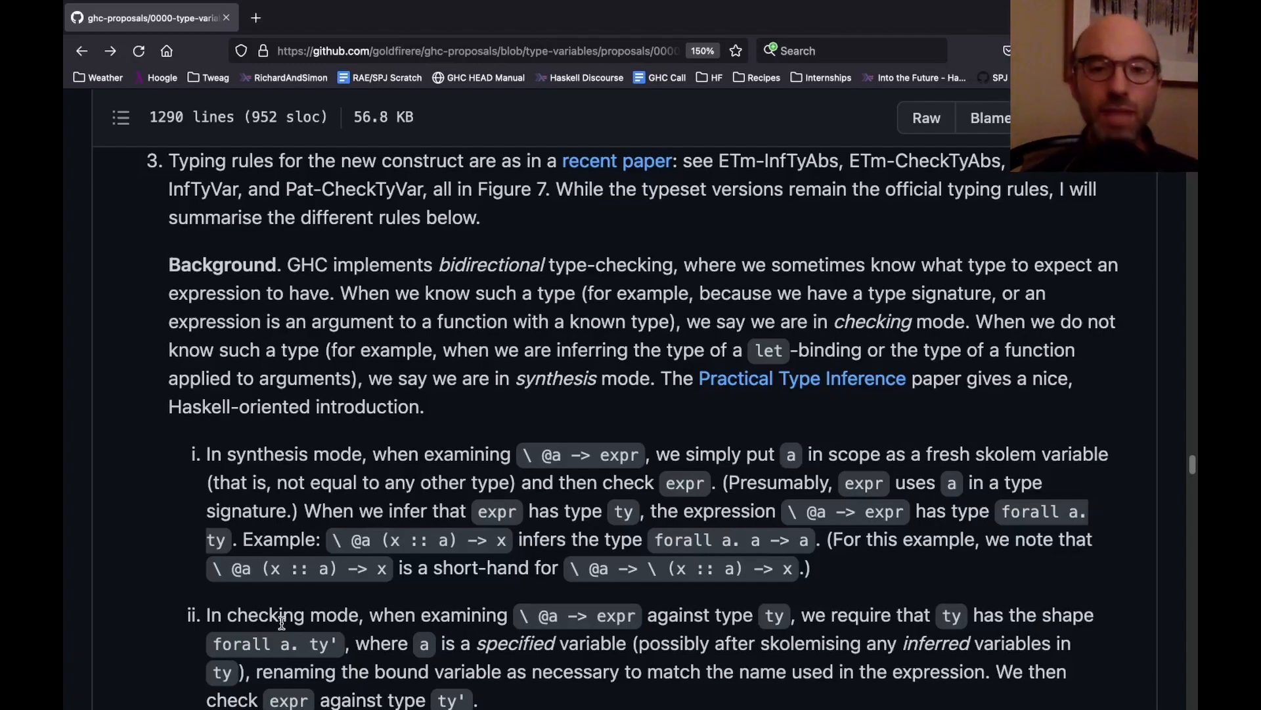
scroll("down", 3)
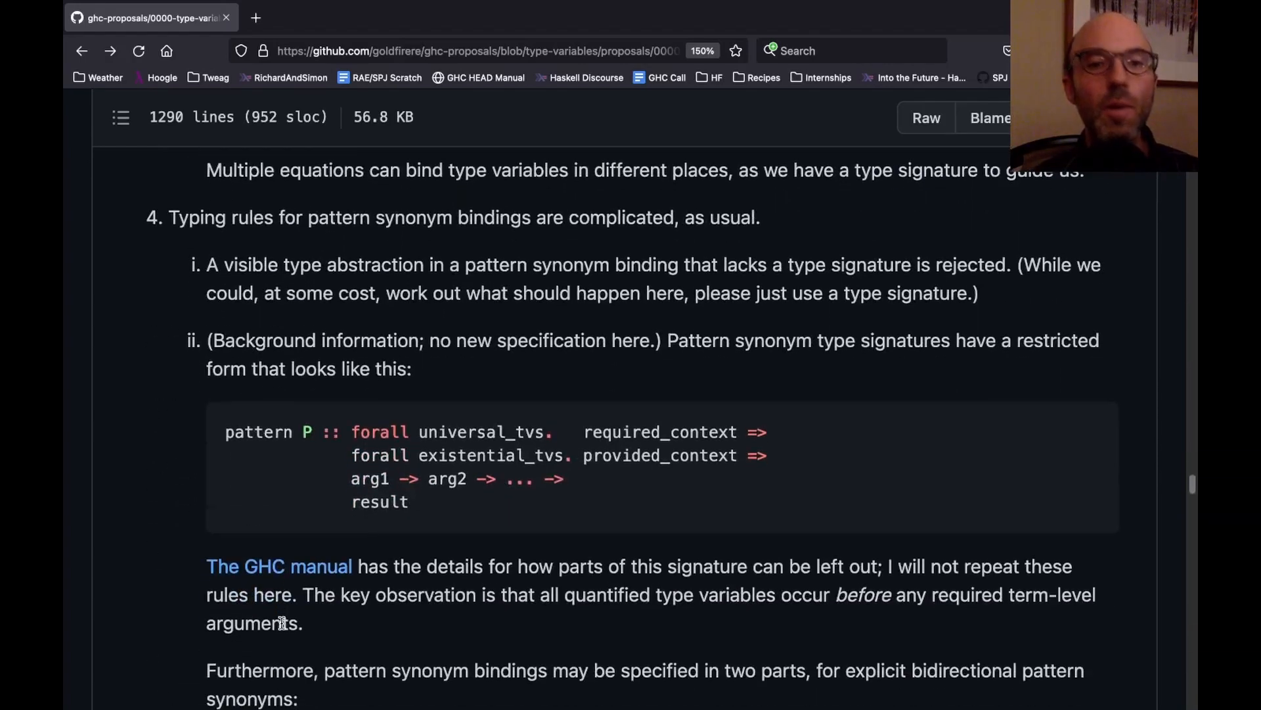
scroll("down", 3)
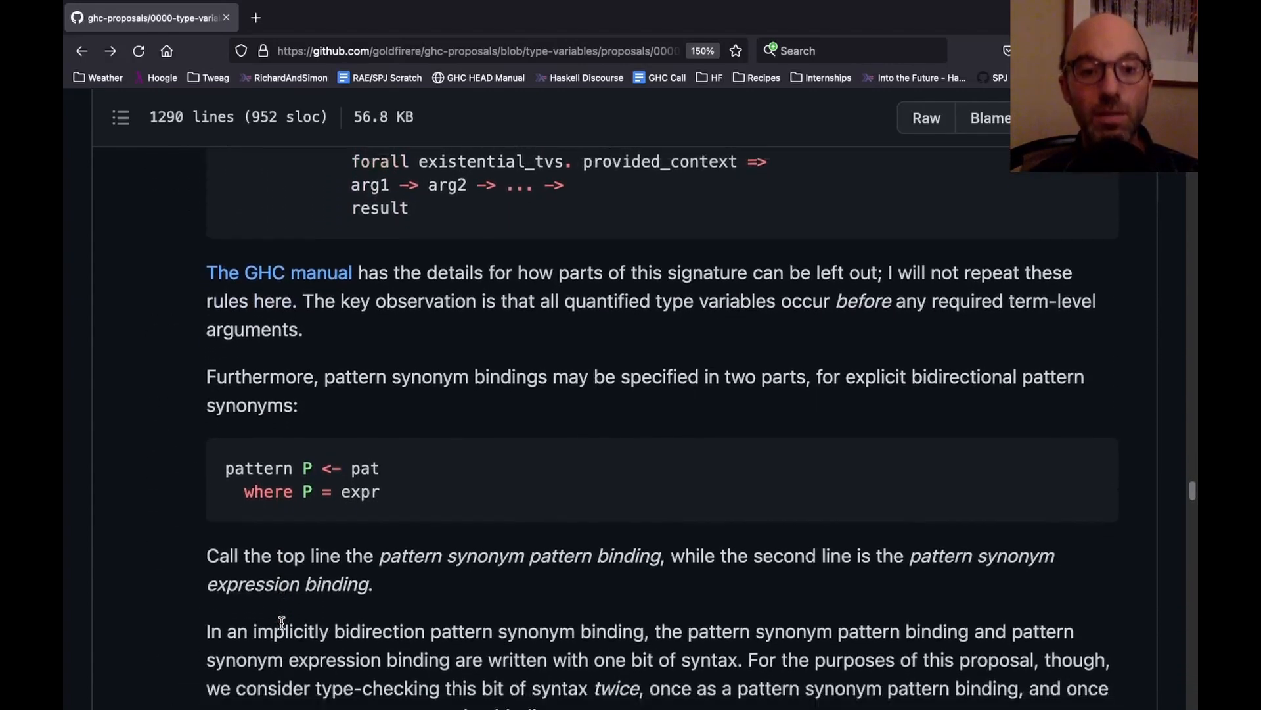
scroll("down", 3)
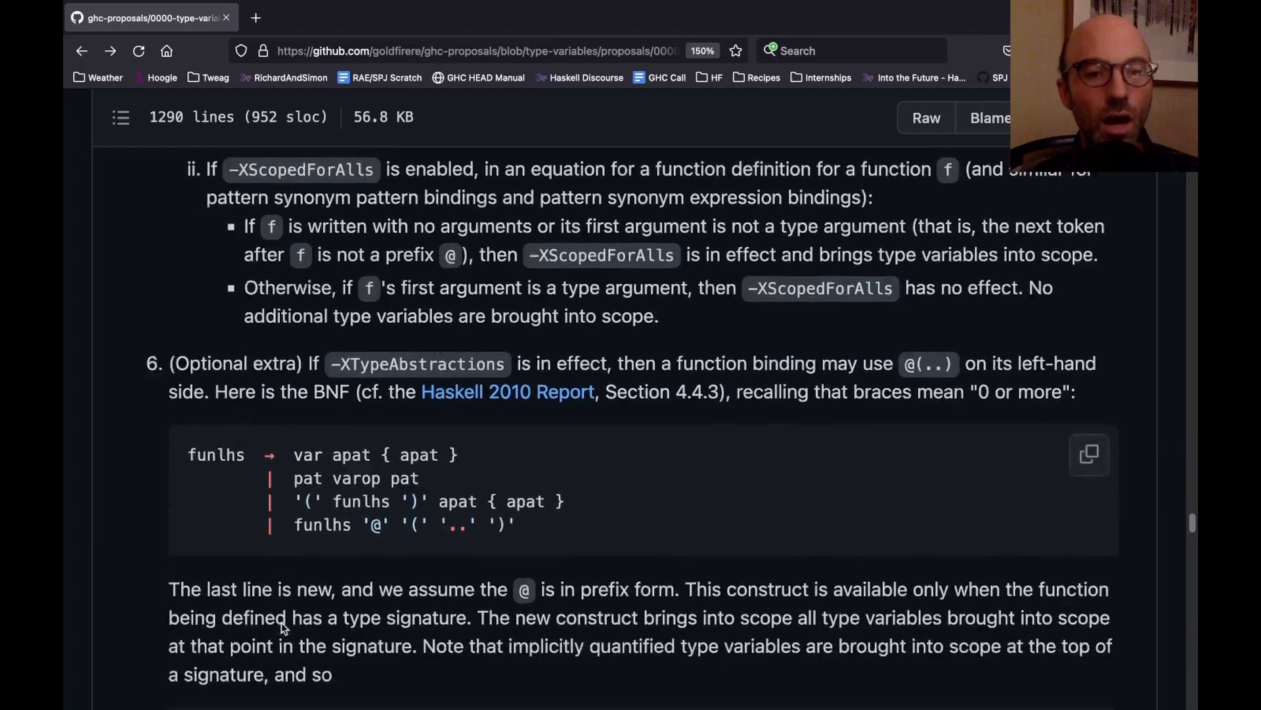
scroll("down", 3)
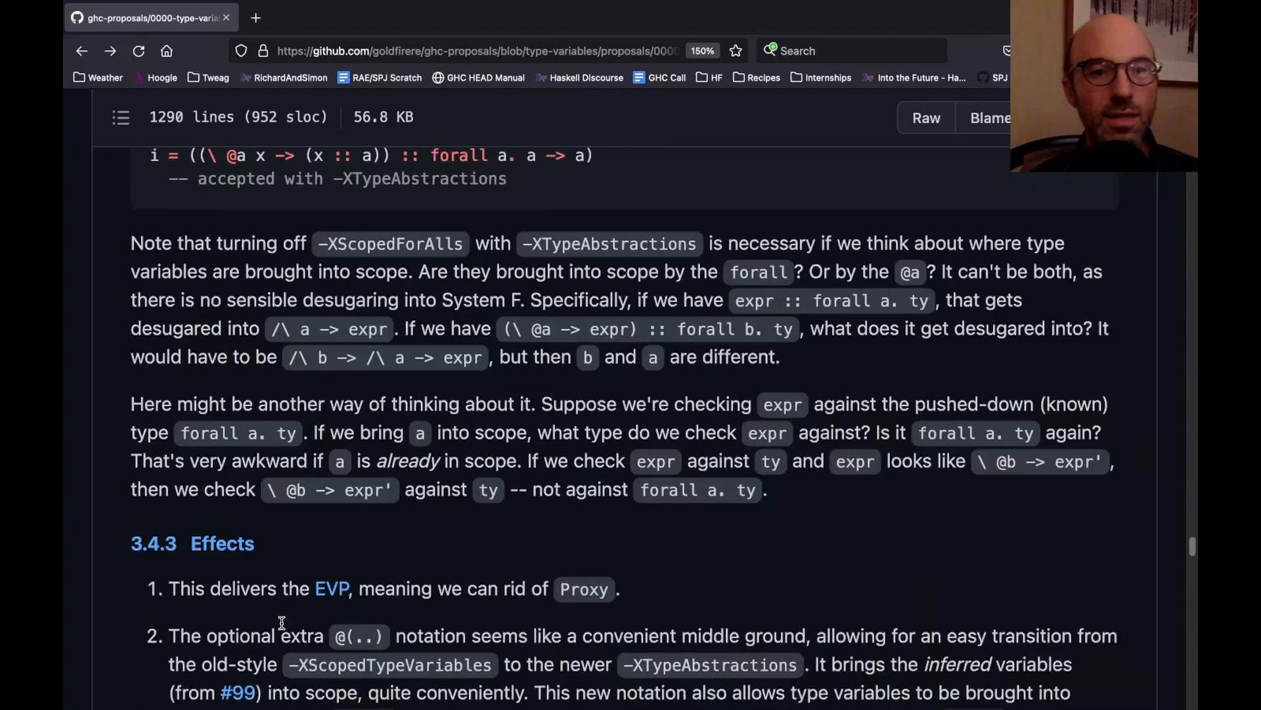
scroll("down", 3)
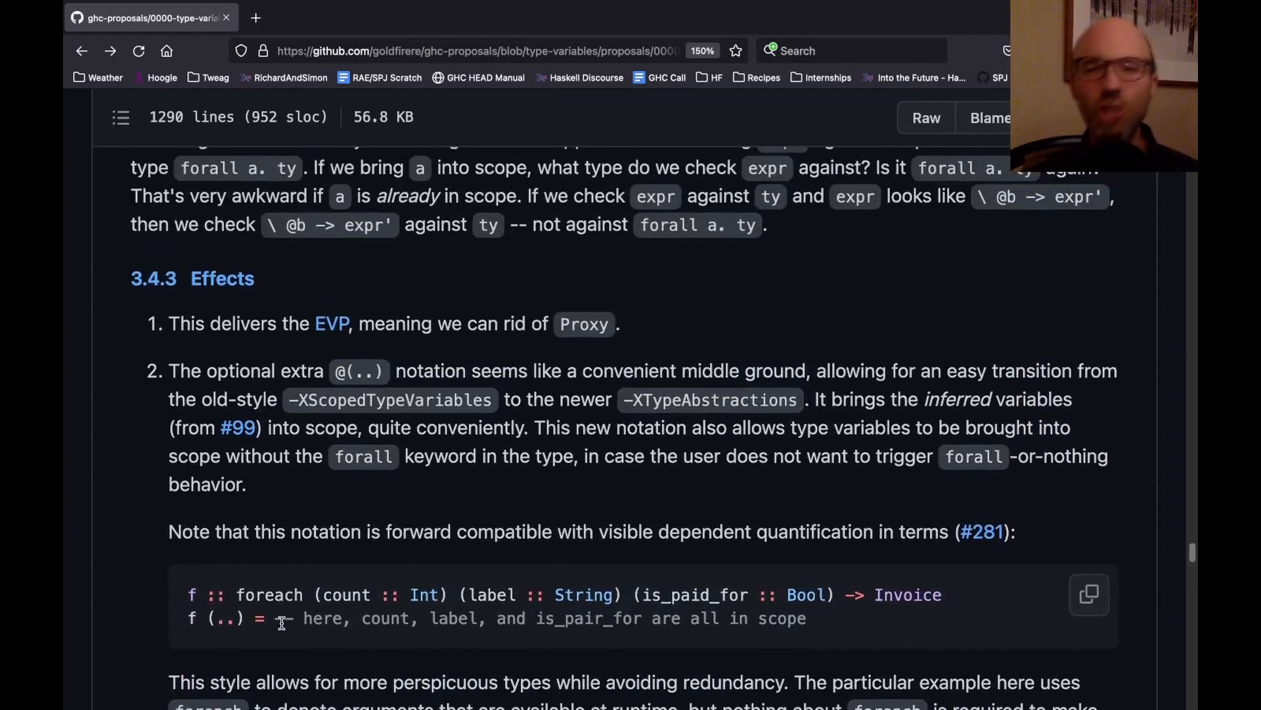
scroll("down", 3)
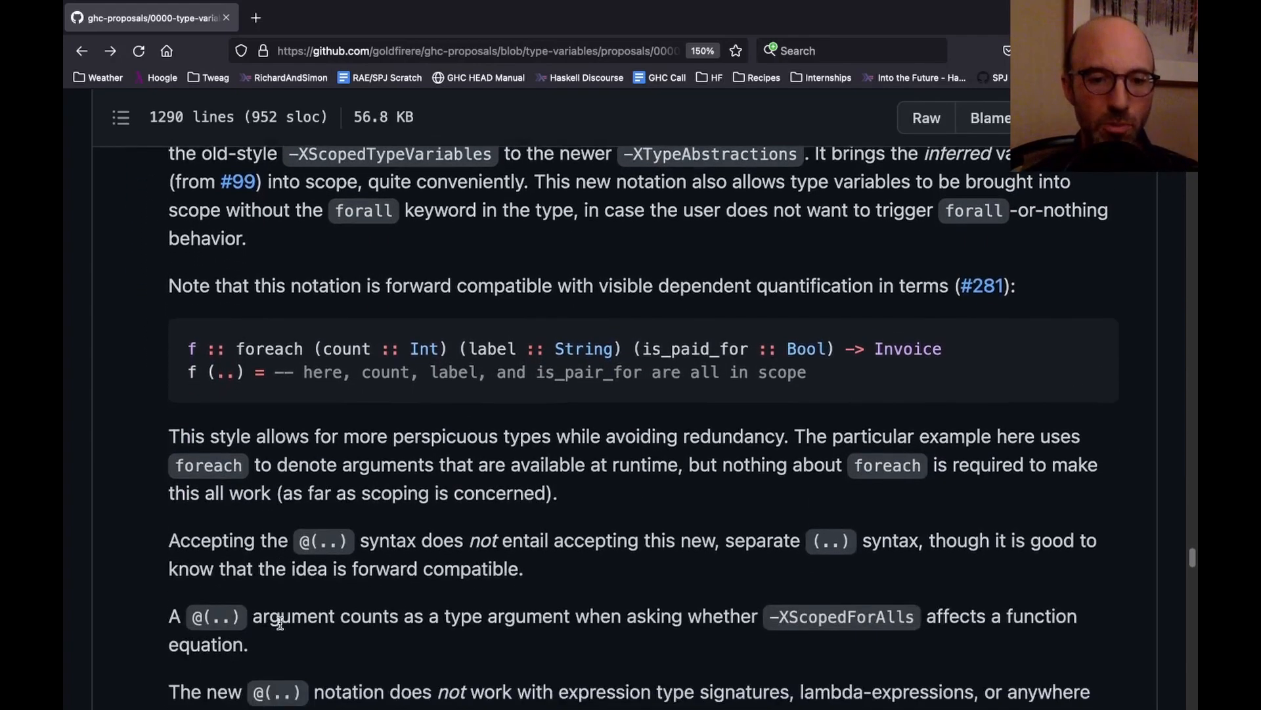
scroll("down", 3)
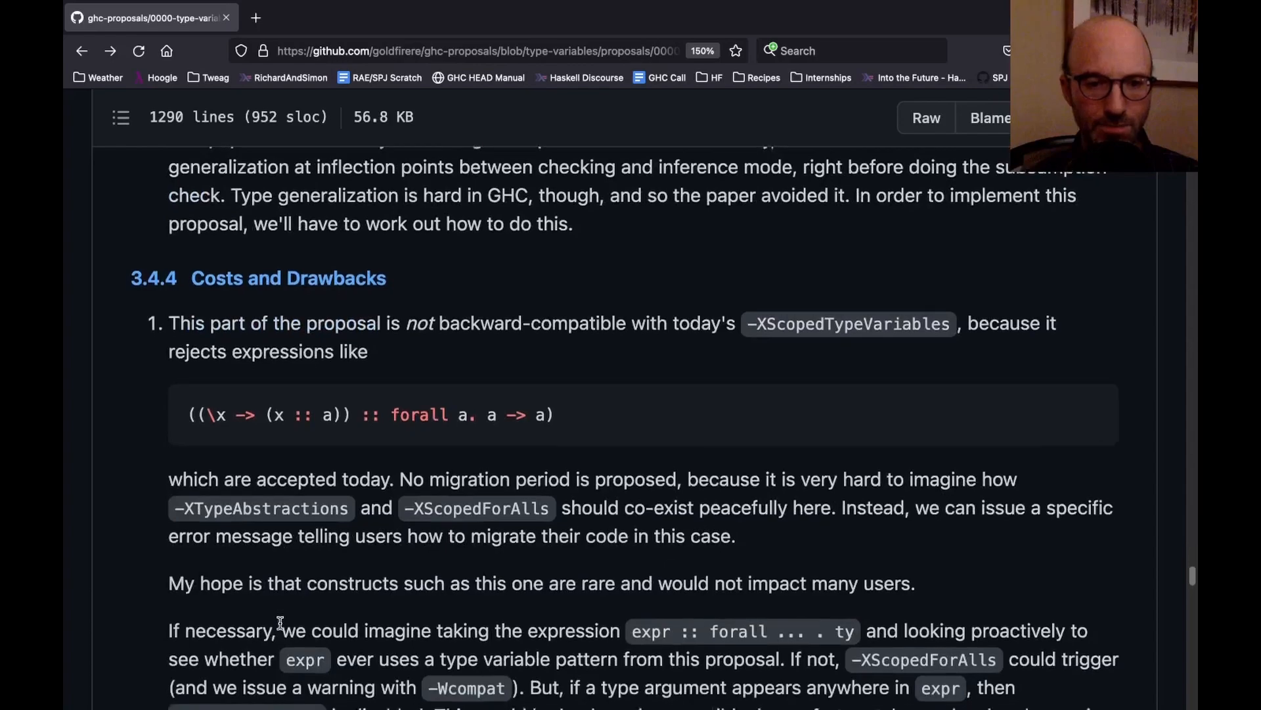
Step: Highlight 'type' in the first decl production of the -XExtendedLet 3.5.2 Specification
scroll("down", 3)
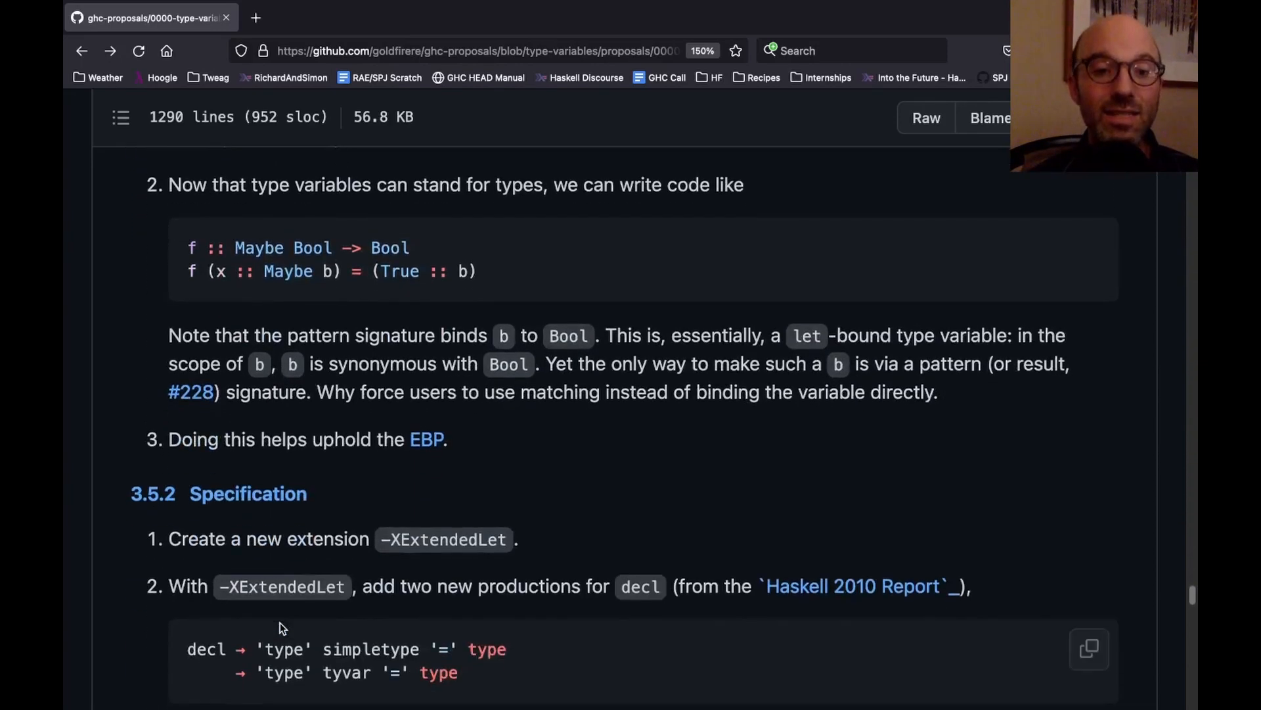
scroll("down", 3)
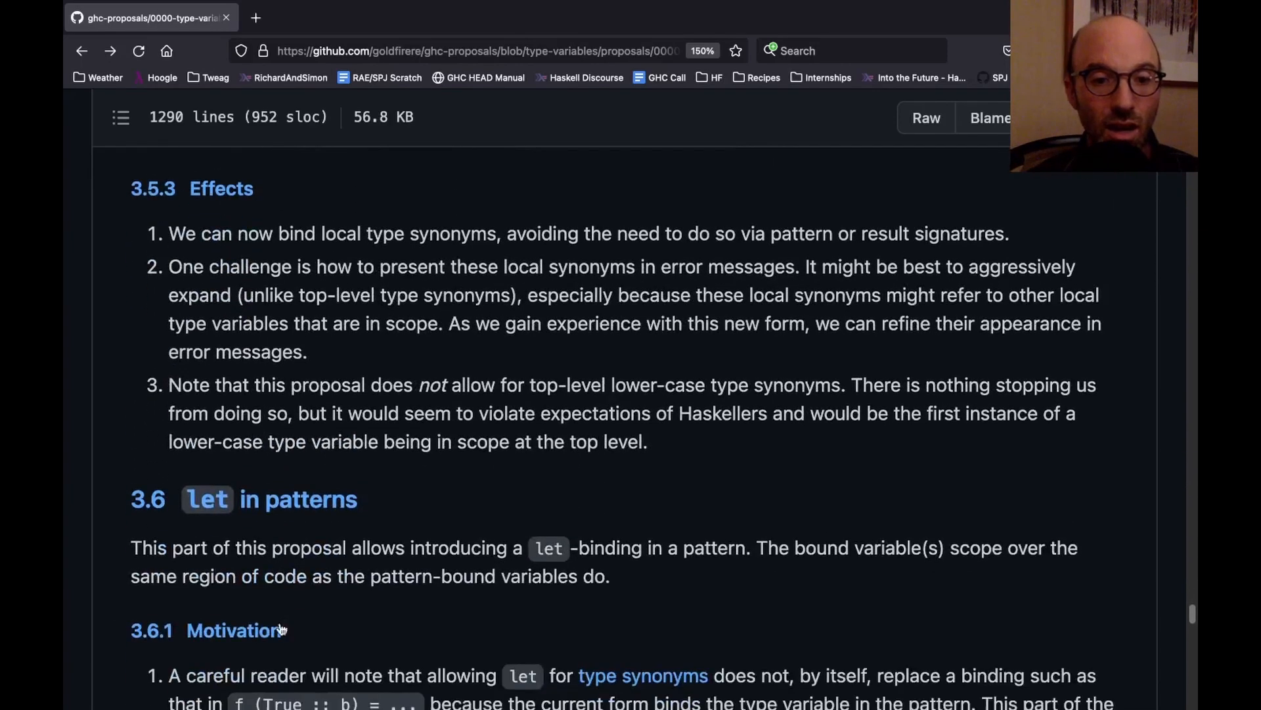
scroll("up", 3)
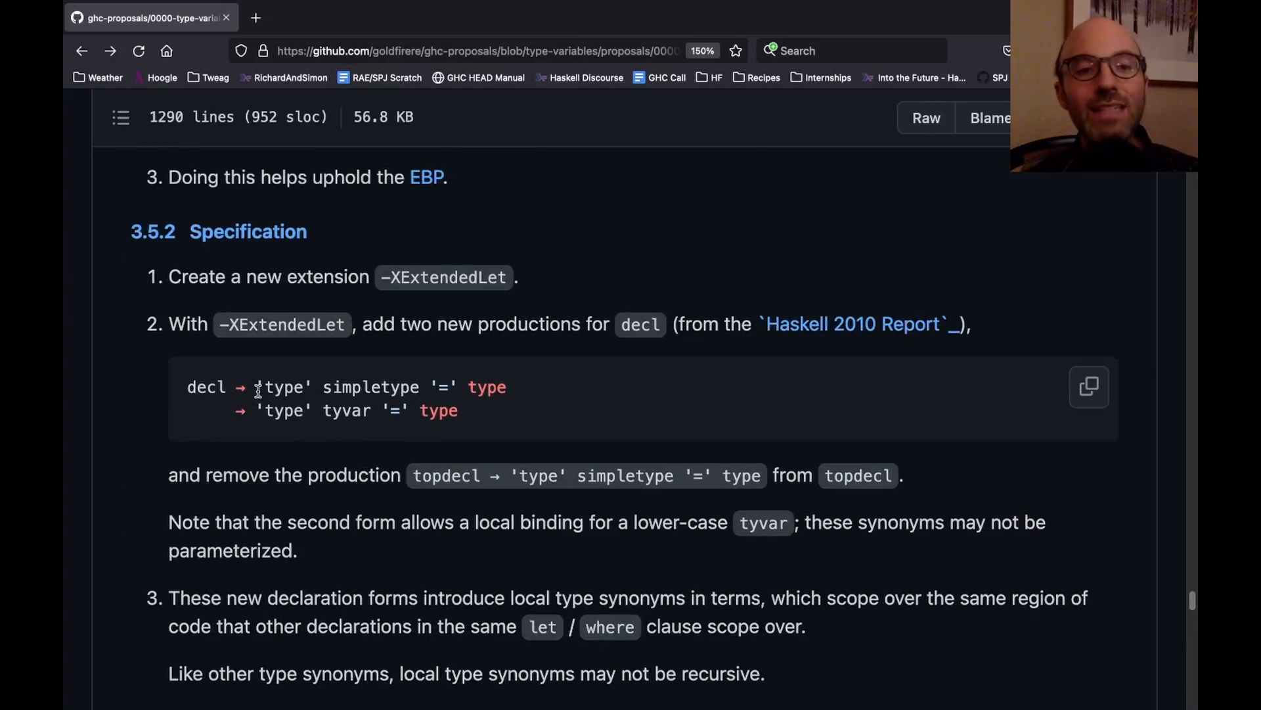
double_click(282, 387)
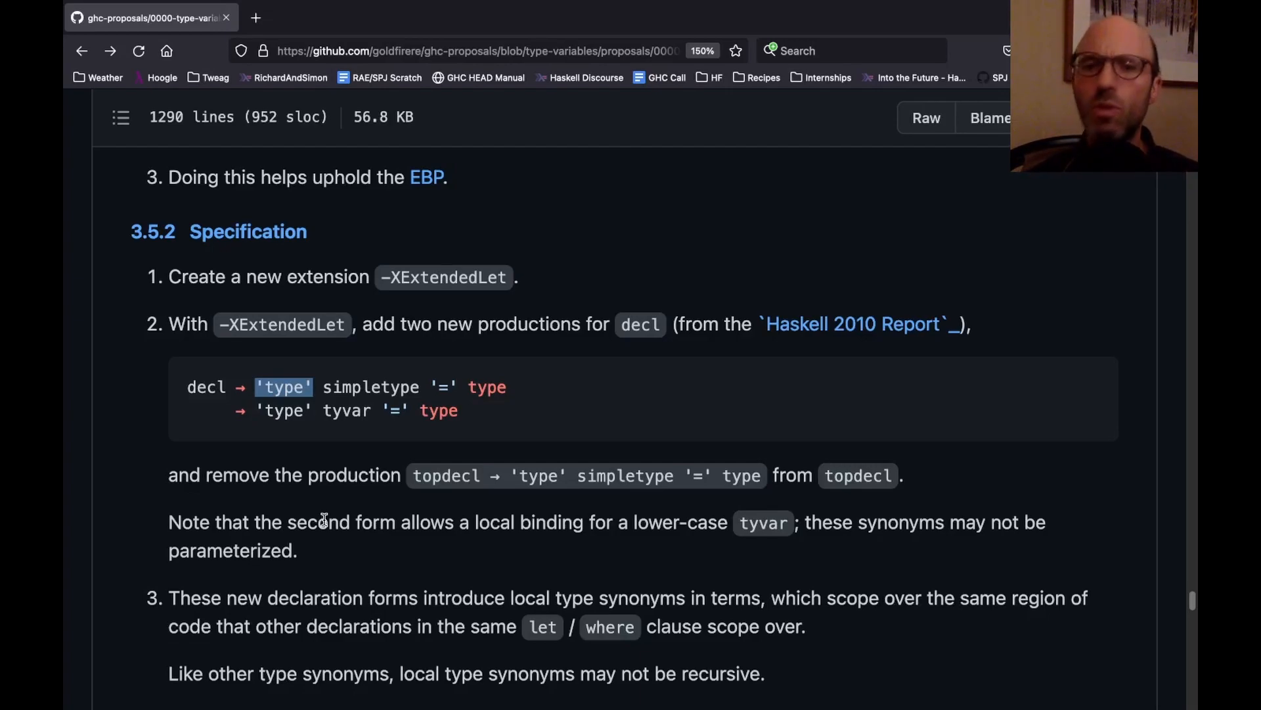
Step: Scroll through 3.6 let in patterns and its 3.6.3 examples to the 3.7 heading
scroll("down", 3)
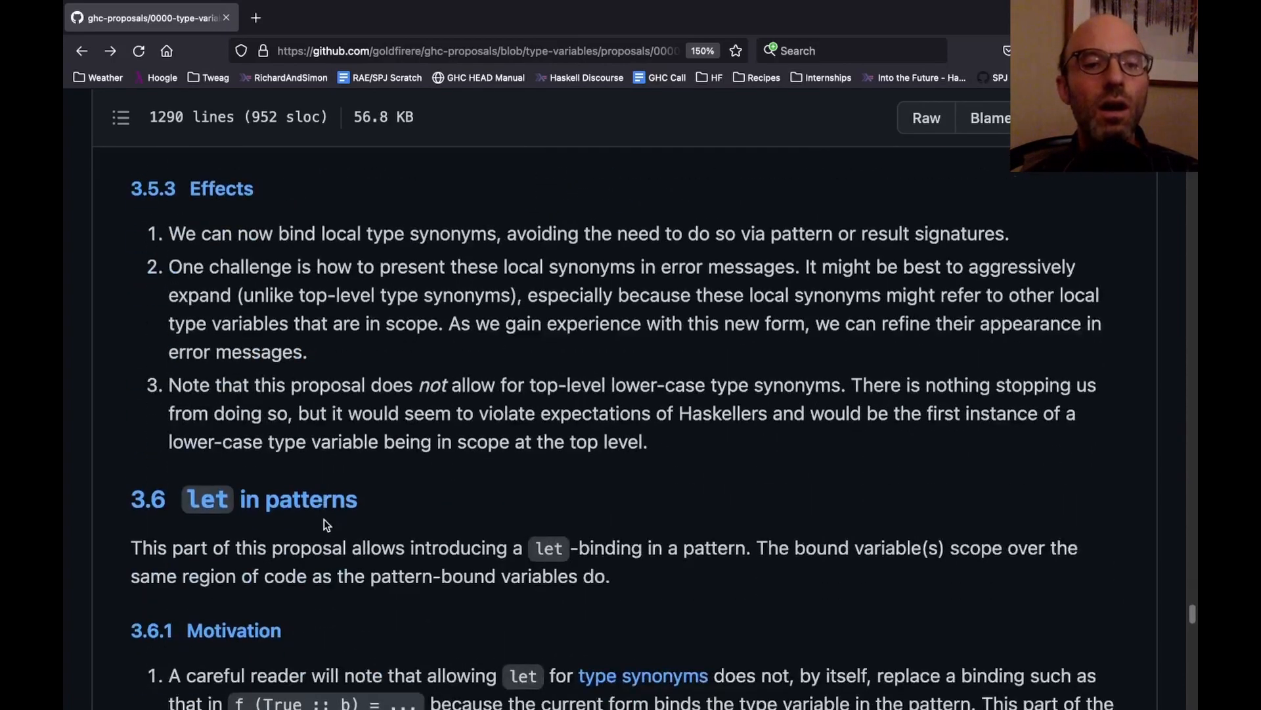
scroll("down", 3)
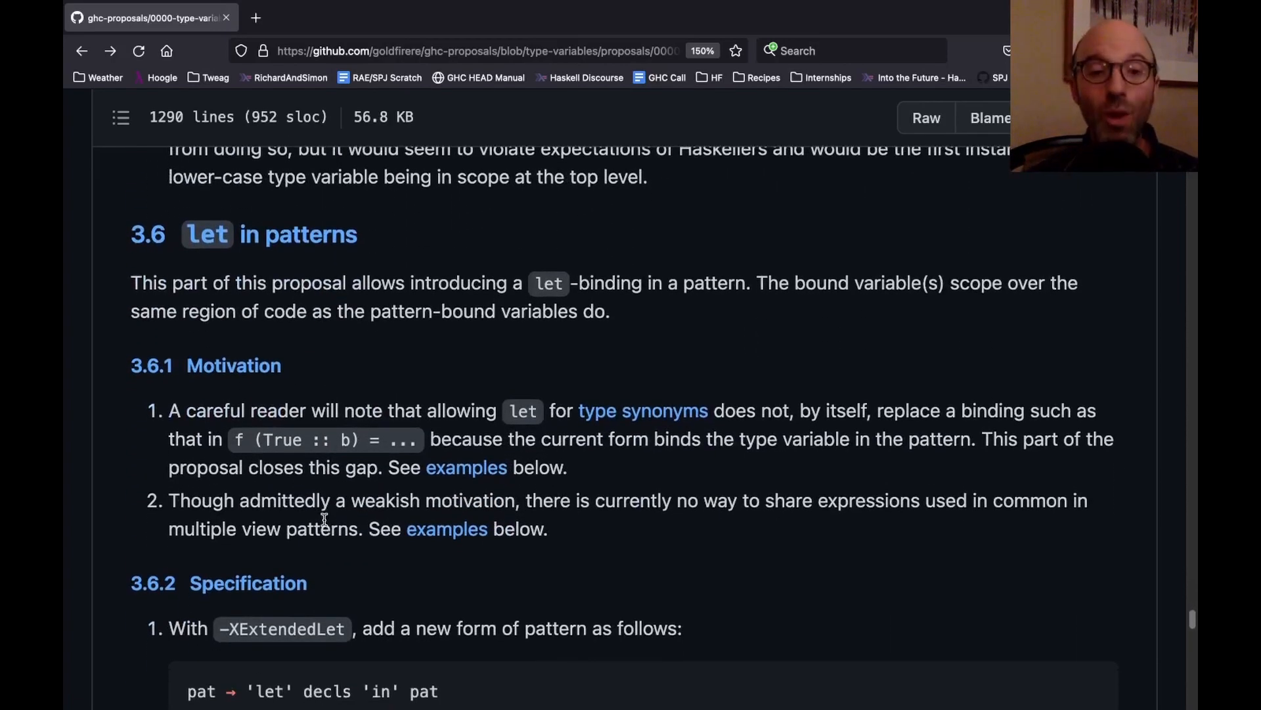
scroll("down", 3)
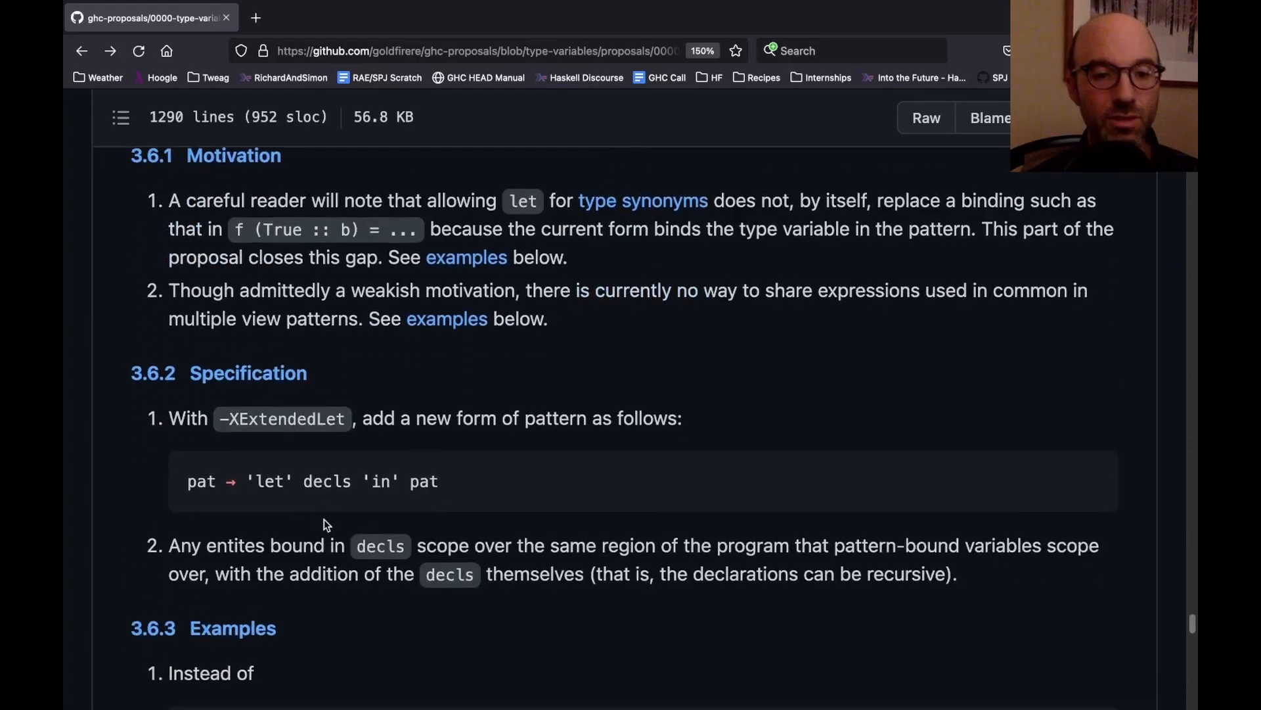
scroll("down", 3)
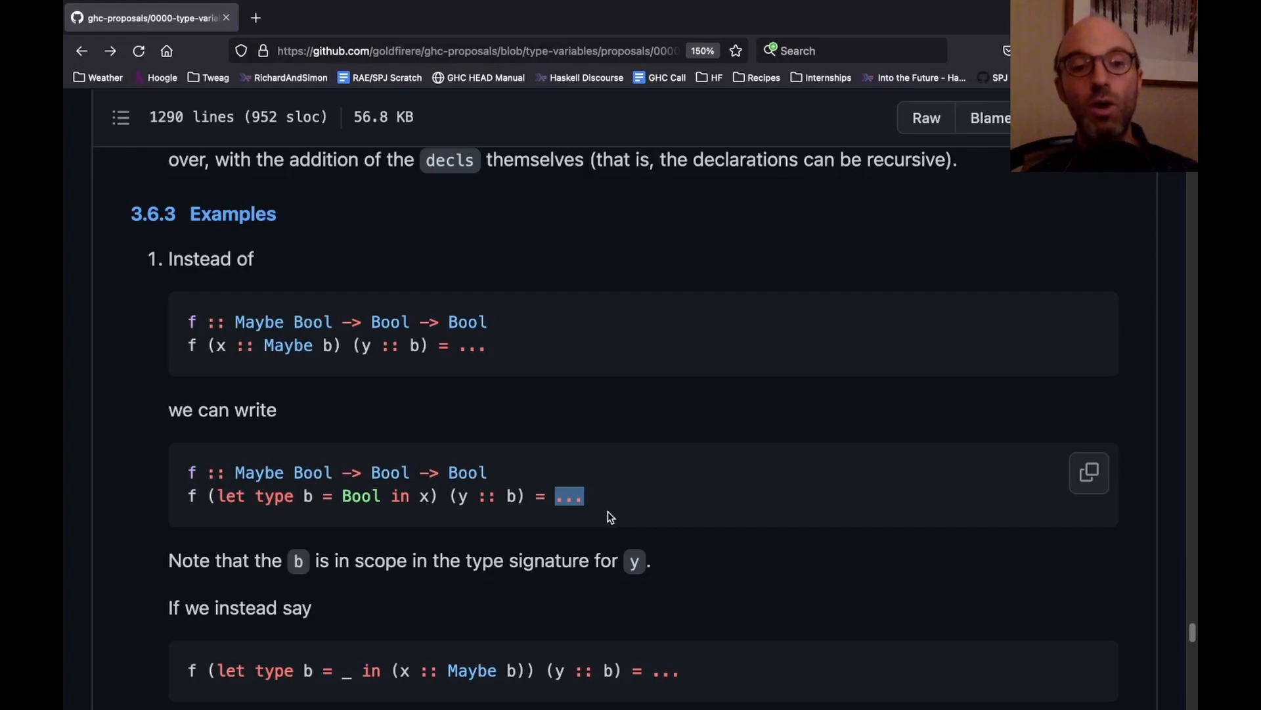
scroll("down", 3)
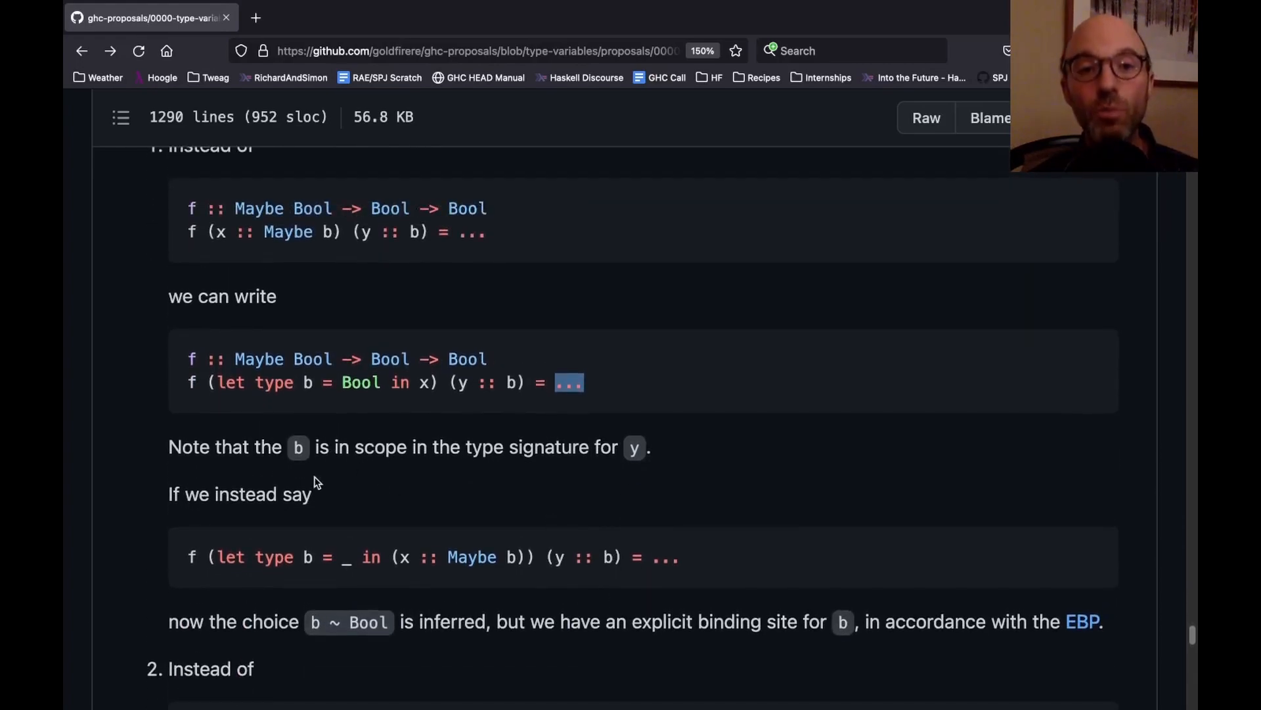
scroll("down", 3)
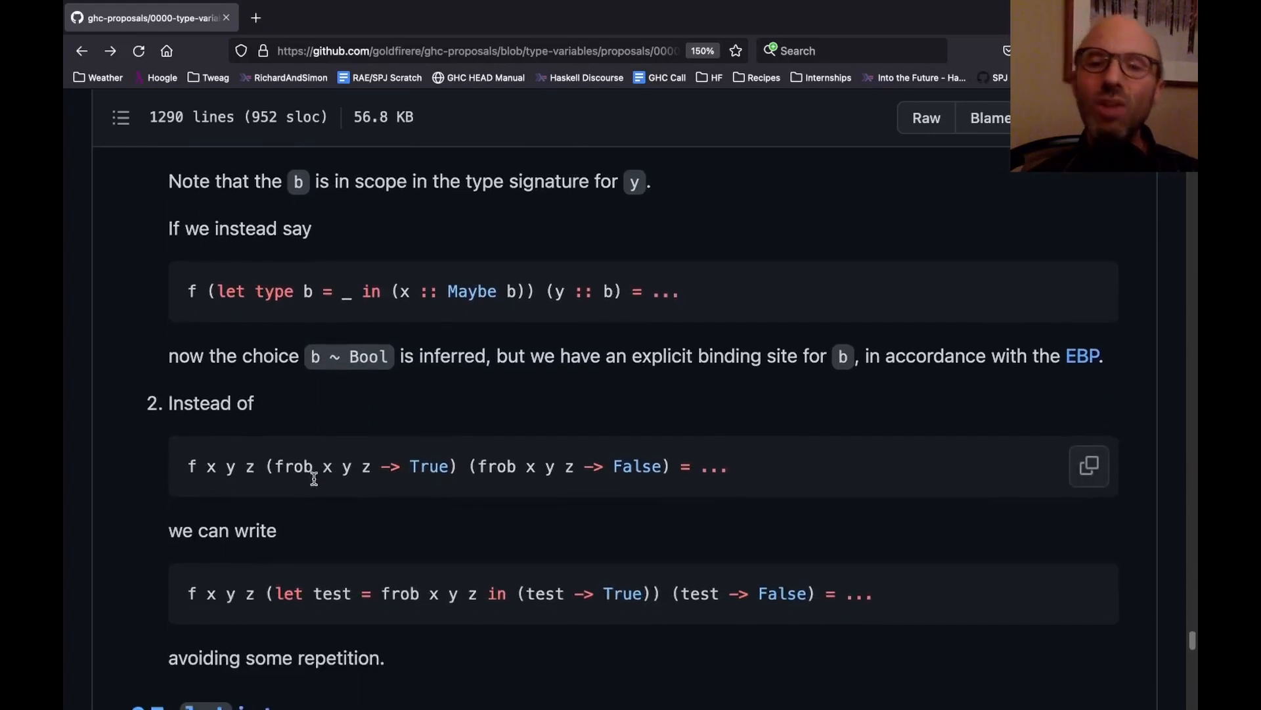
scroll("down", 3)
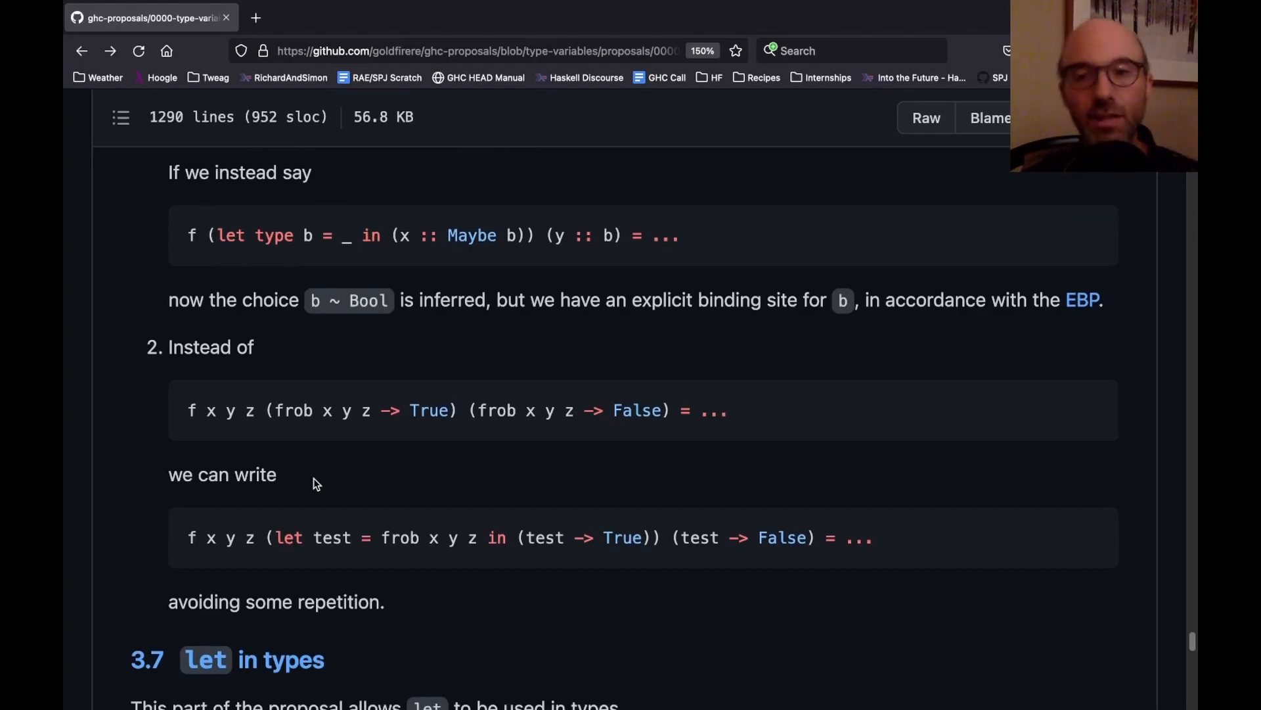
mouse_move(560, 537)
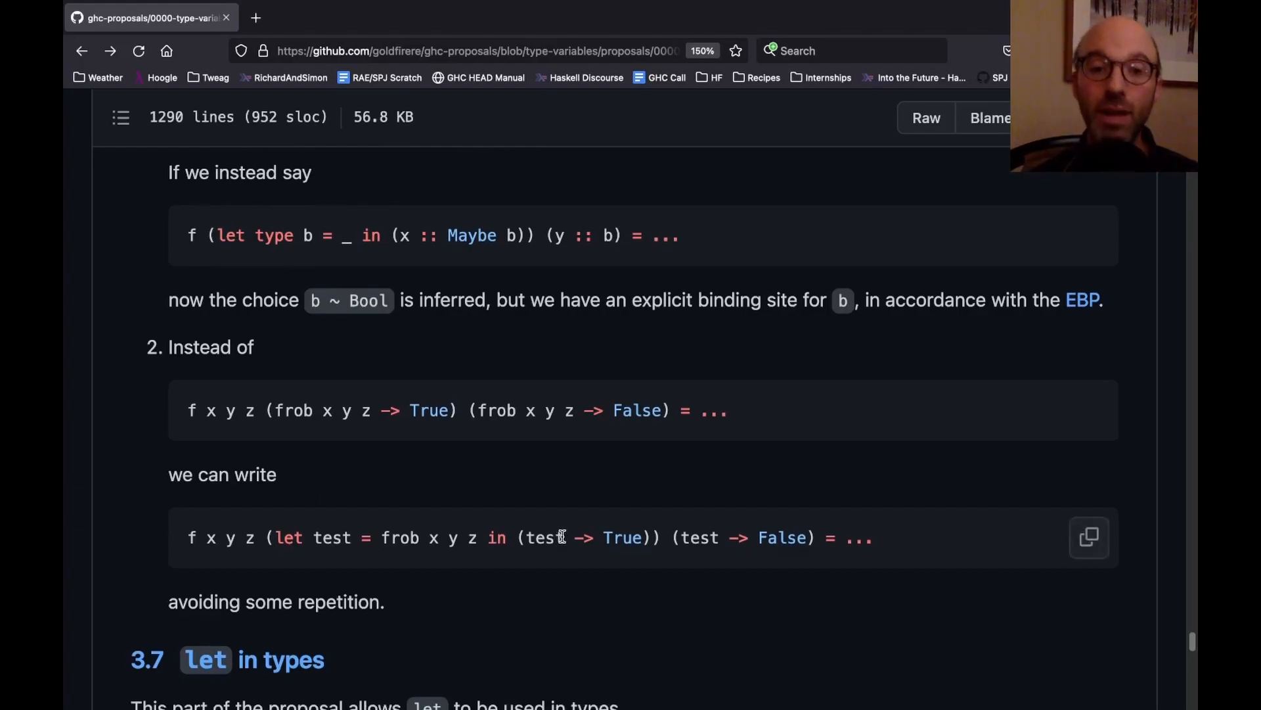
Step: Highlight 'c -> c -> c' in the second 3.7.3 let-in-types example code block
scroll("down", 3)
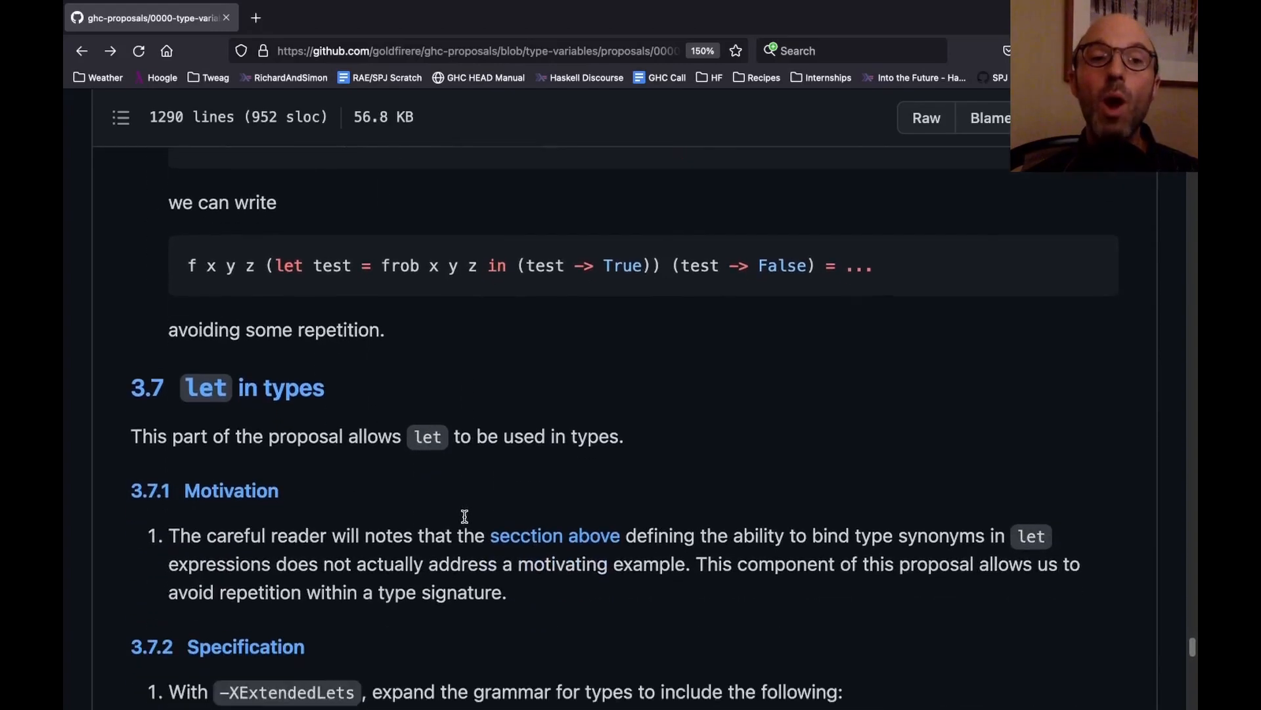
scroll("down", 3)
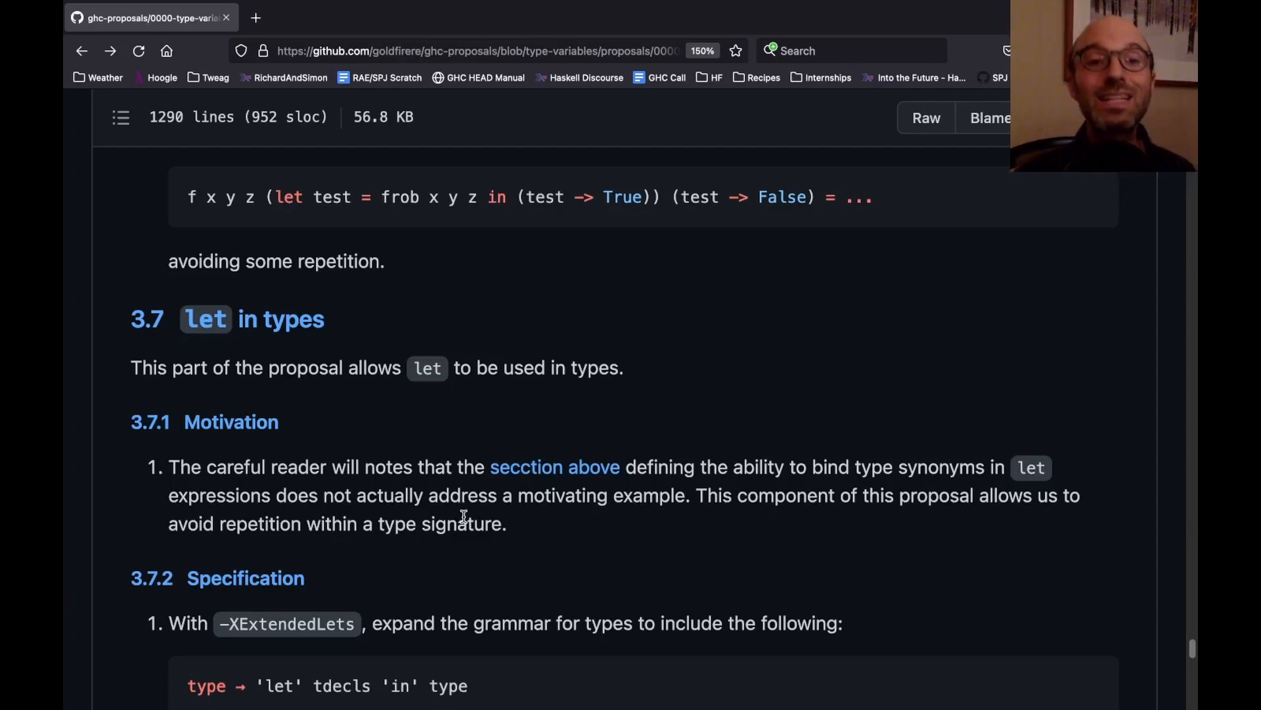
scroll("down", 3)
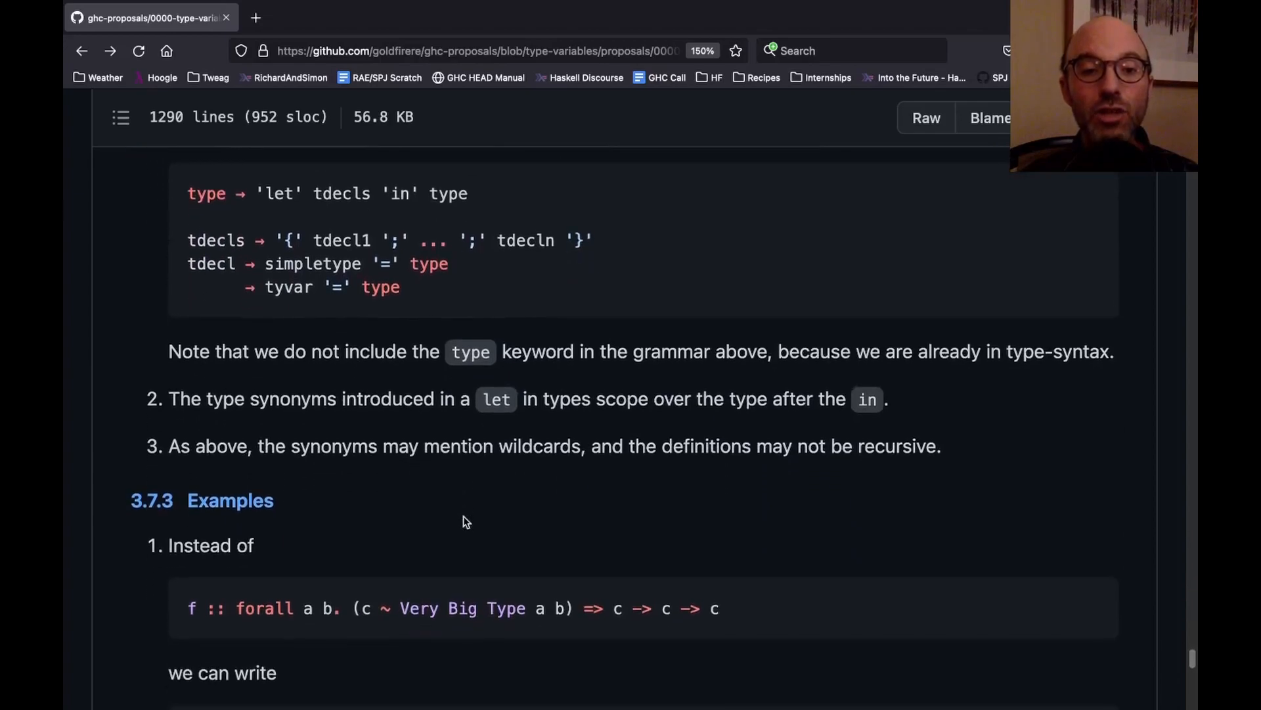
scroll("down", 3)
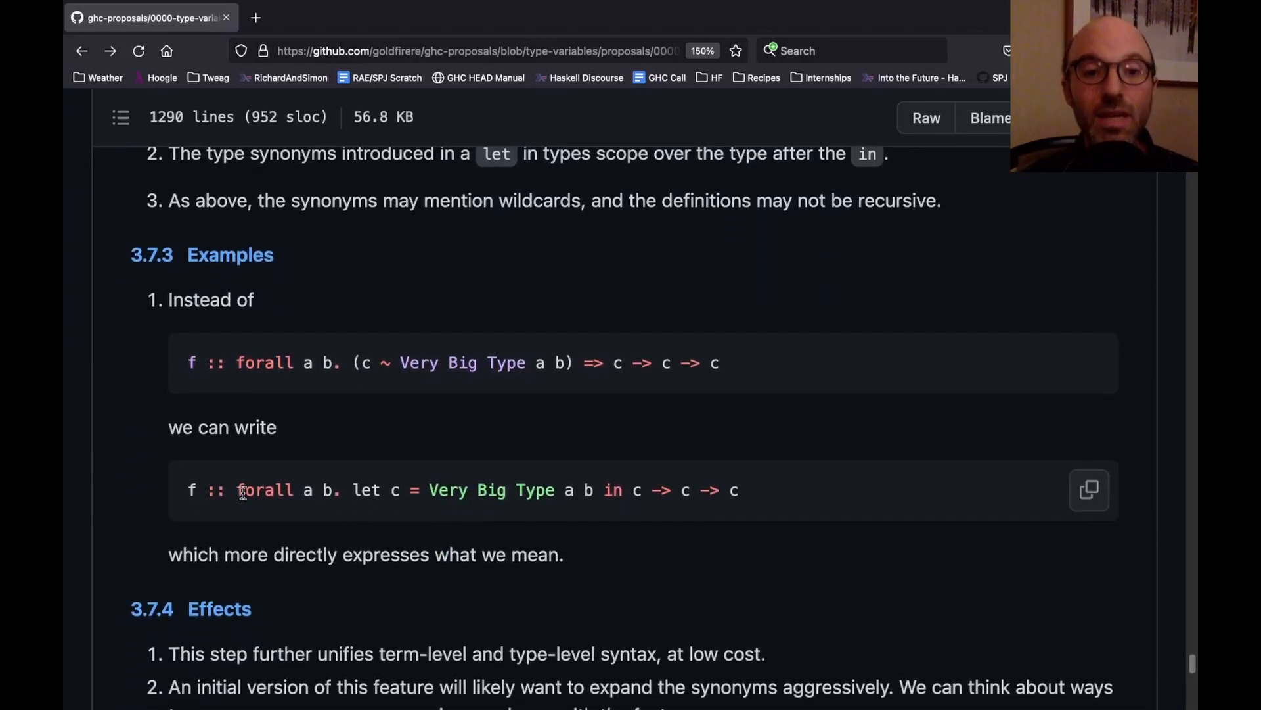
left_click_drag(236, 490, 336, 490)
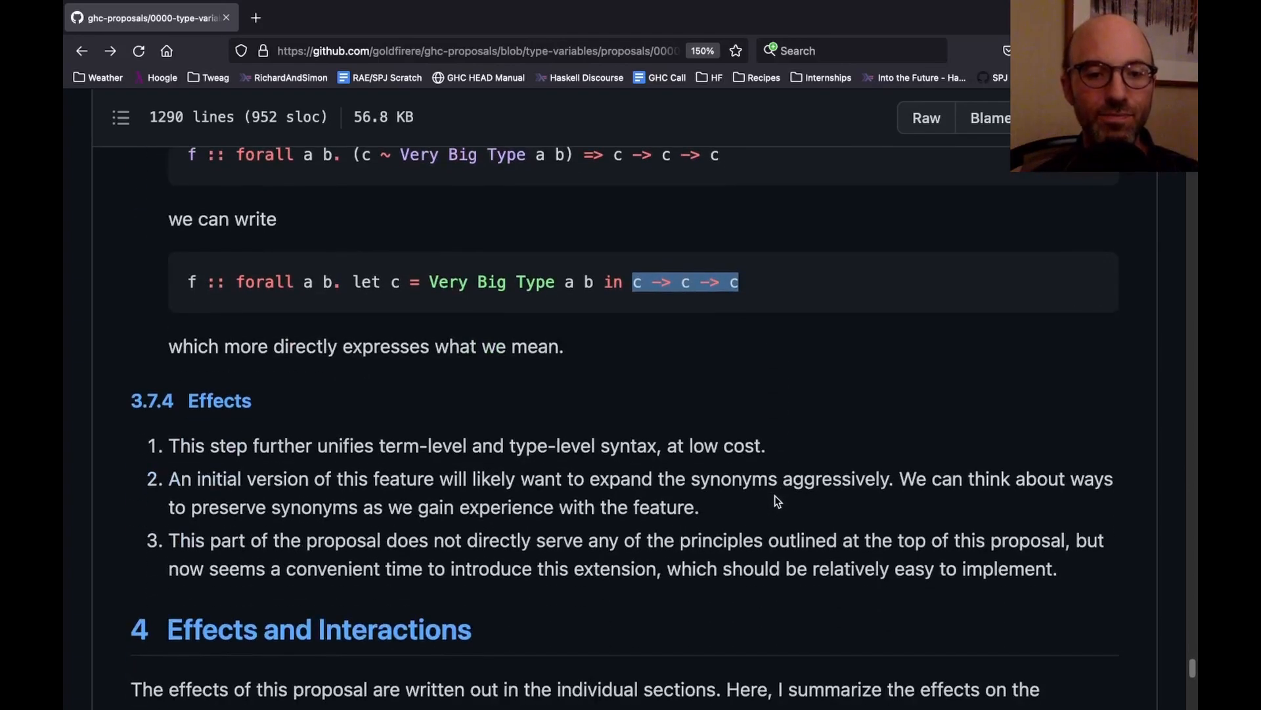
Step: Scroll to show section 4's numbered principles list and the section 5 heading
scroll("down", 3)
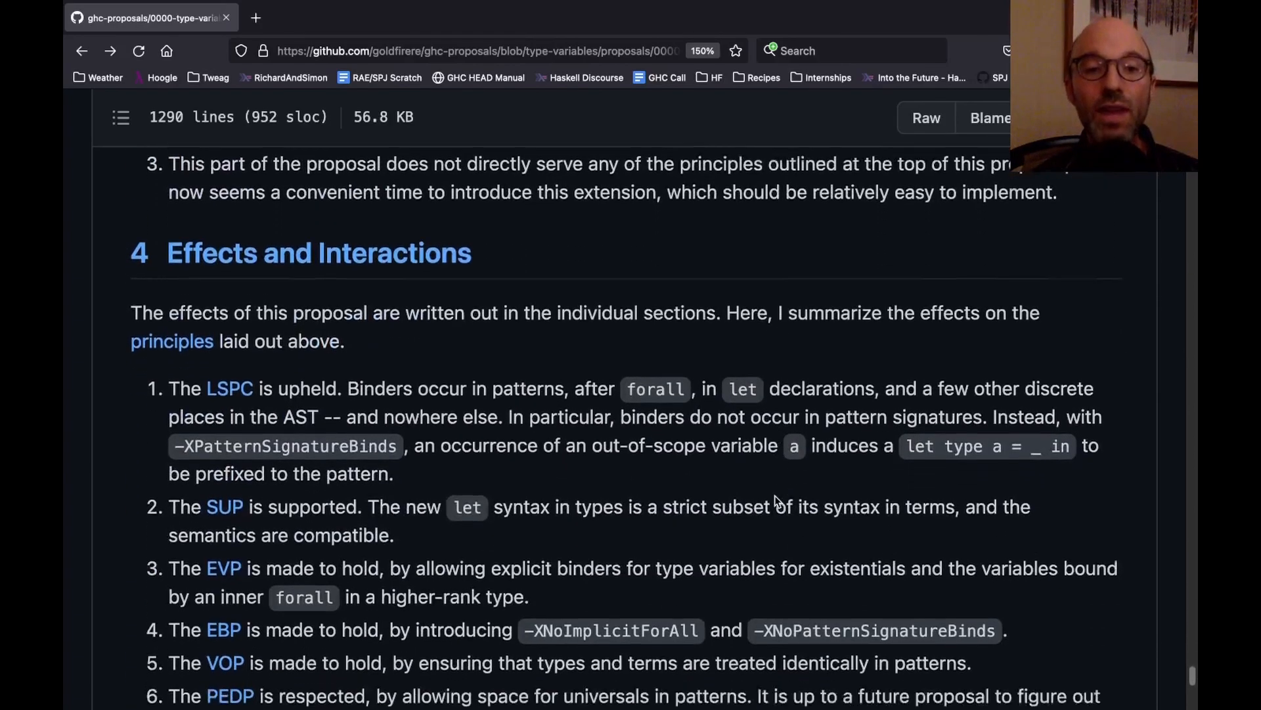
scroll("down", 3)
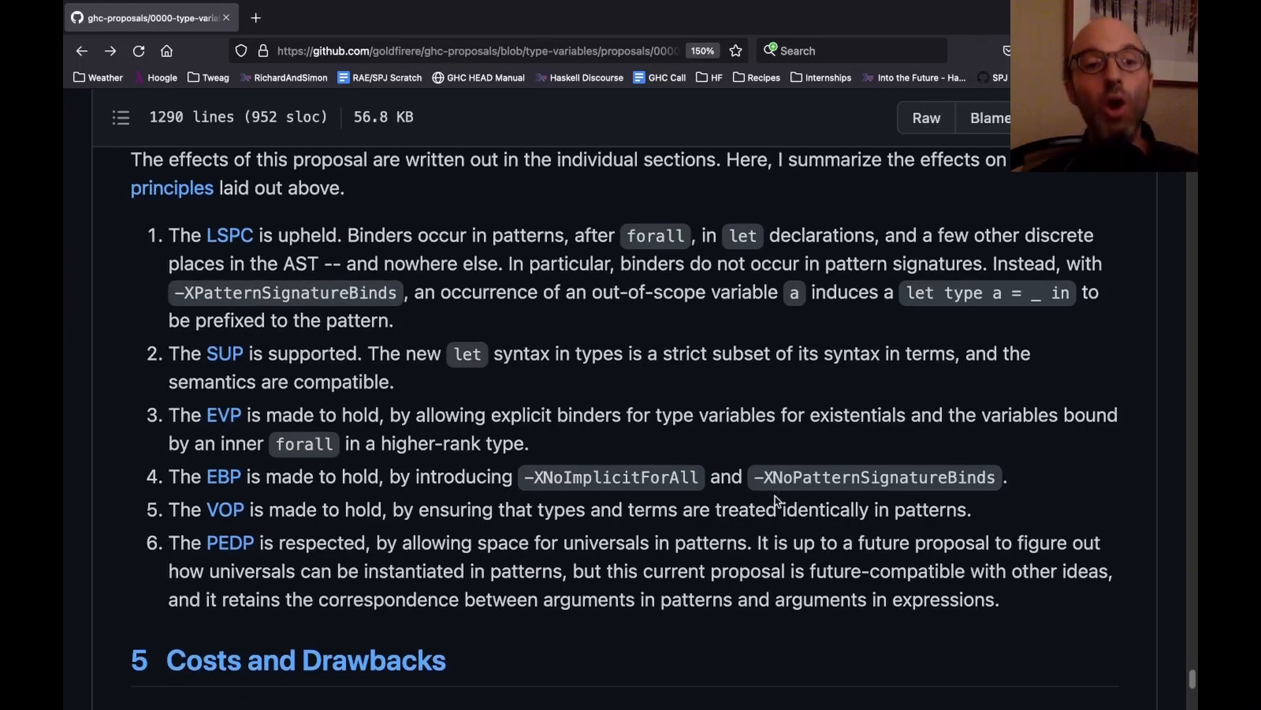
mouse_move(305, 368)
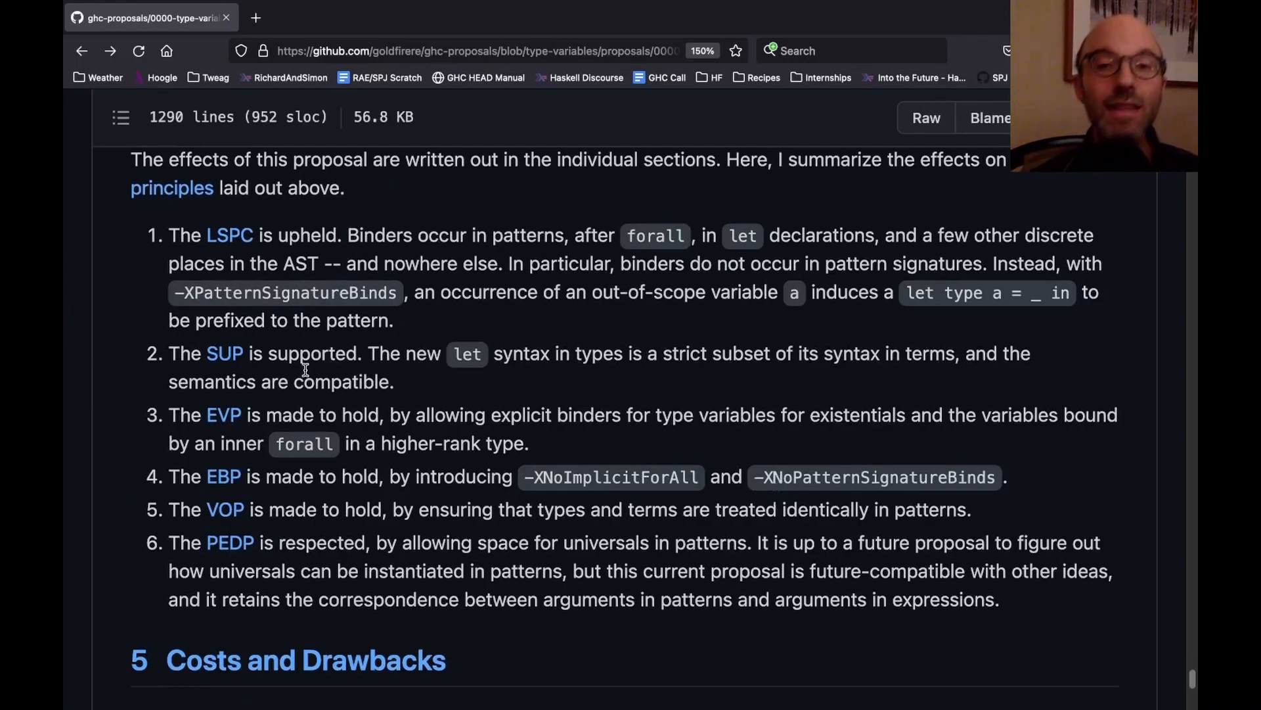